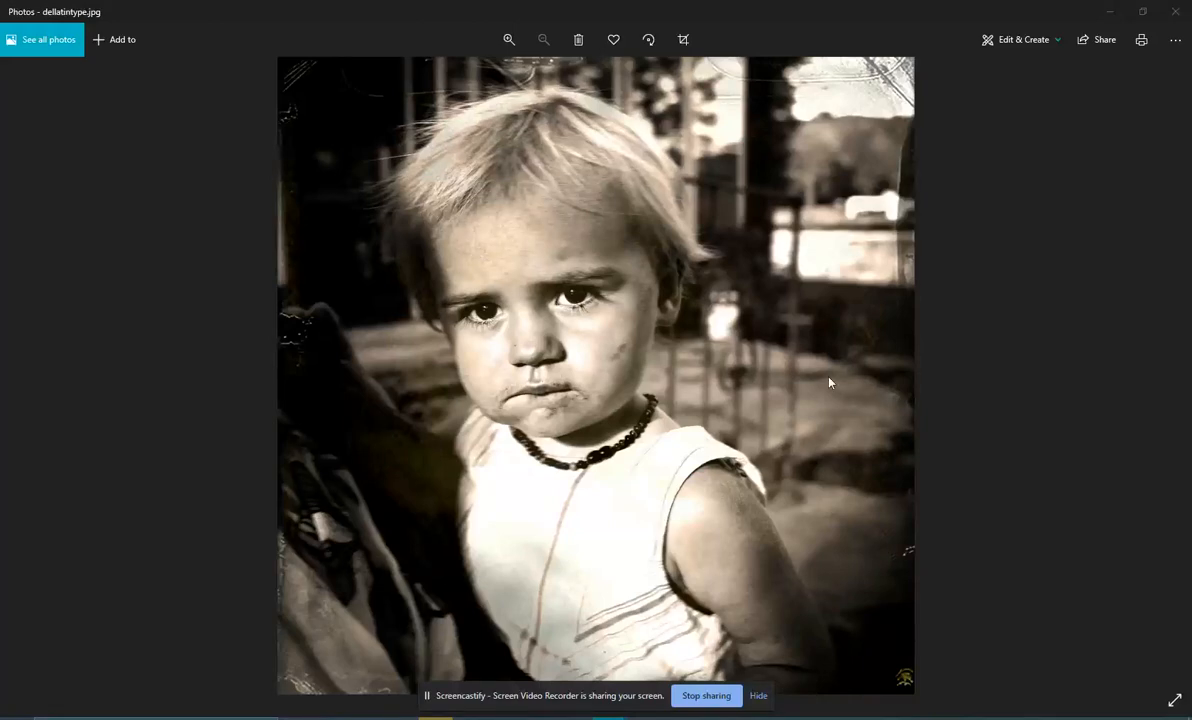
mouse_move(690, 393)
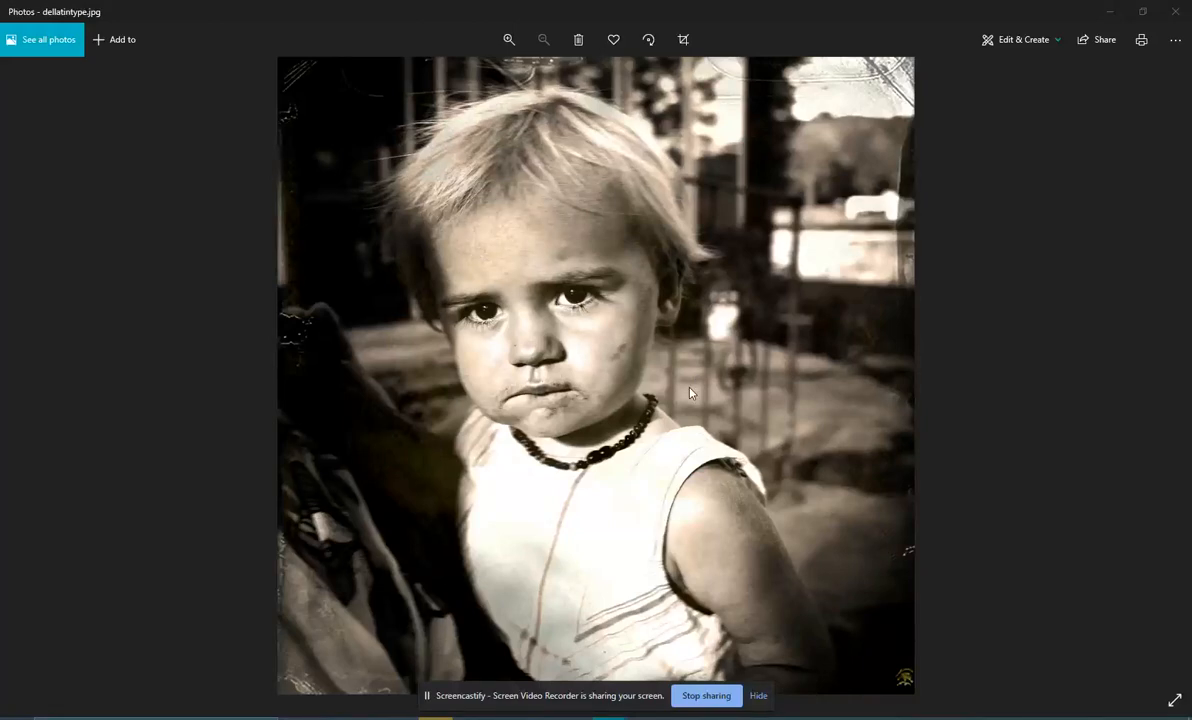
mouse_move(1080, 447)
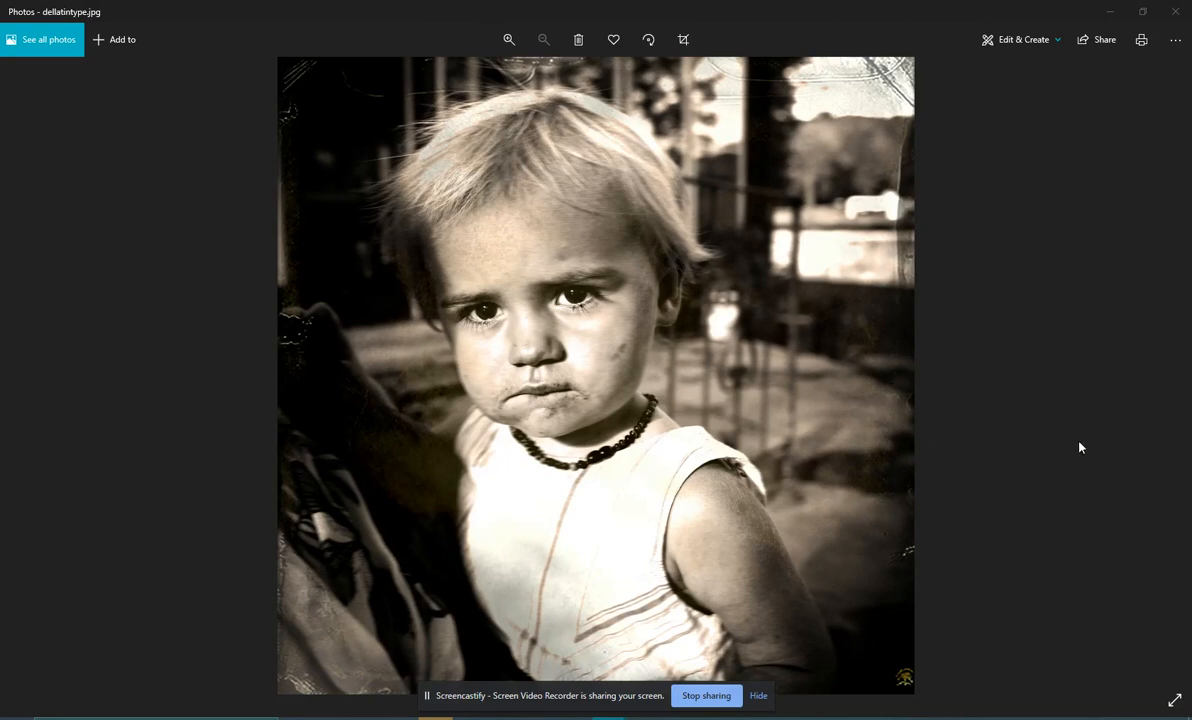
mouse_move(547, 567)
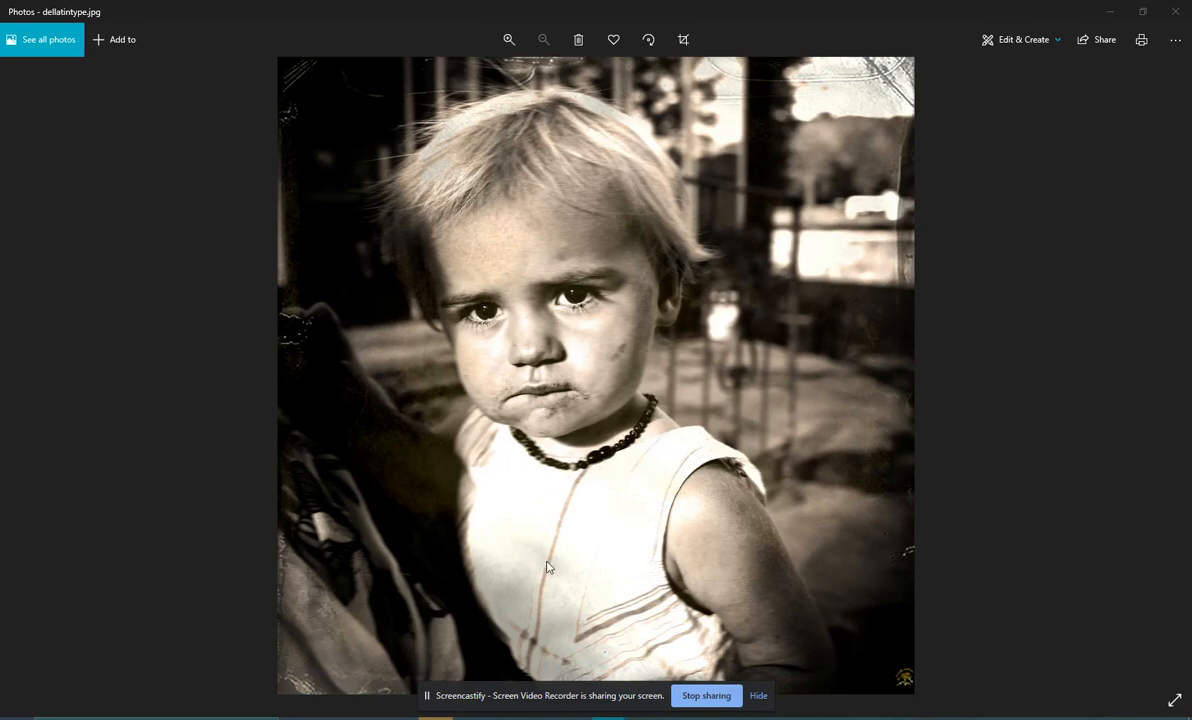
mouse_move(926, 543)
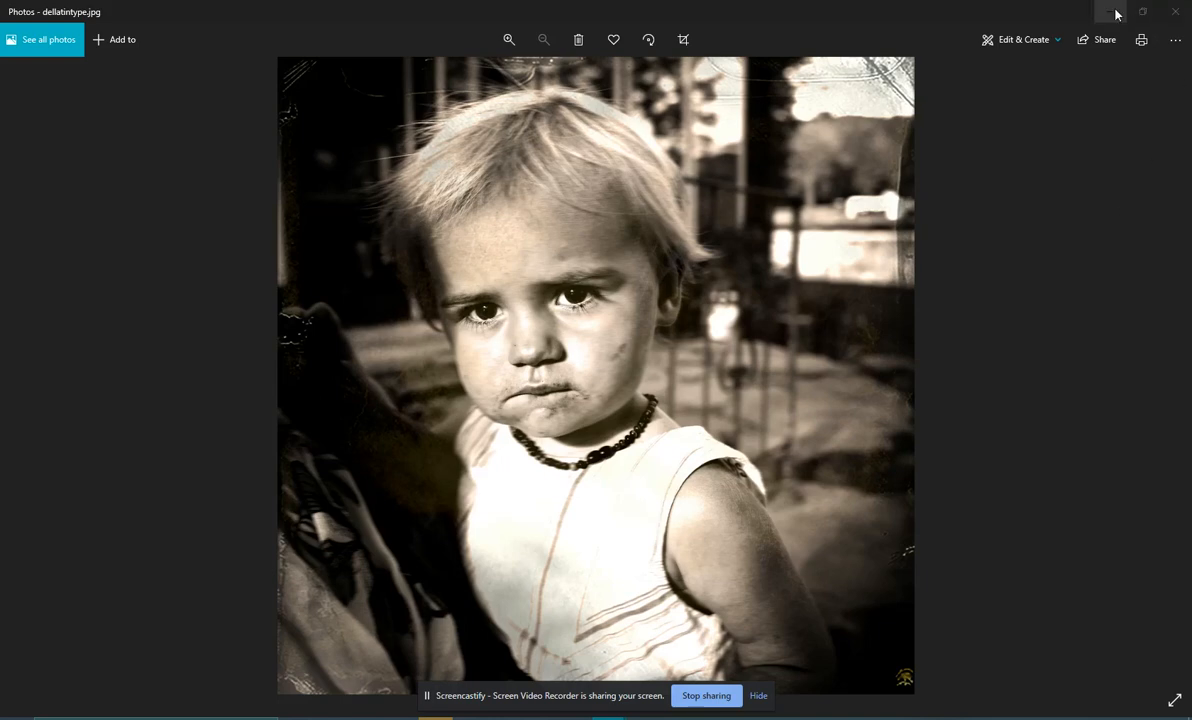
mouse_move(1110, 11)
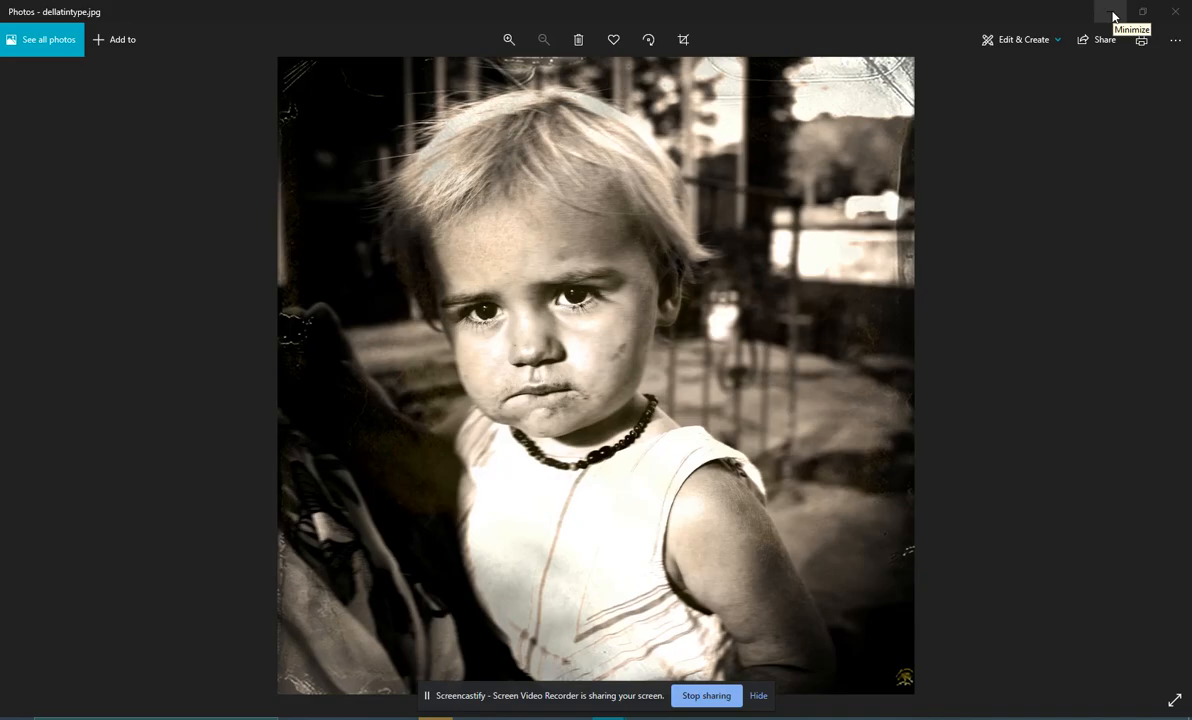
- Minimize the Microsoft Photos window showing the finished sepia tintype example
click(1113, 12)
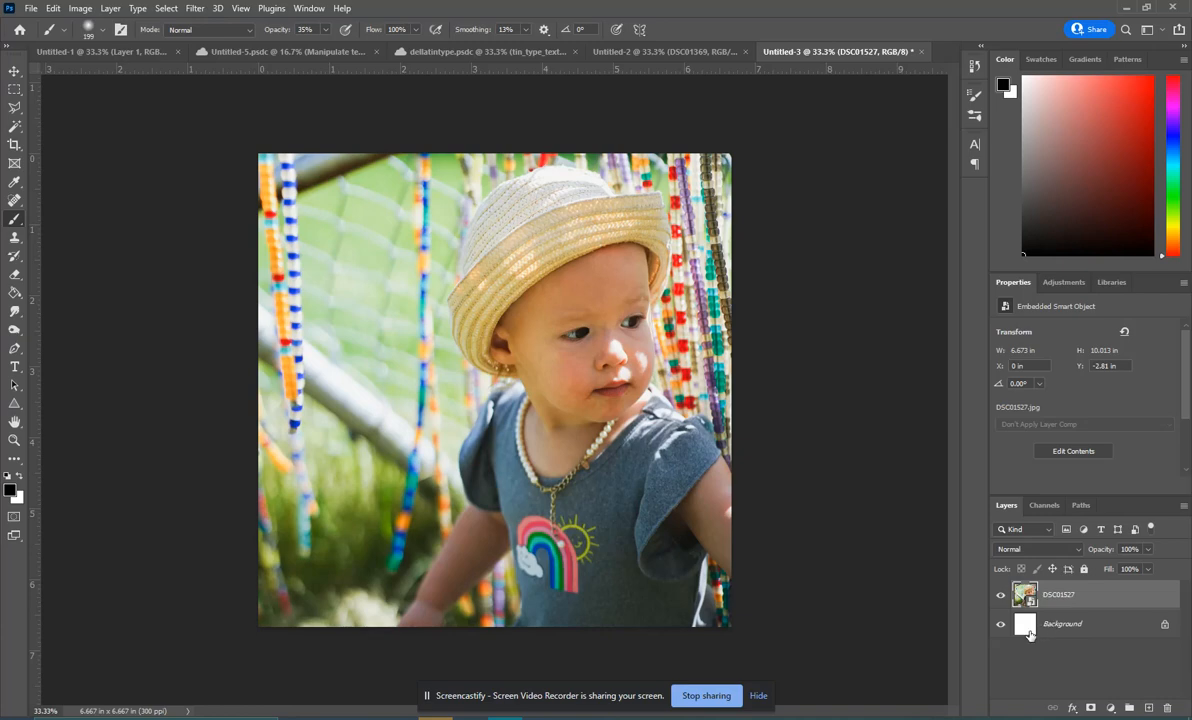
mouse_move(1026, 626)
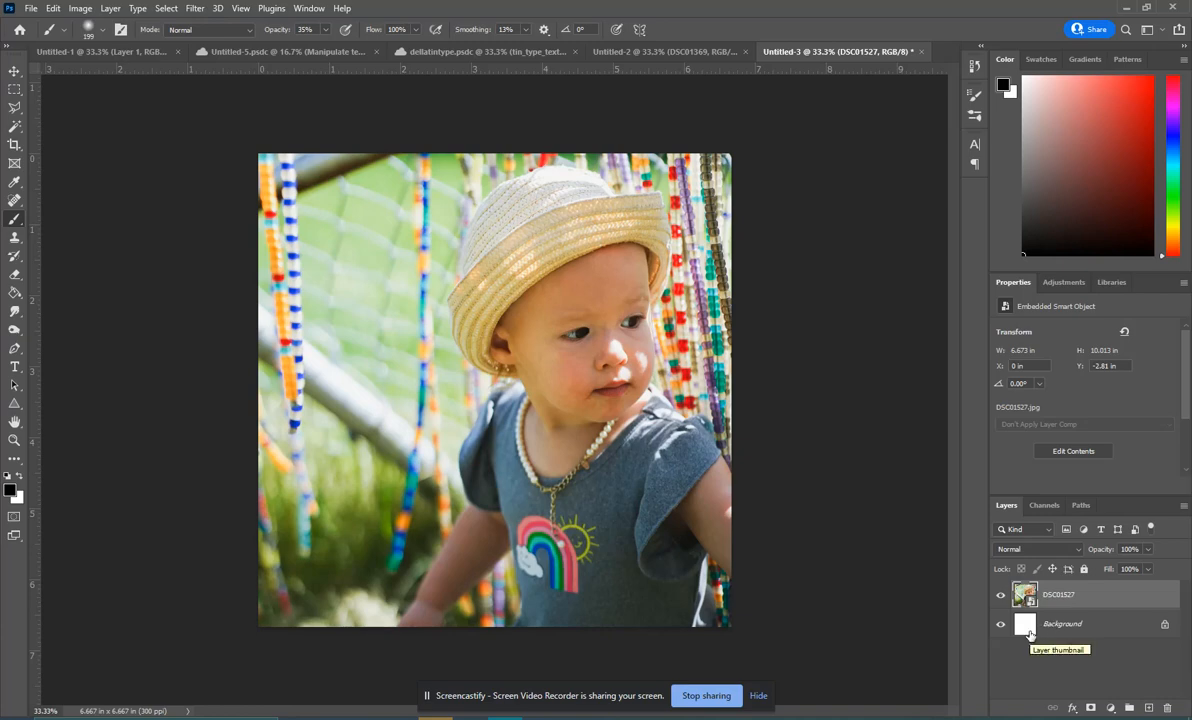
click(1058, 594)
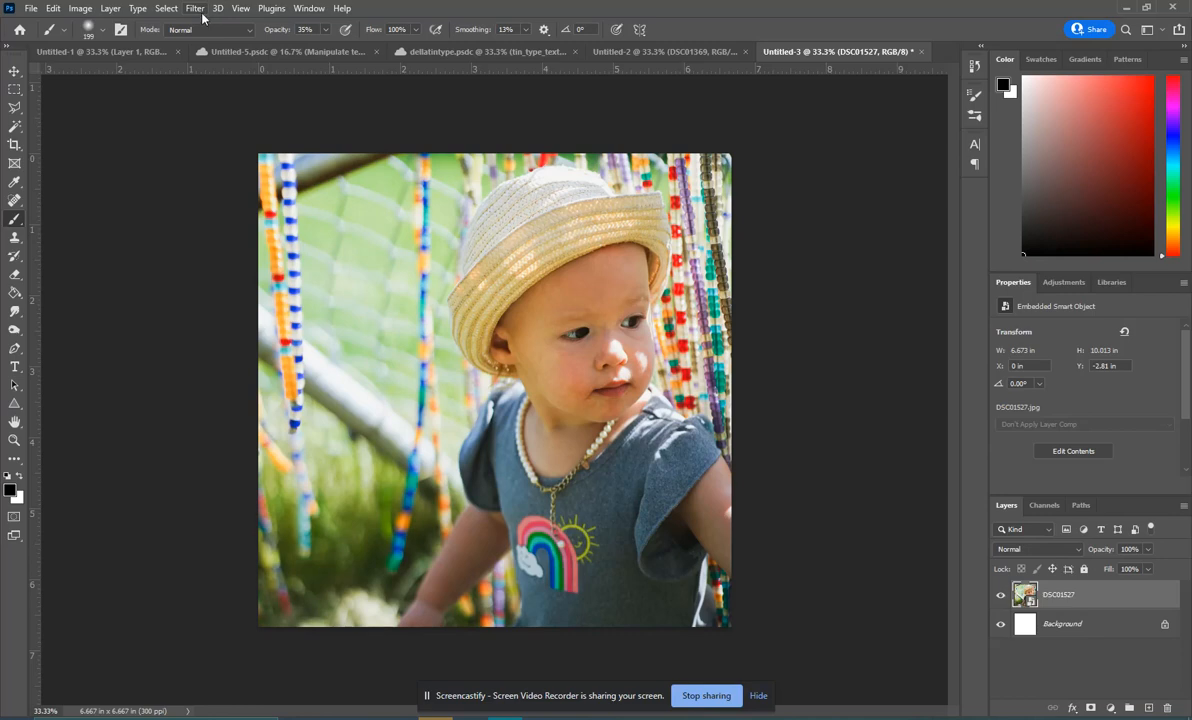
- In Camera Raw, set exposure +1.75, contrast +57, shadows −68, blacks −40, texture +25
click(182, 8)
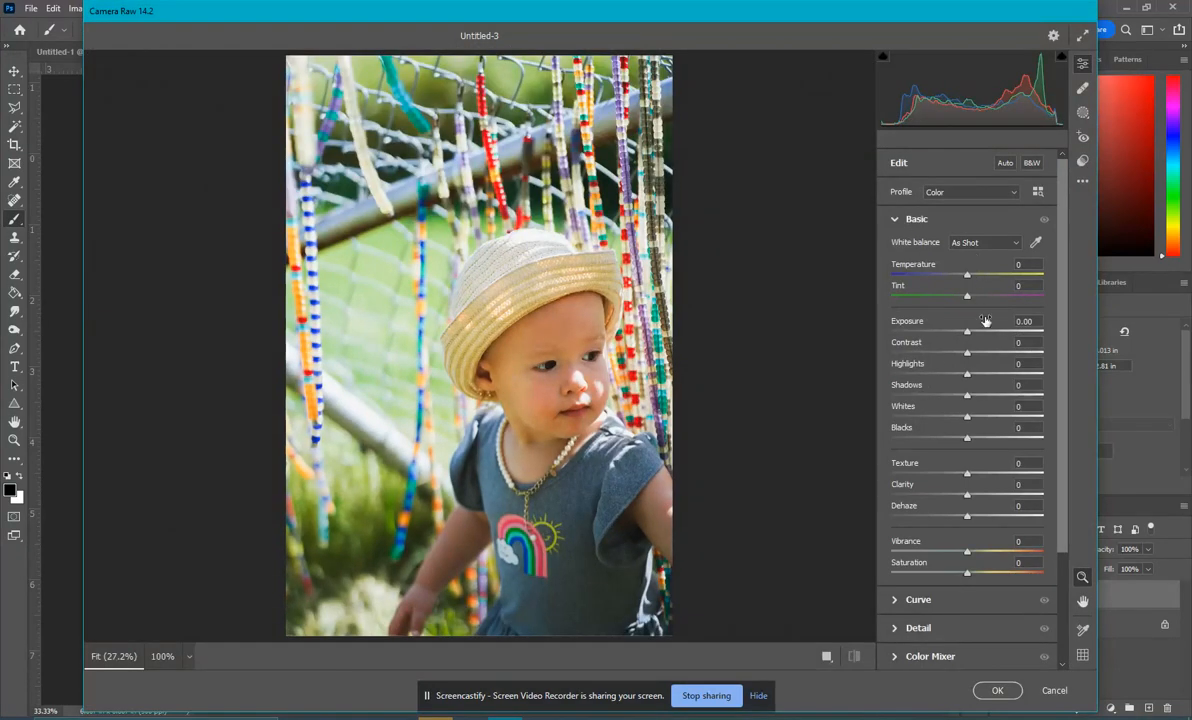
mouse_move(1006, 316)
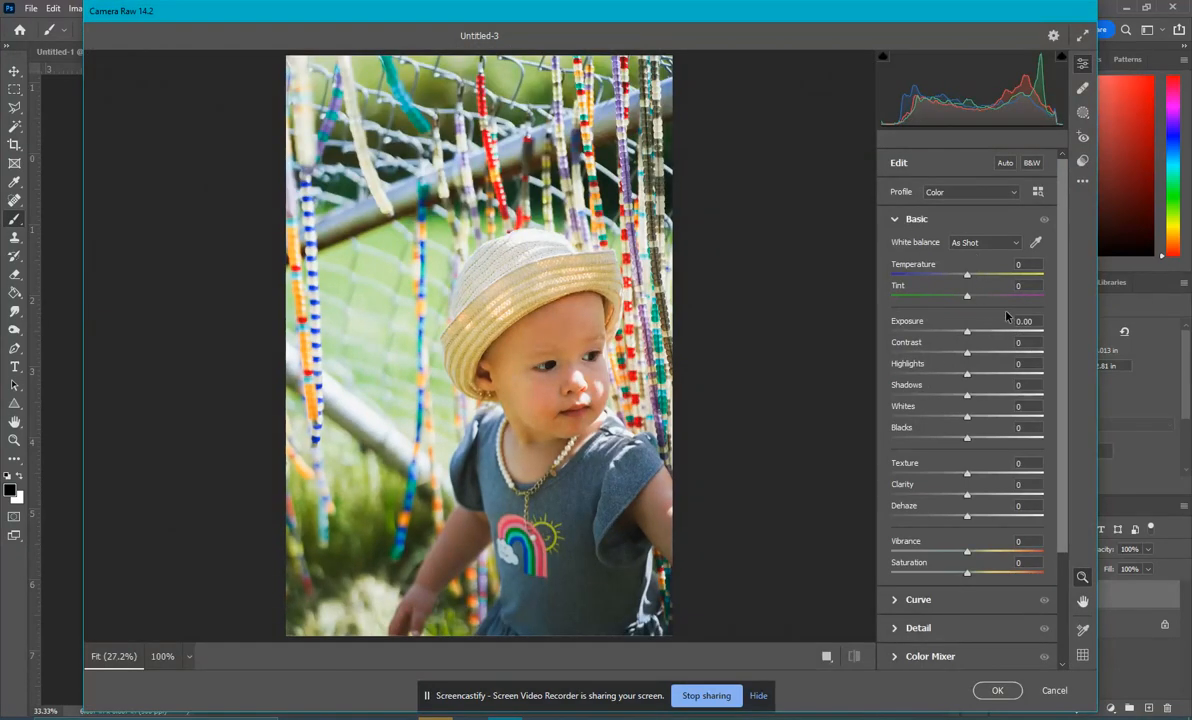
mouse_move(968, 343)
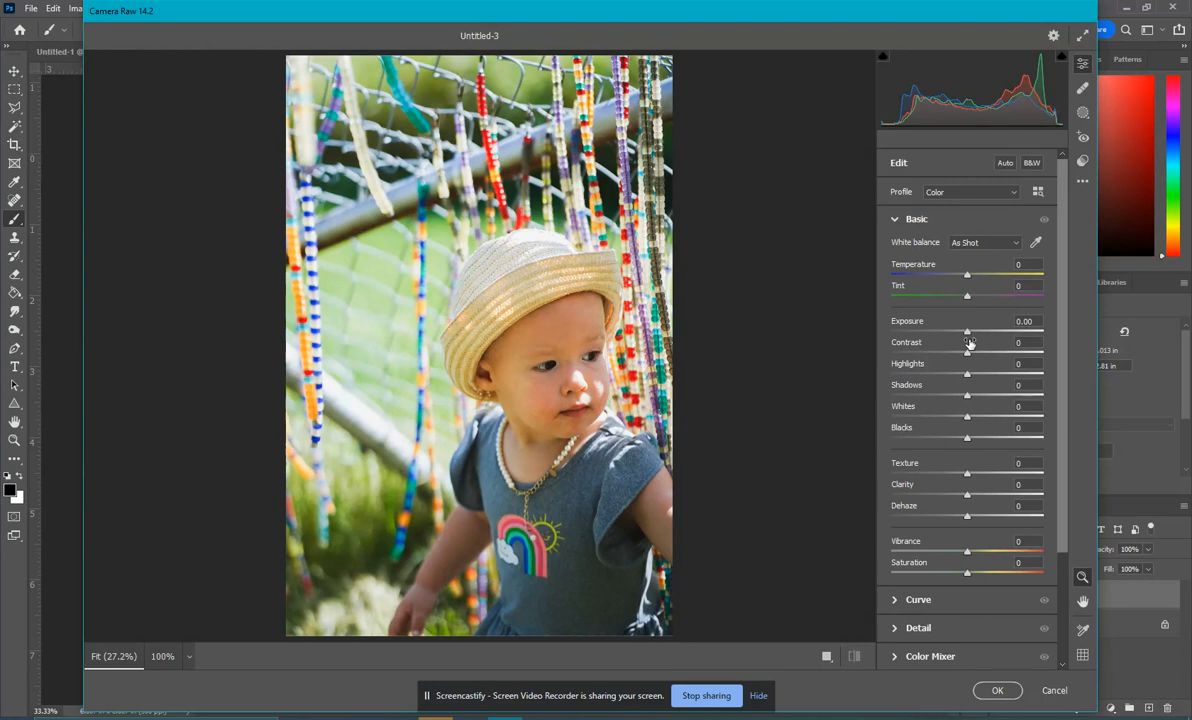
mouse_move(1065, 349)
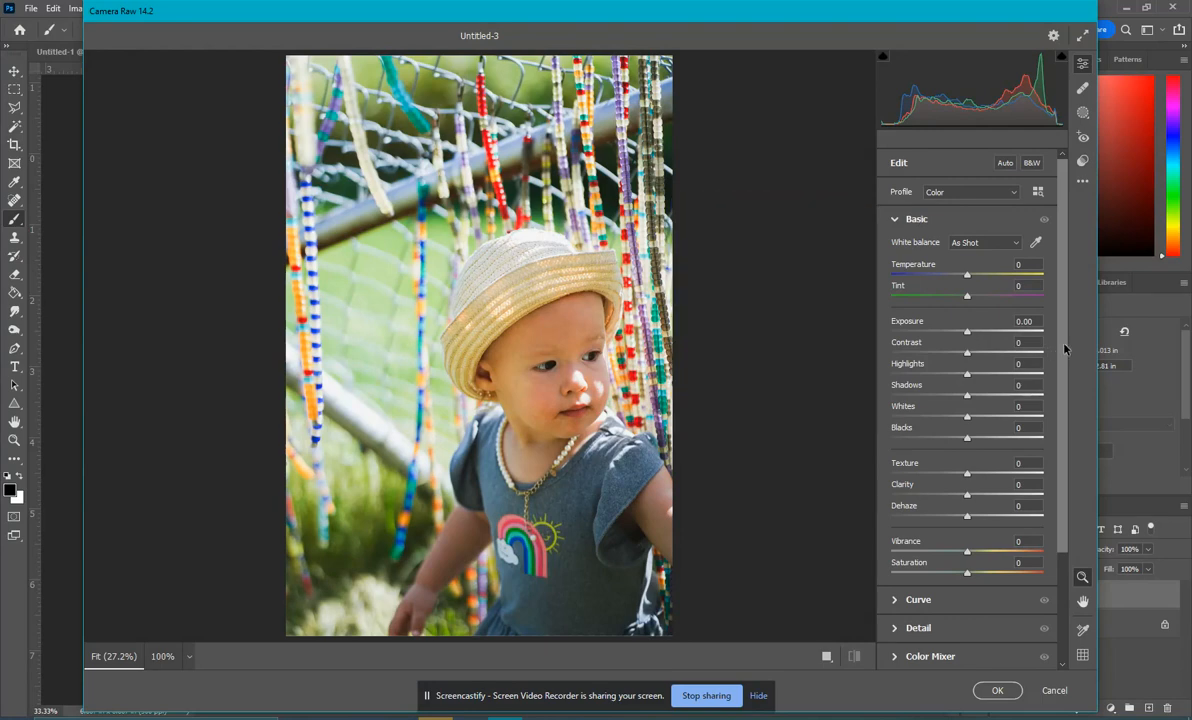
mouse_move(993, 296)
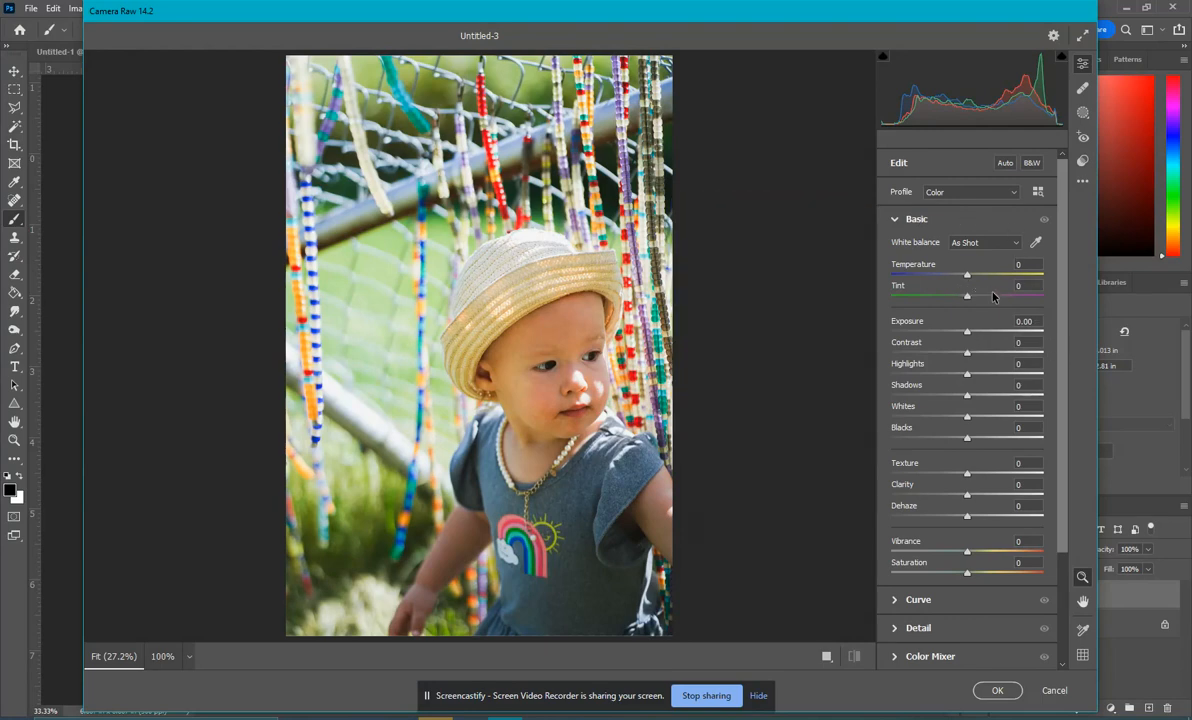
mouse_move(968, 335)
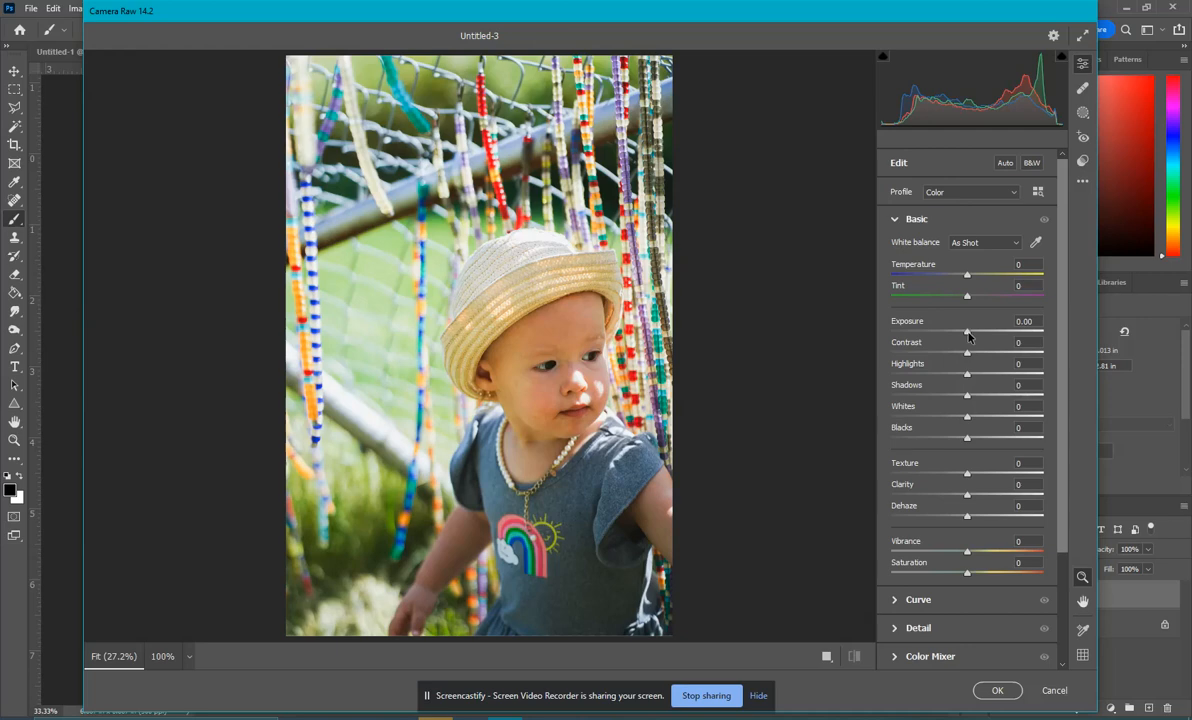
drag(967, 331, 987, 331)
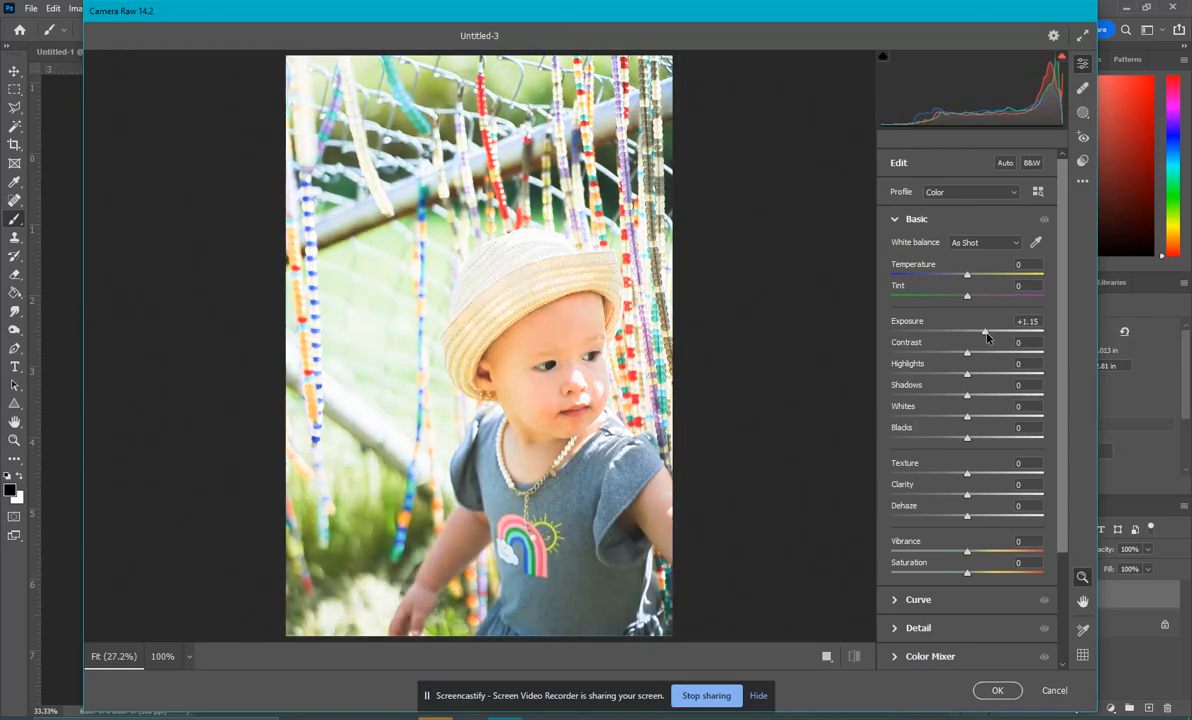
drag(967, 332, 993, 332)
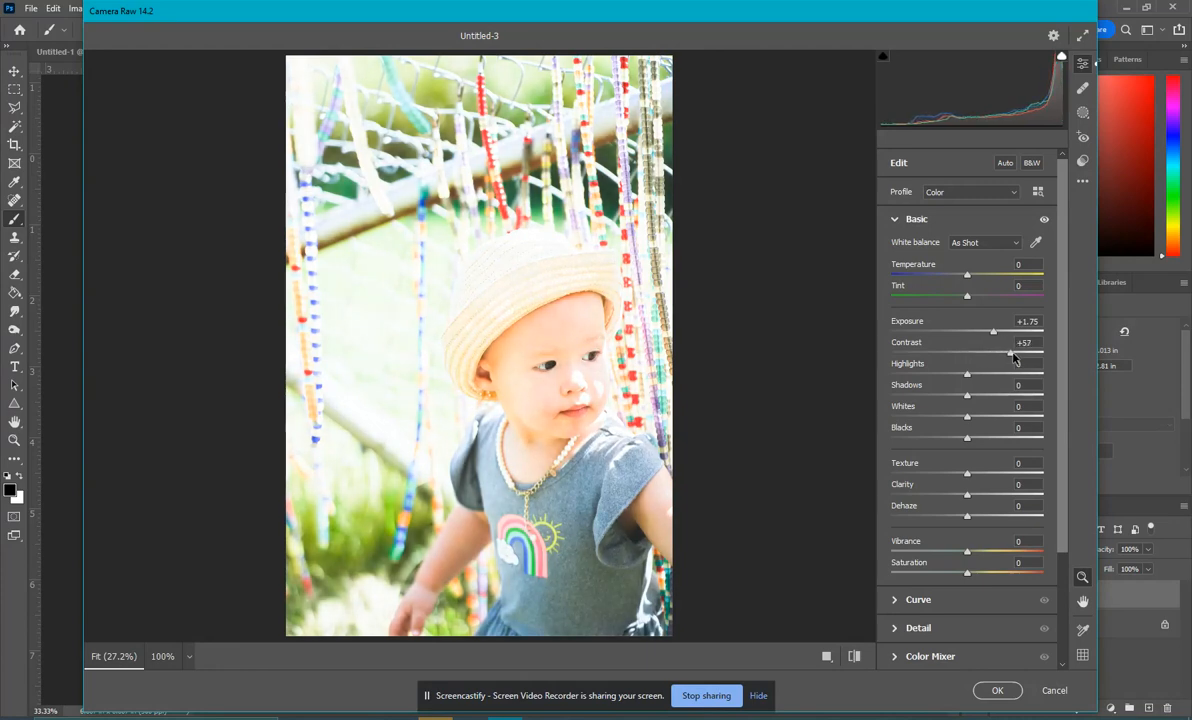
drag(1012, 353, 1009, 353)
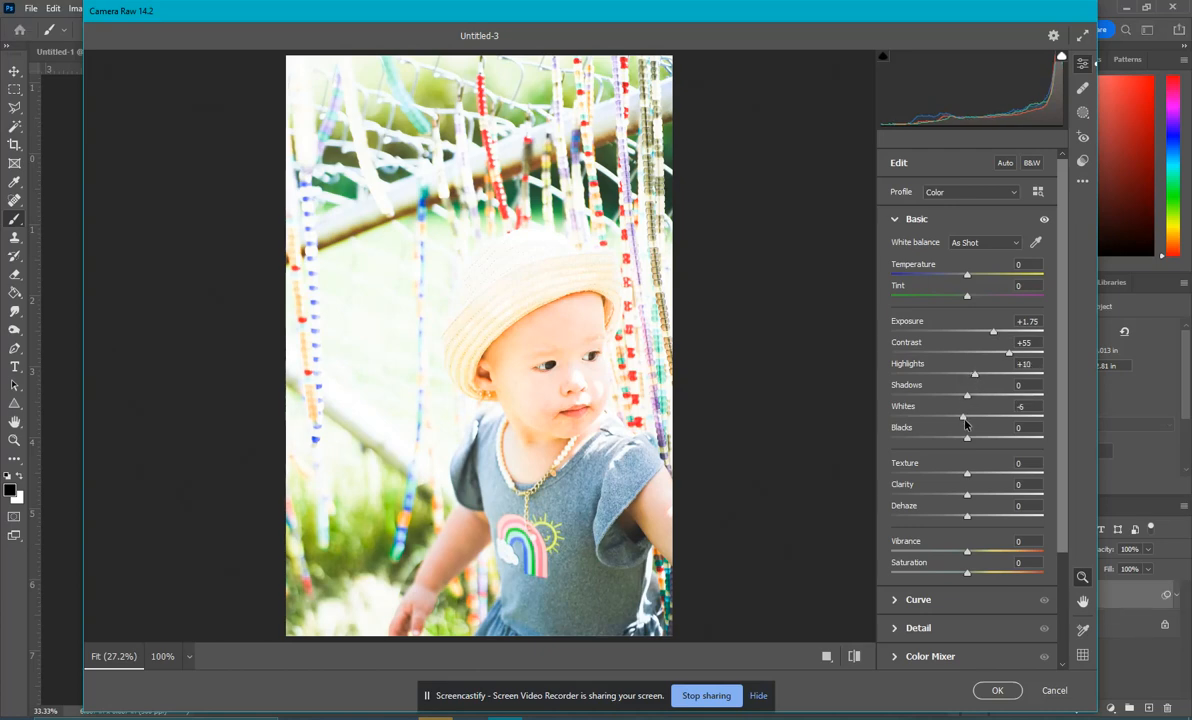
drag(967, 395, 915, 395)
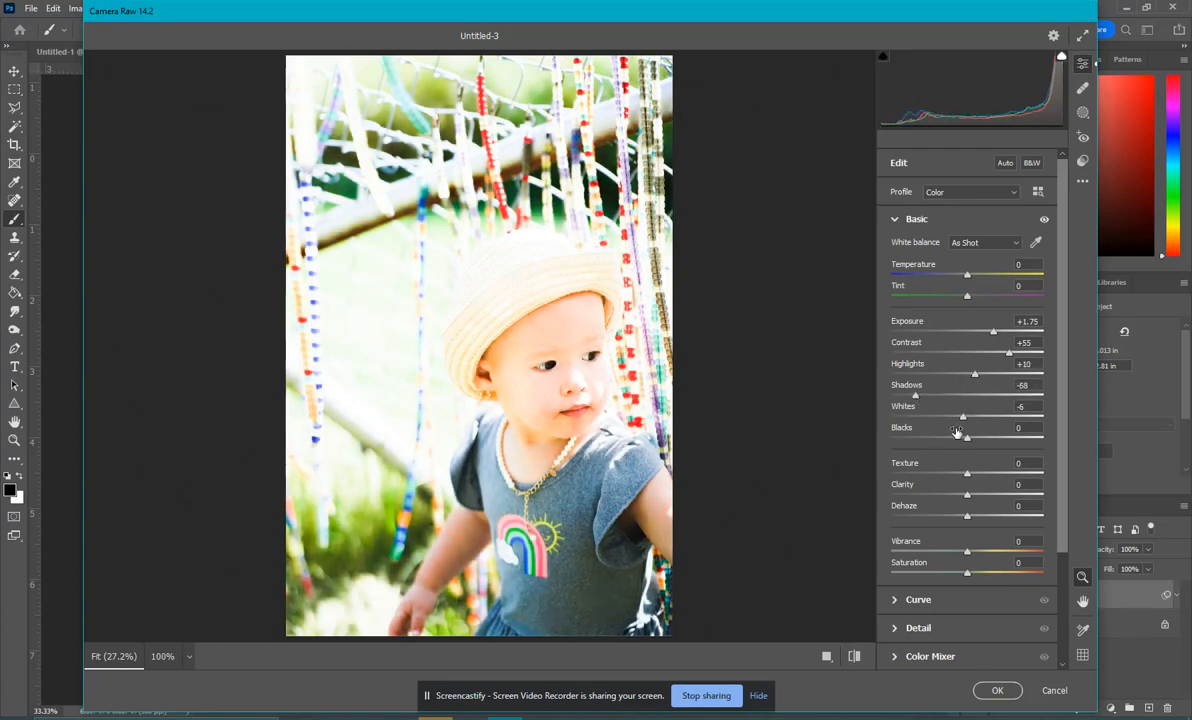
drag(967, 437, 937, 437)
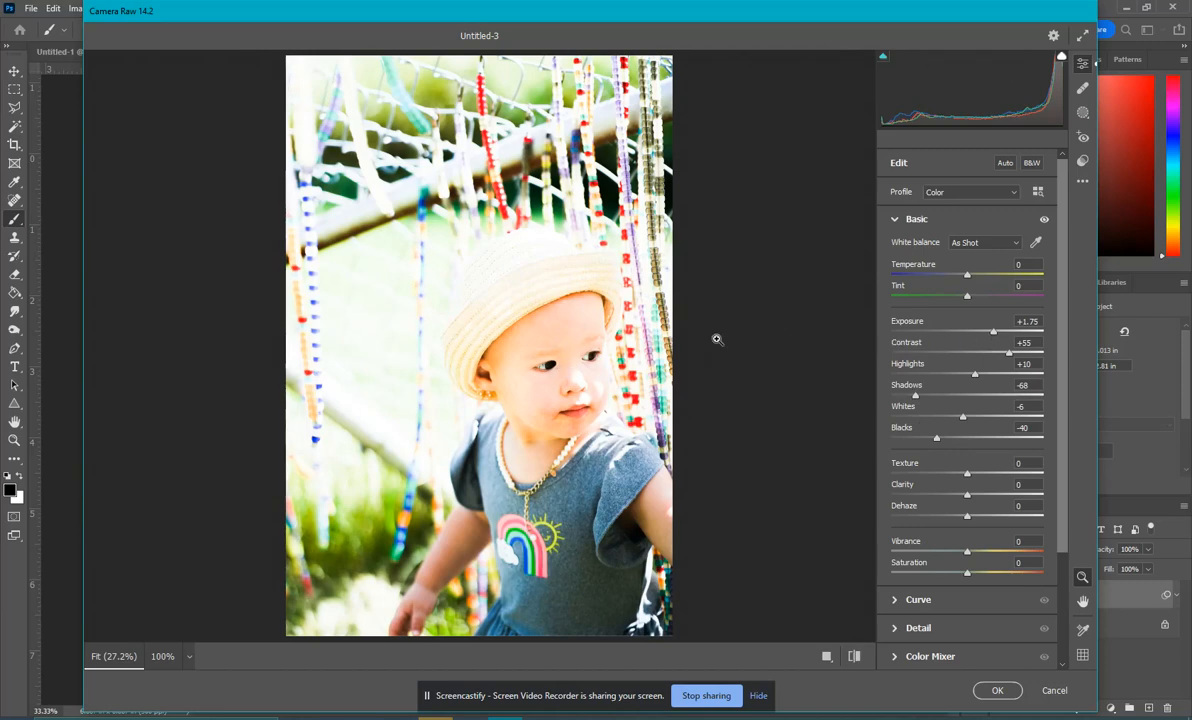
mouse_move(433, 346)
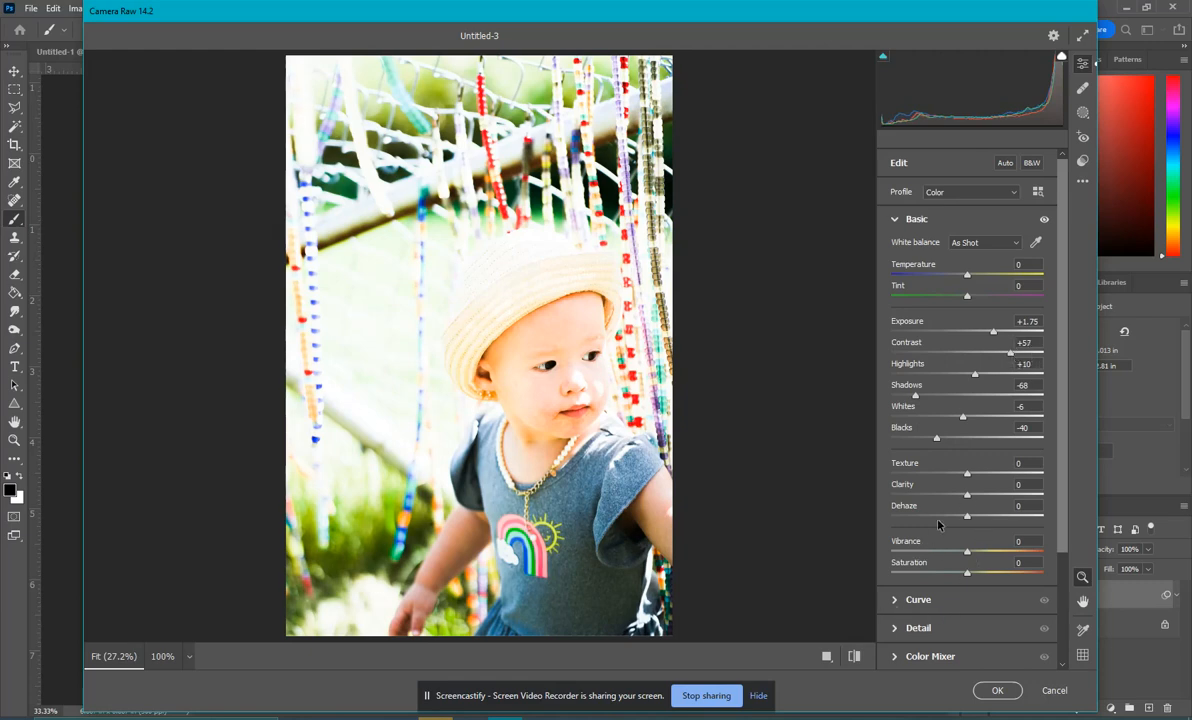
drag(967, 472, 985, 472)
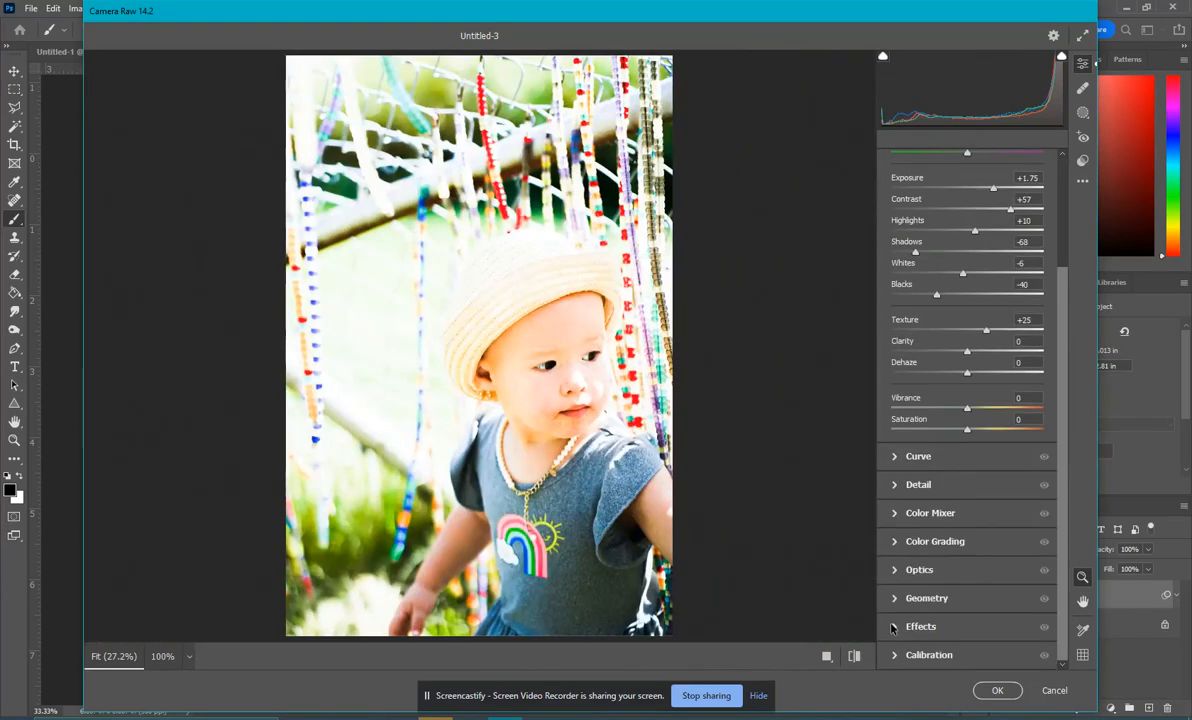
- Darken the edges with a vignette, then raise highlights to +36 and exposure to +1.85
click(920, 626)
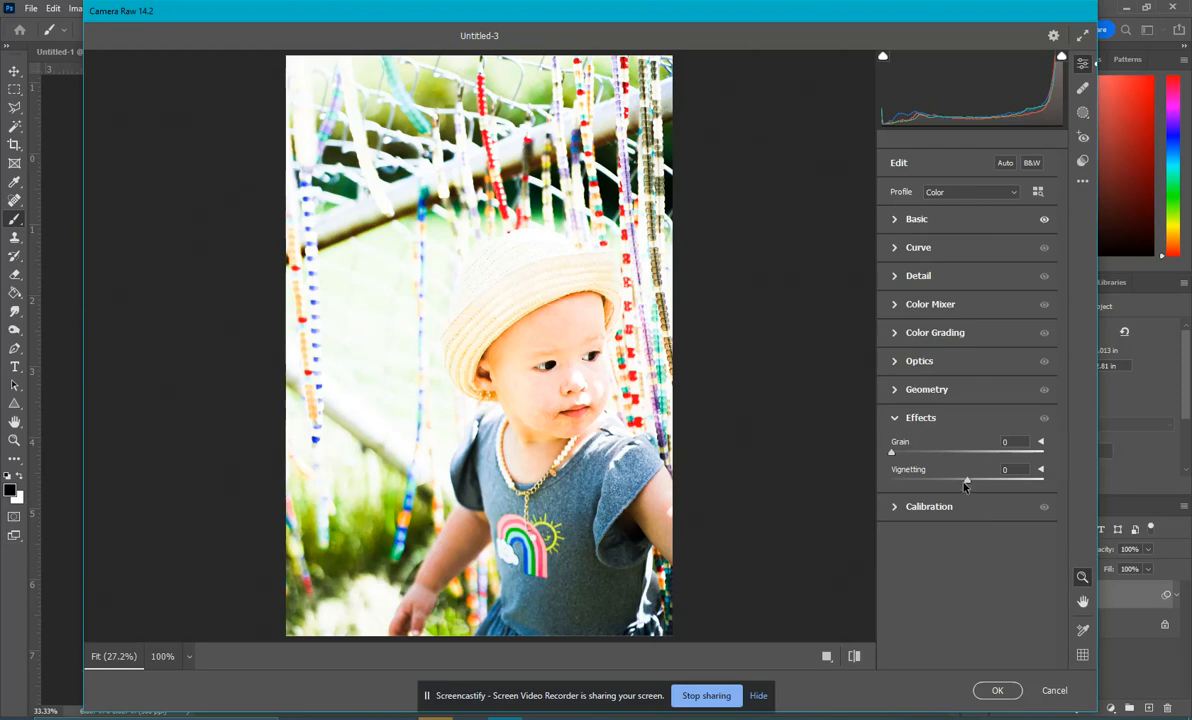
drag(966, 480, 945, 480)
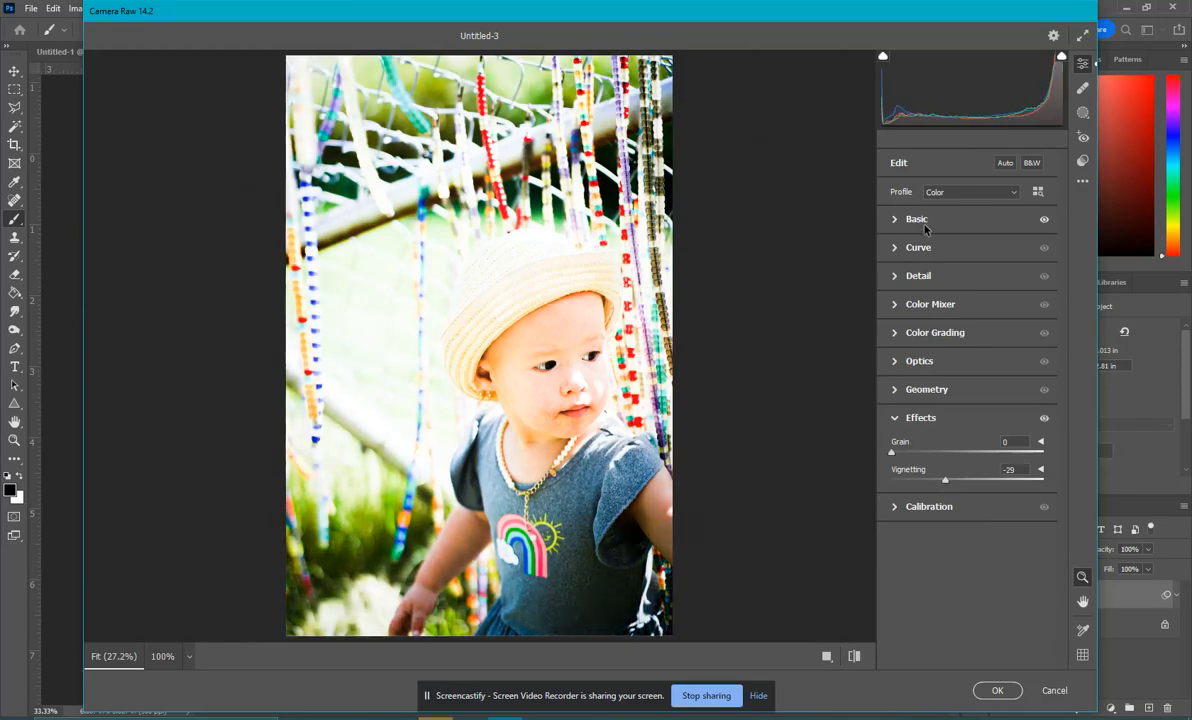
click(916, 219)
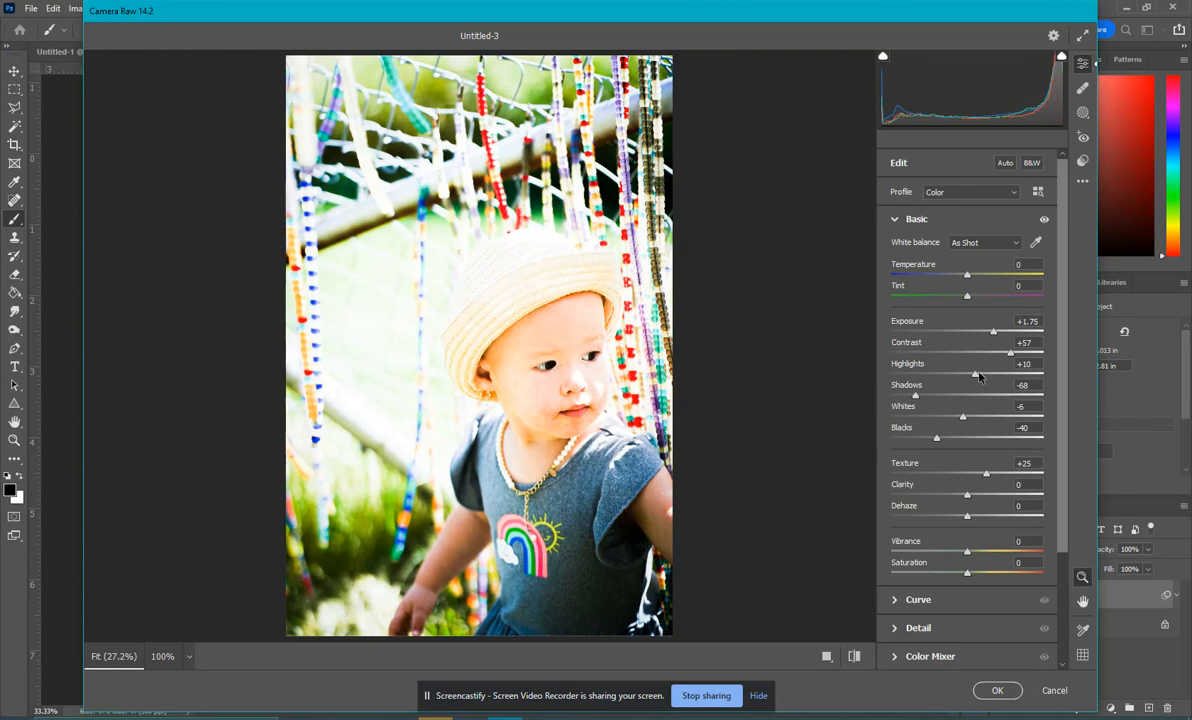
drag(976, 374, 998, 374)
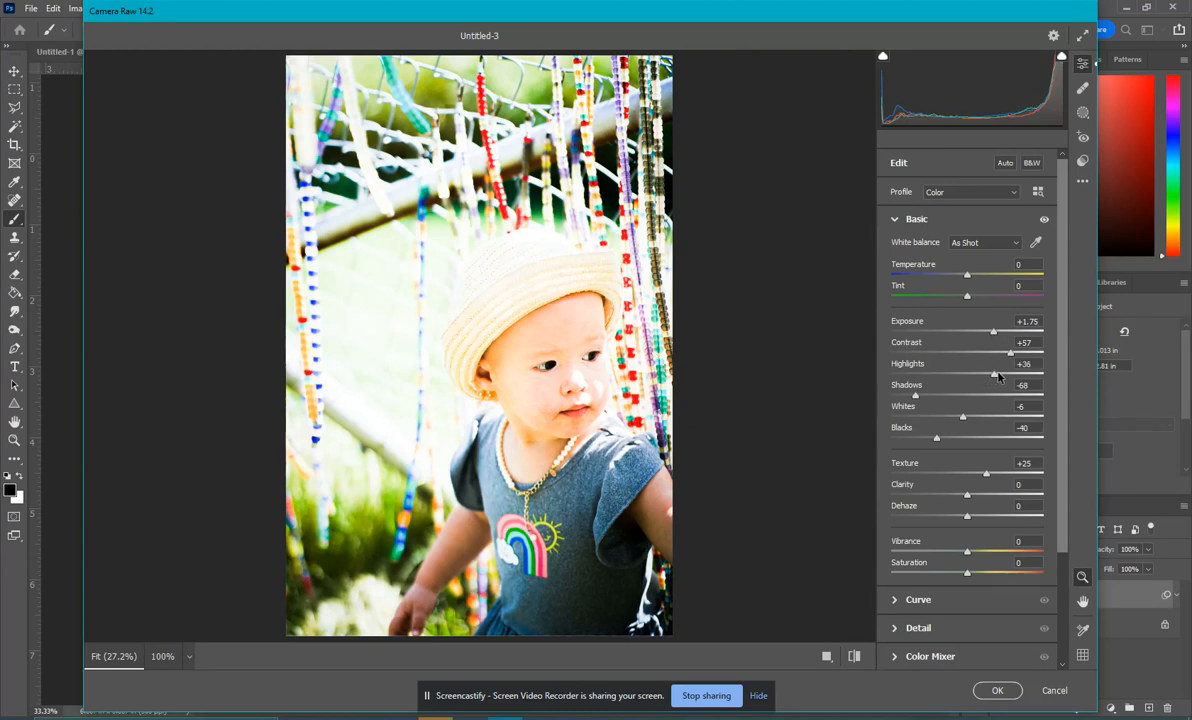
mouse_move(574, 377)
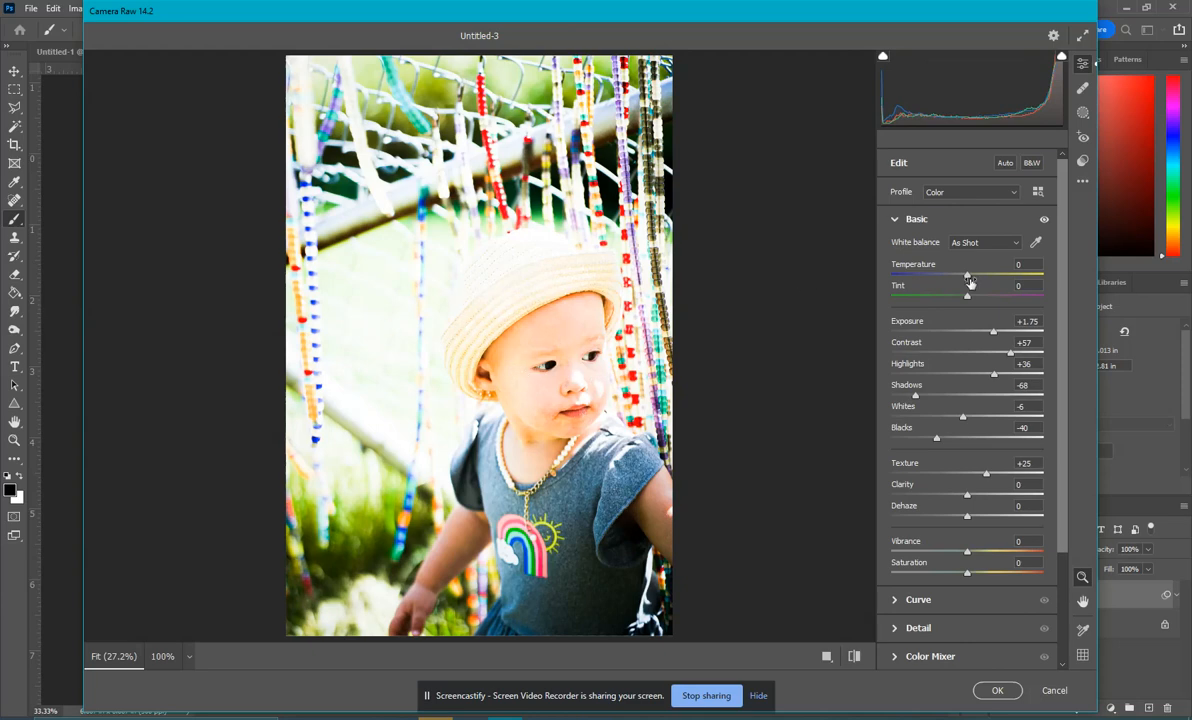
mouse_move(998, 339)
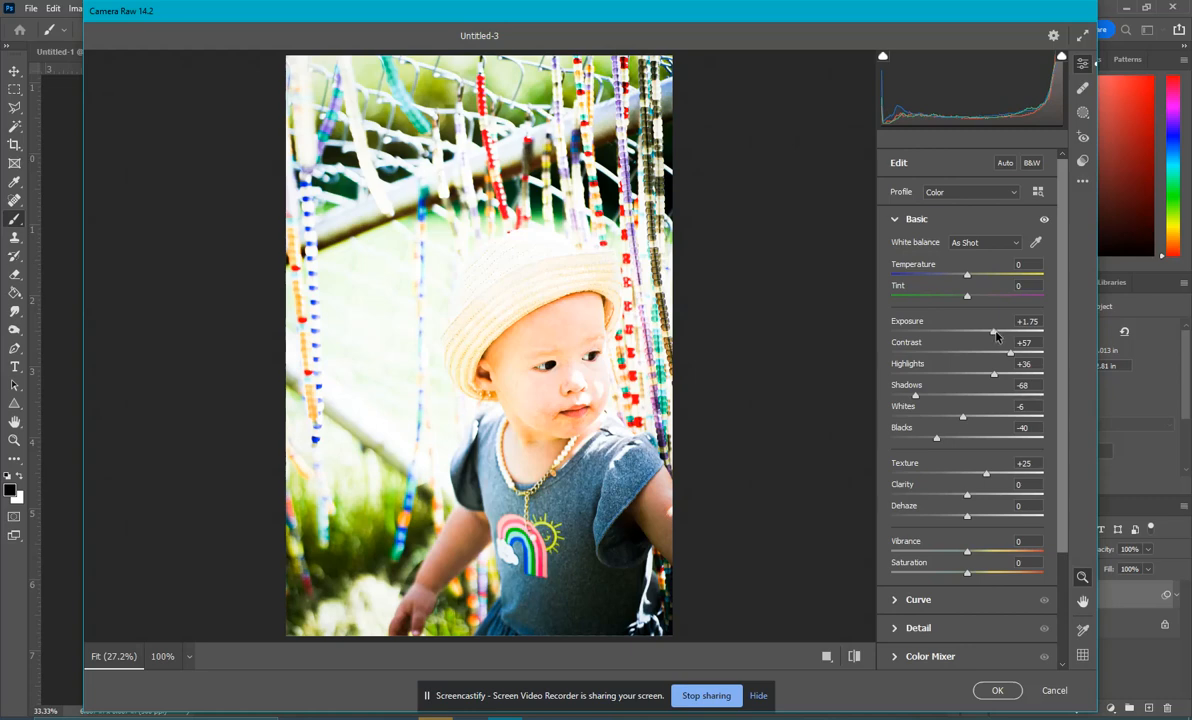
drag(968, 332, 999, 332)
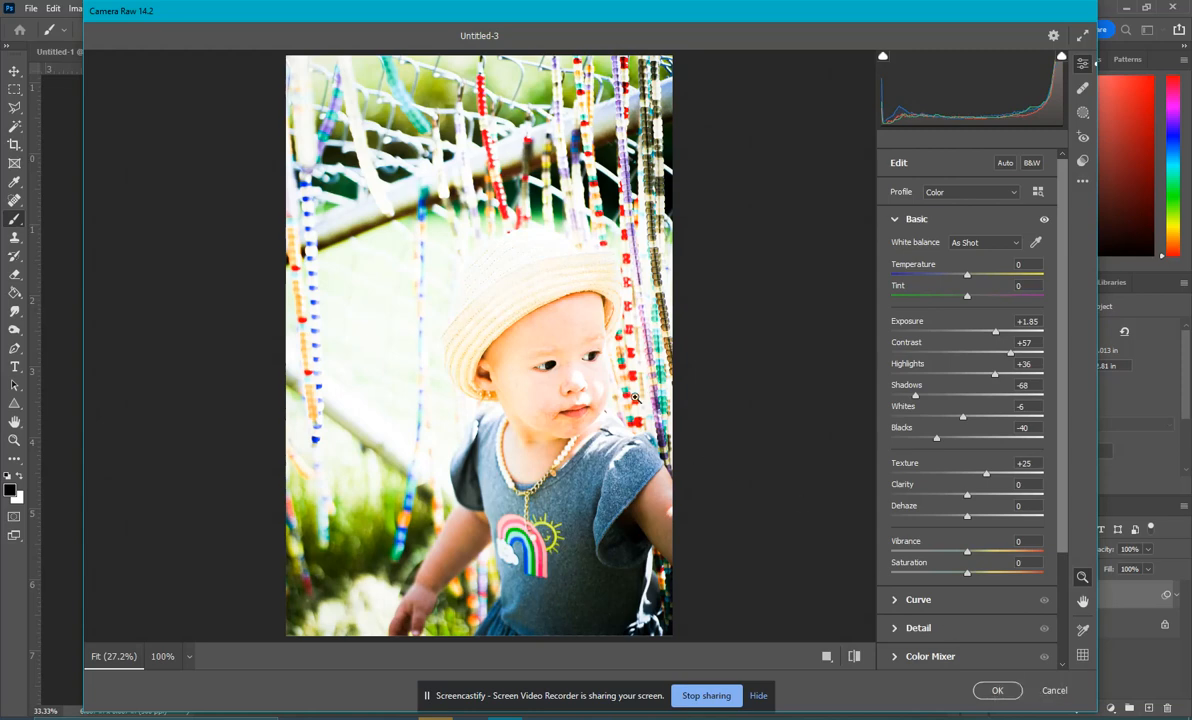
mouse_move(826, 402)
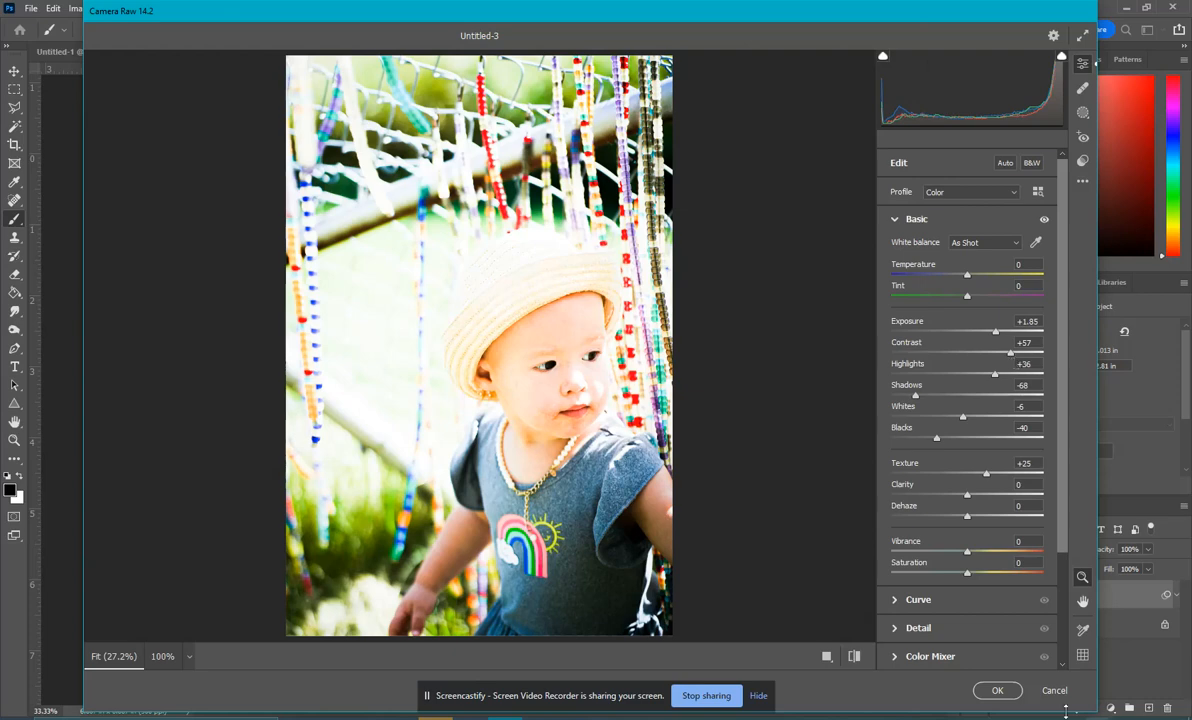
- Commit the Camera Raw edits and duplicate the photo layer as DSC01527 copy
click(997, 690)
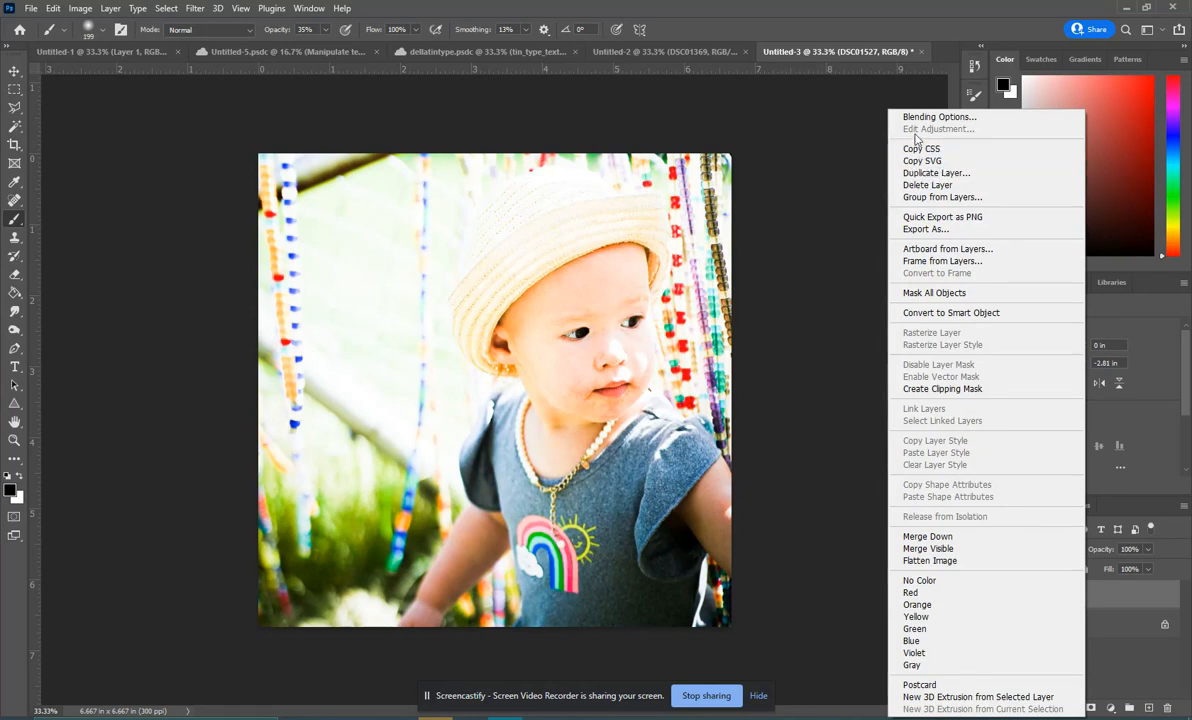
mouse_move(936, 173)
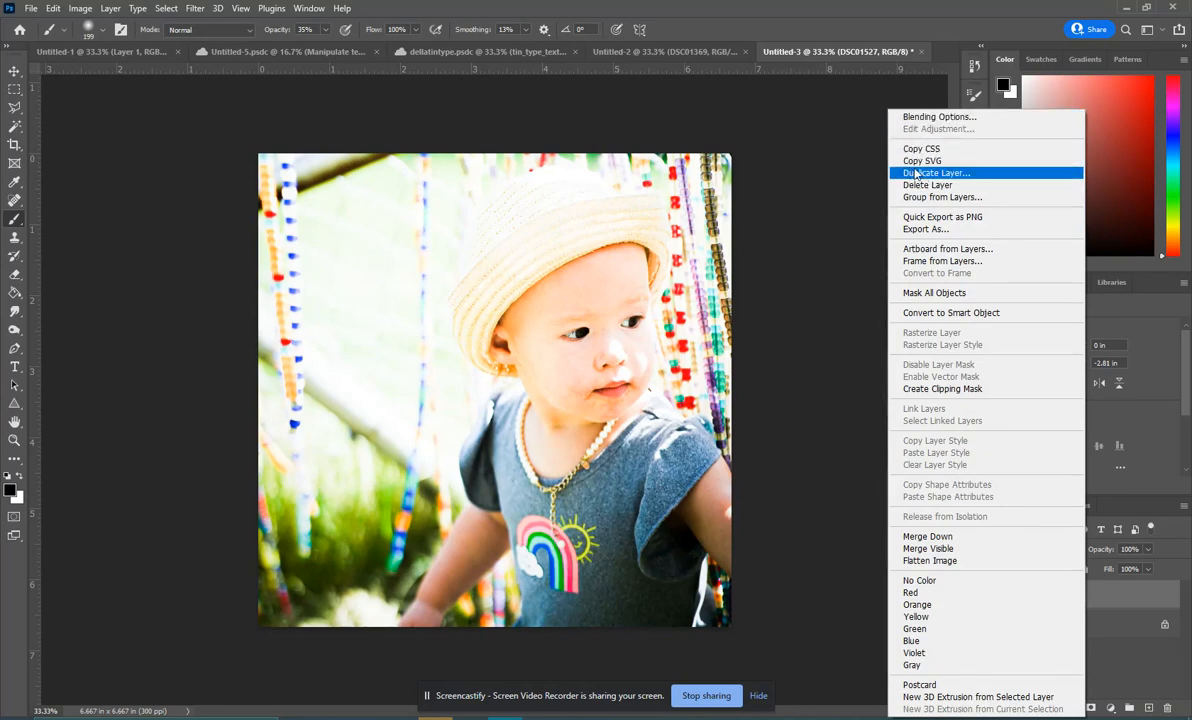
click(935, 173)
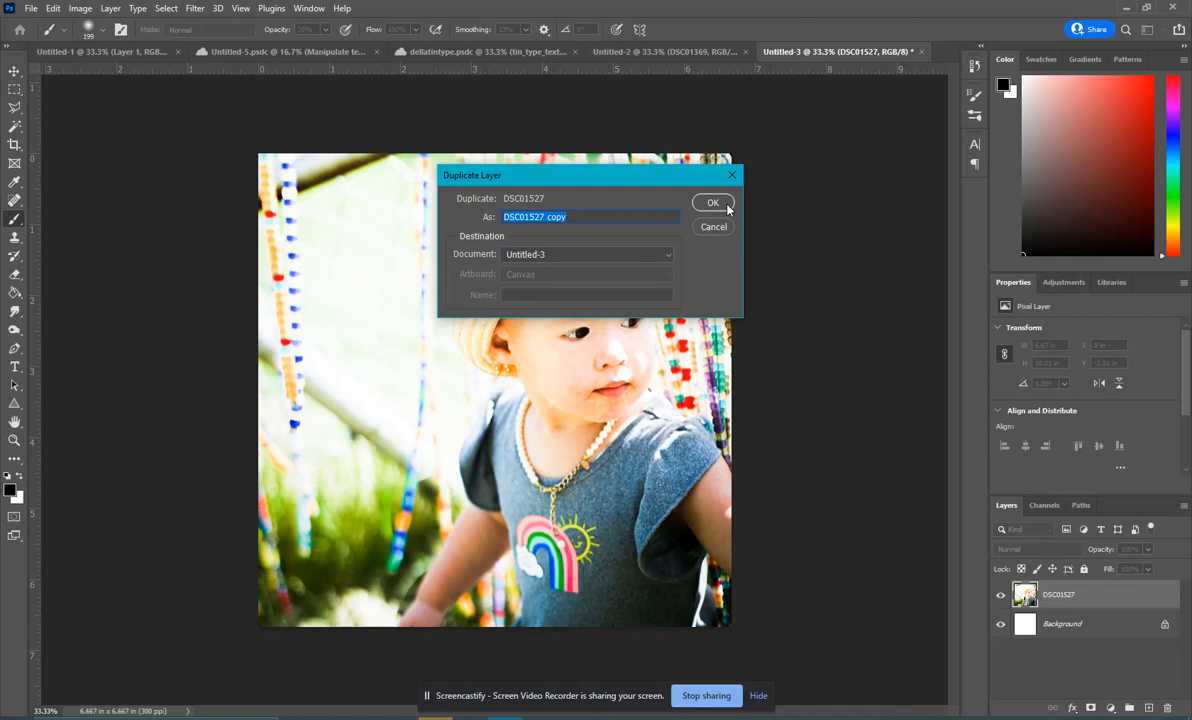
click(713, 202)
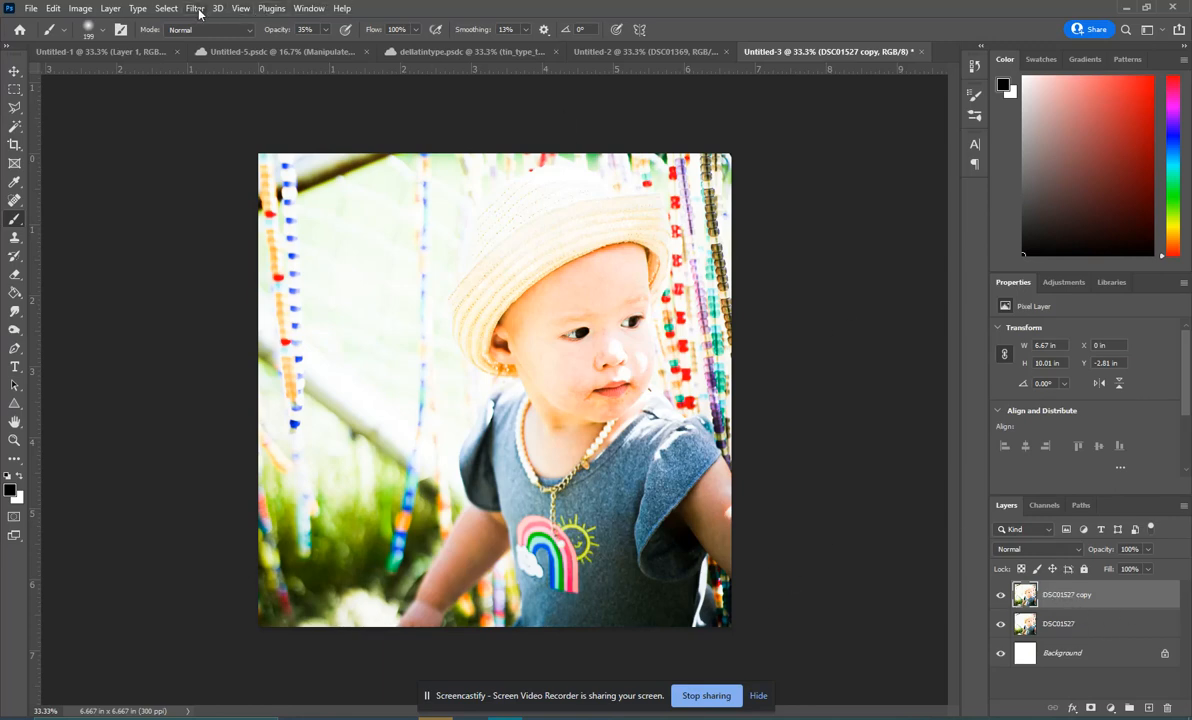
- Apply a Motion Blur at angle 0 and distance 12 pixels to the copy layer
click(198, 9)
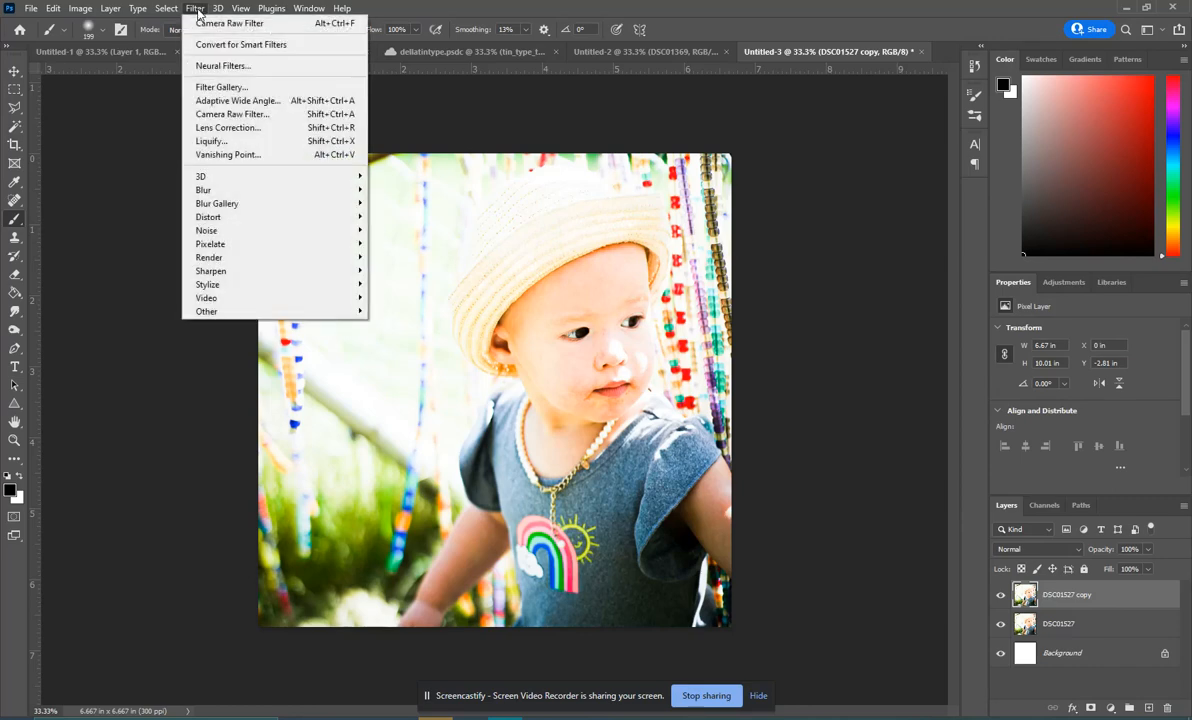
mouse_move(203, 190)
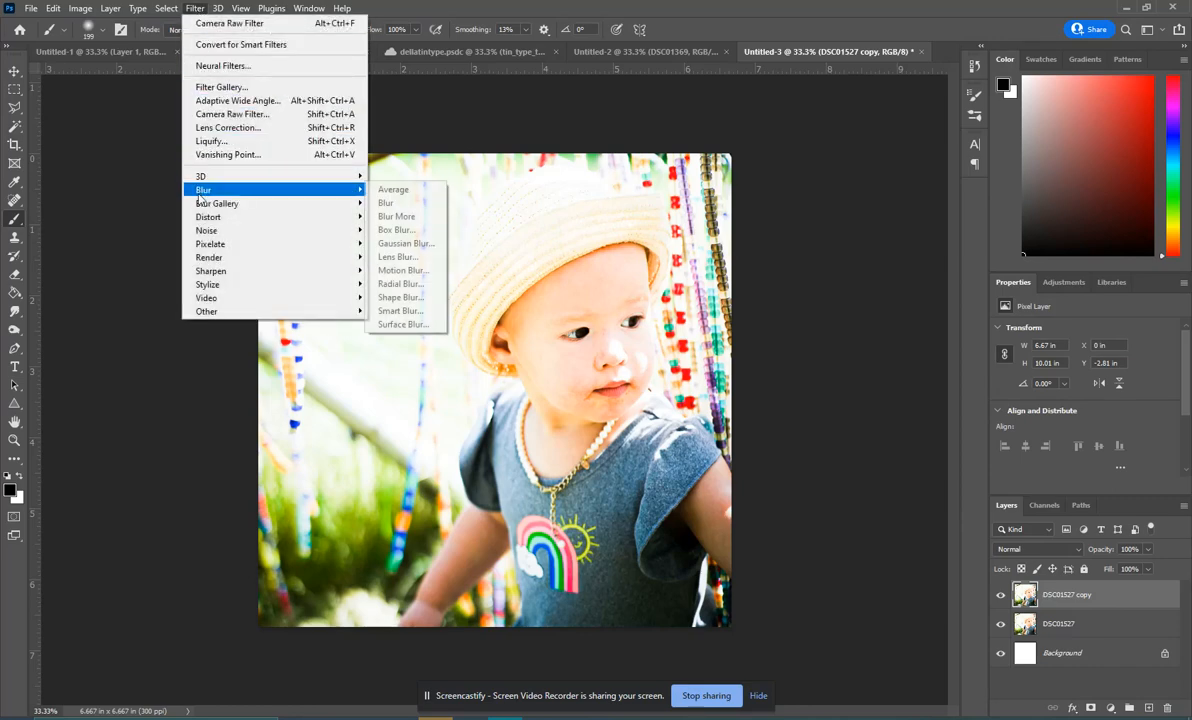
mouse_move(393, 189)
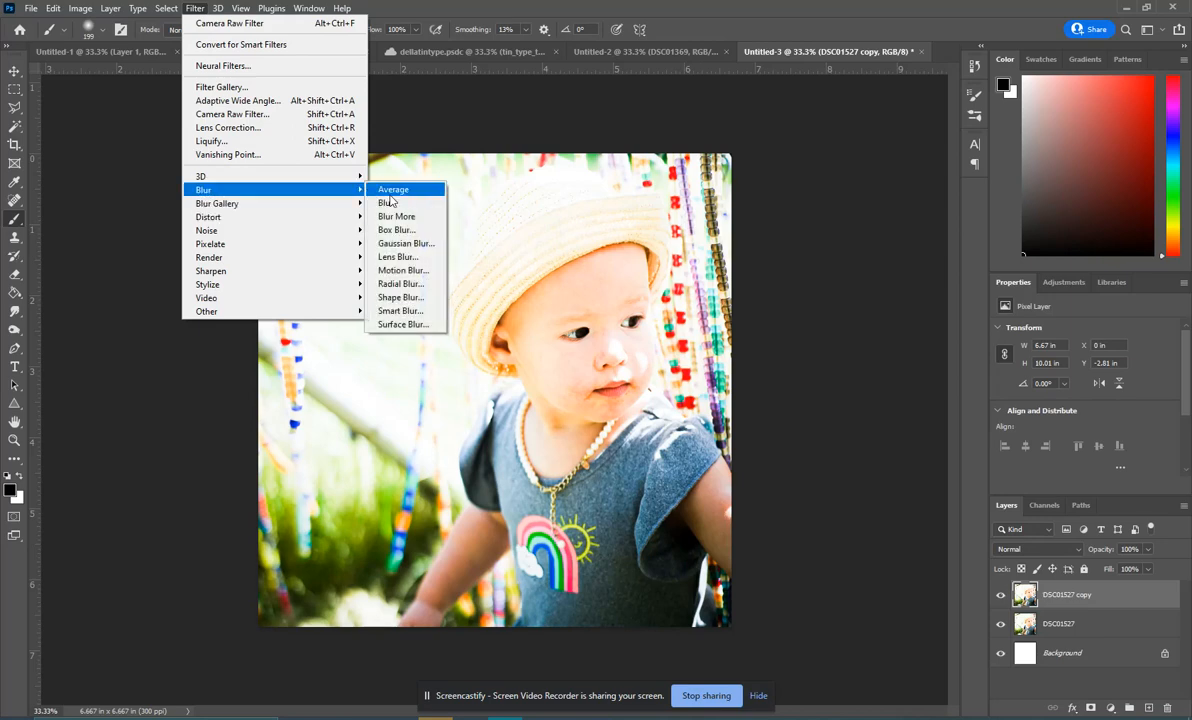
click(403, 270)
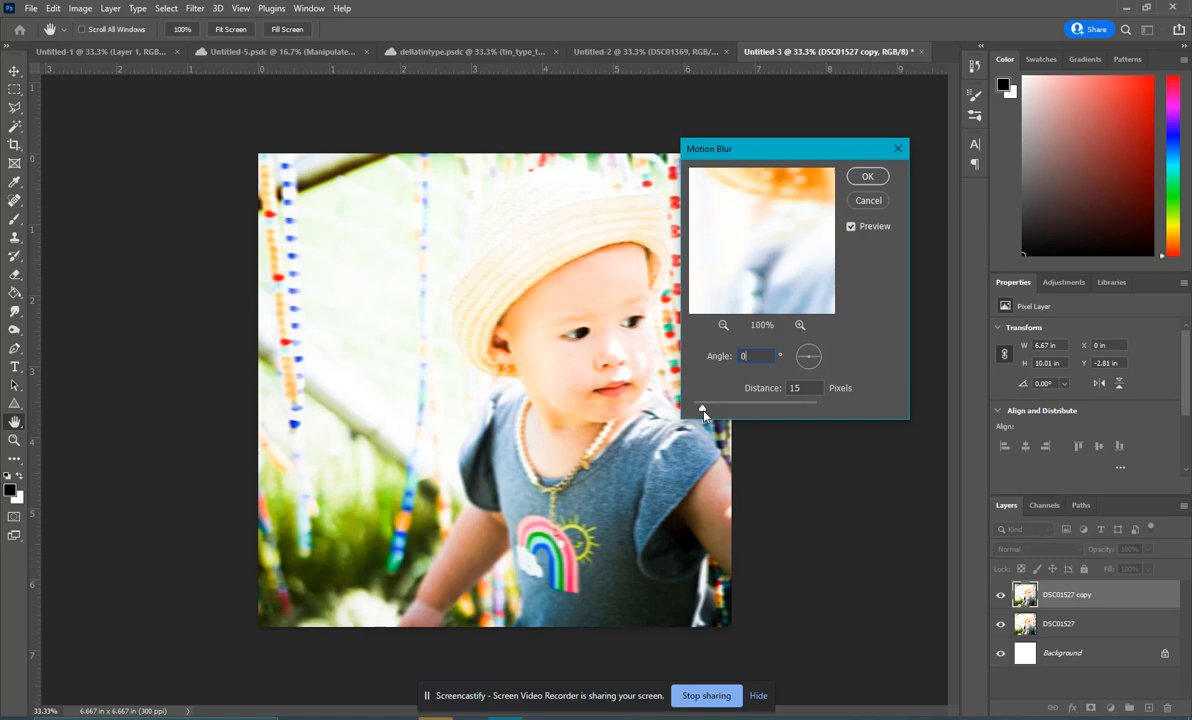
drag(703, 407, 700, 407)
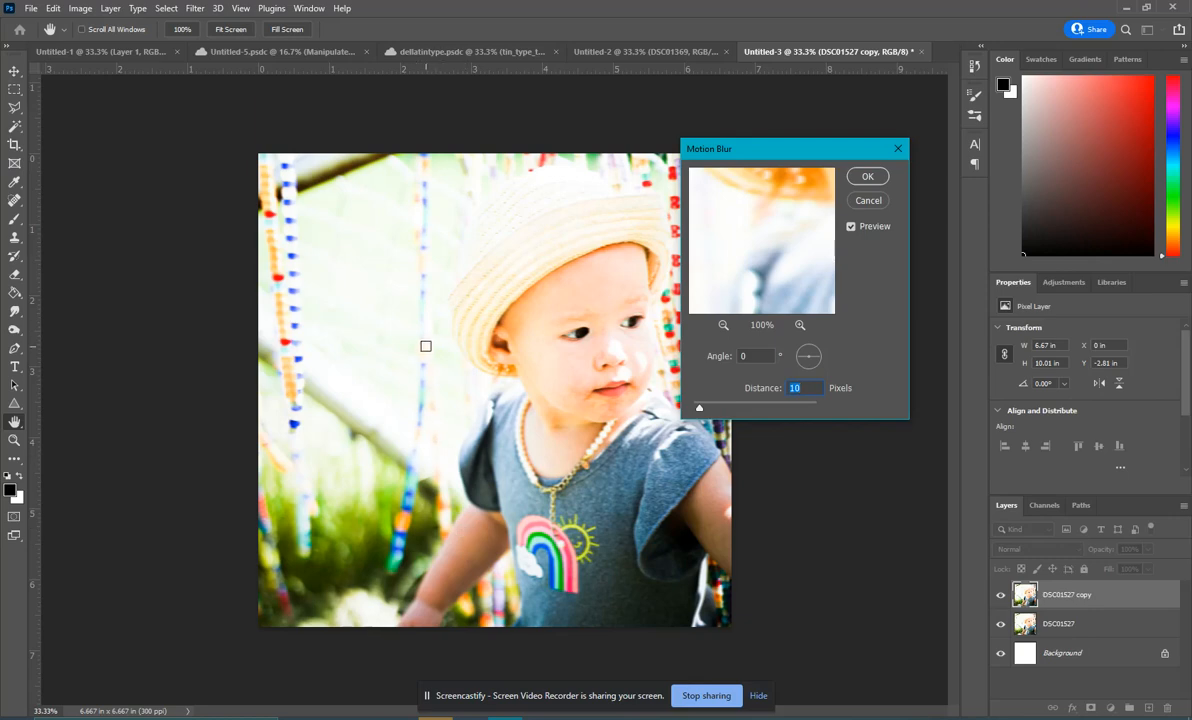
mouse_move(651, 409)
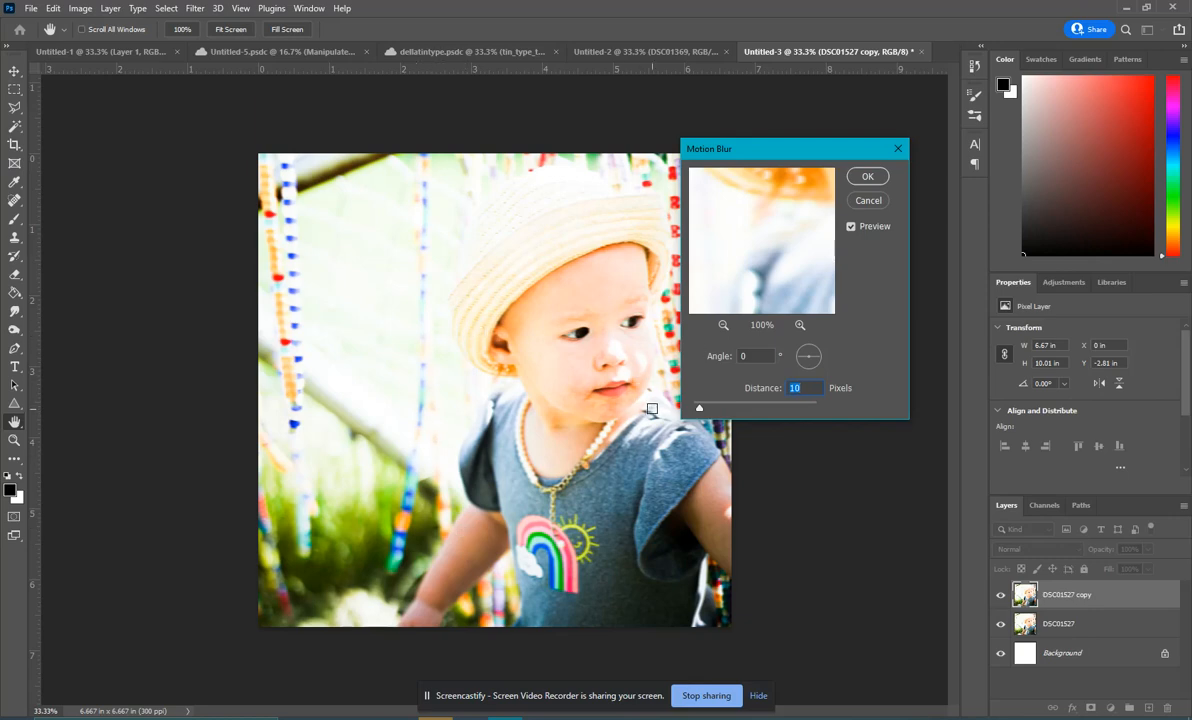
text(12)
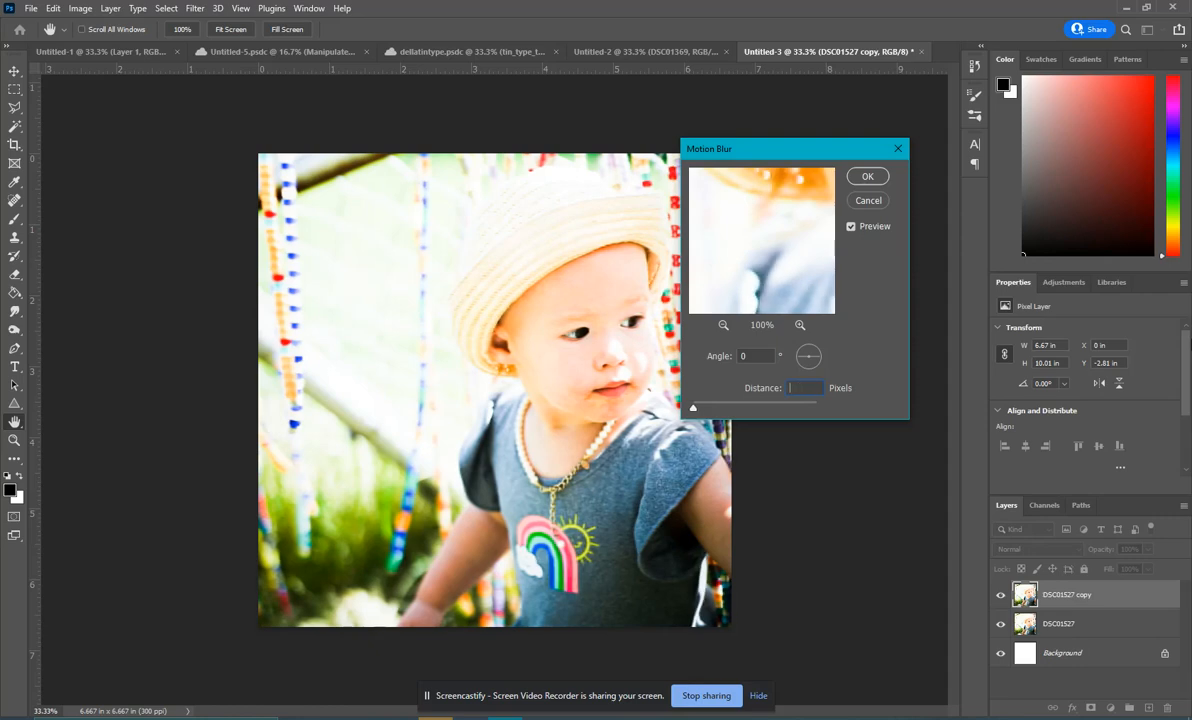
text(30)
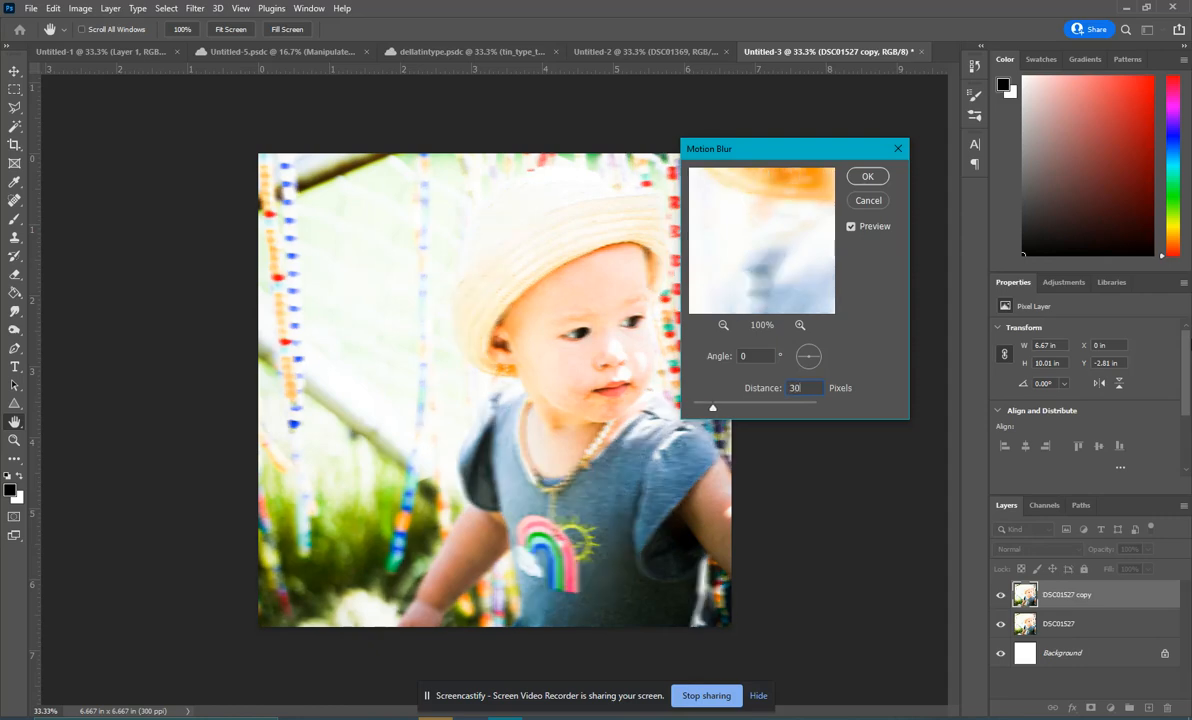
click(804, 388)
text(12)
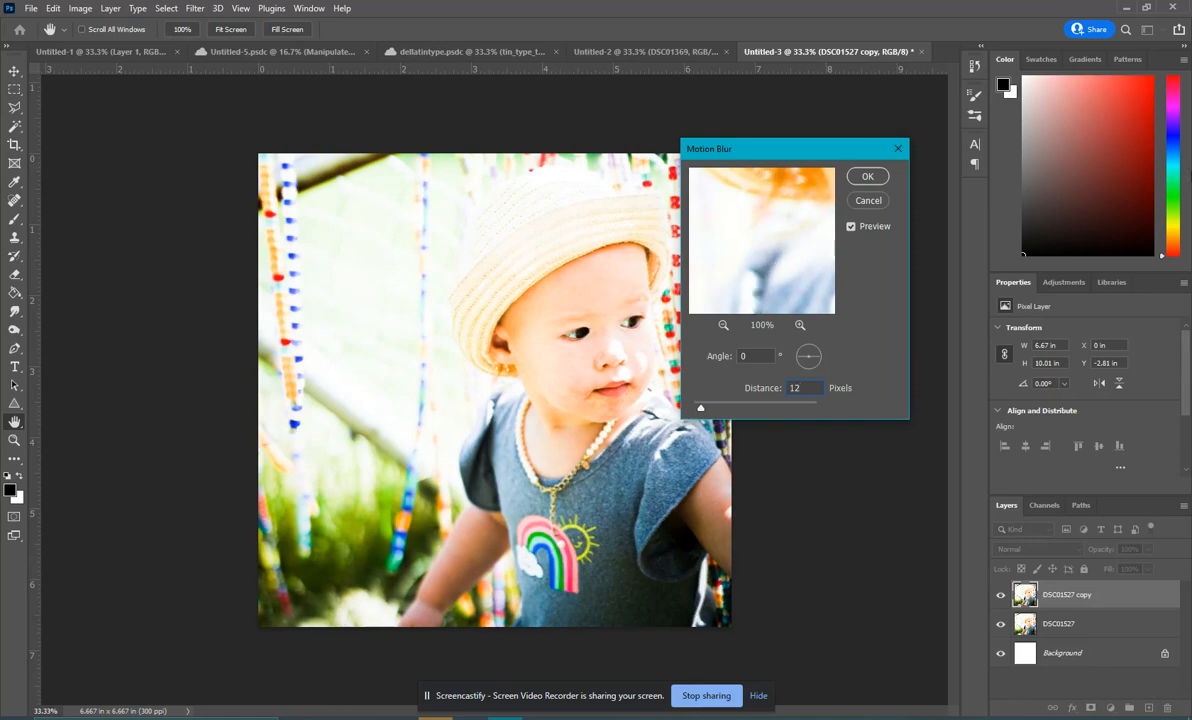
click(867, 176)
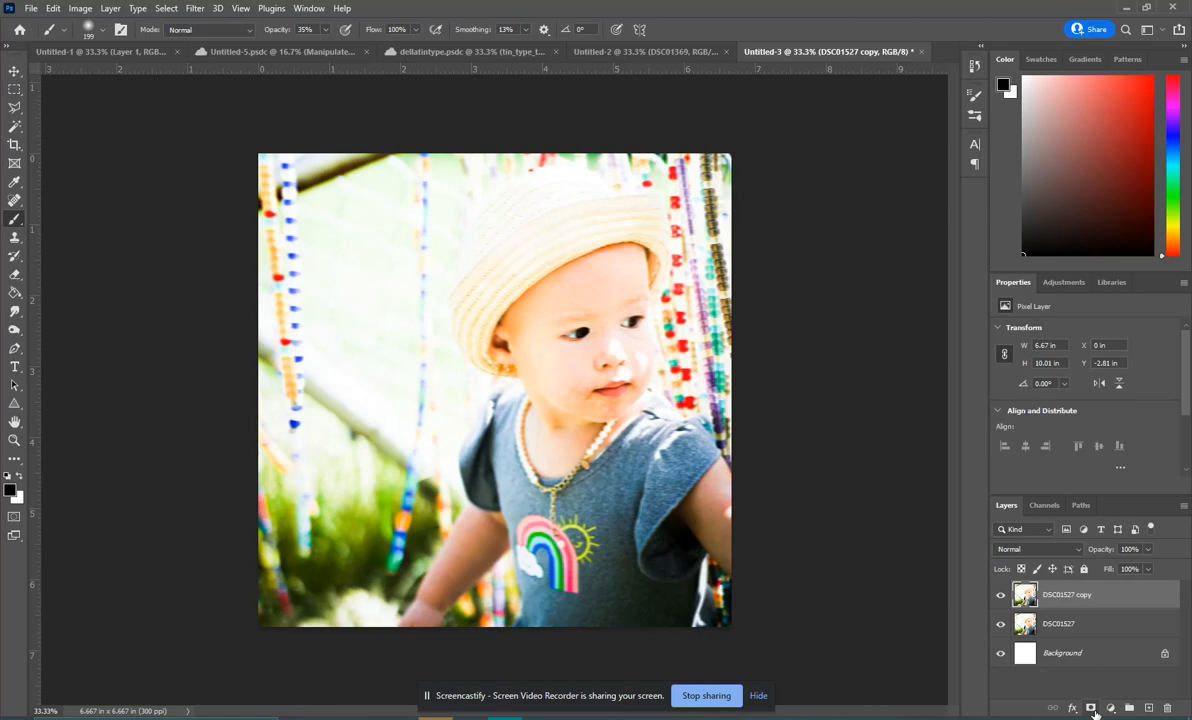
- Add a layer mask to the blurred copy and brush the child back into focus
click(1090, 705)
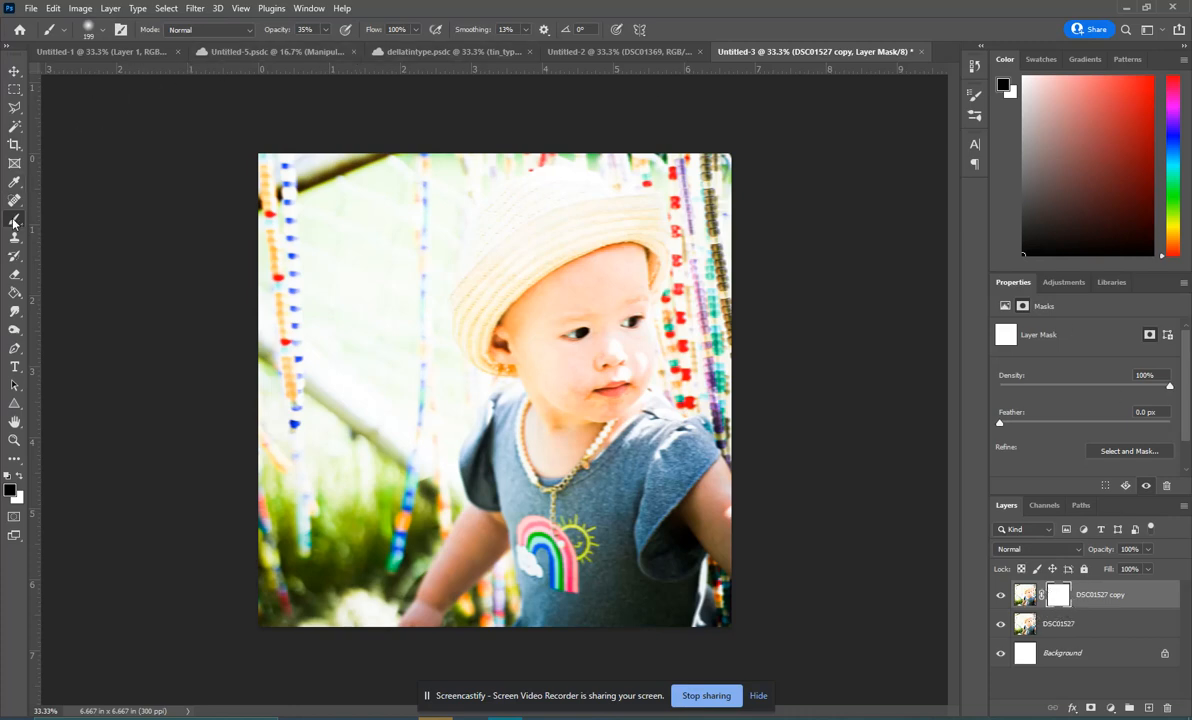
mouse_move(14, 221)
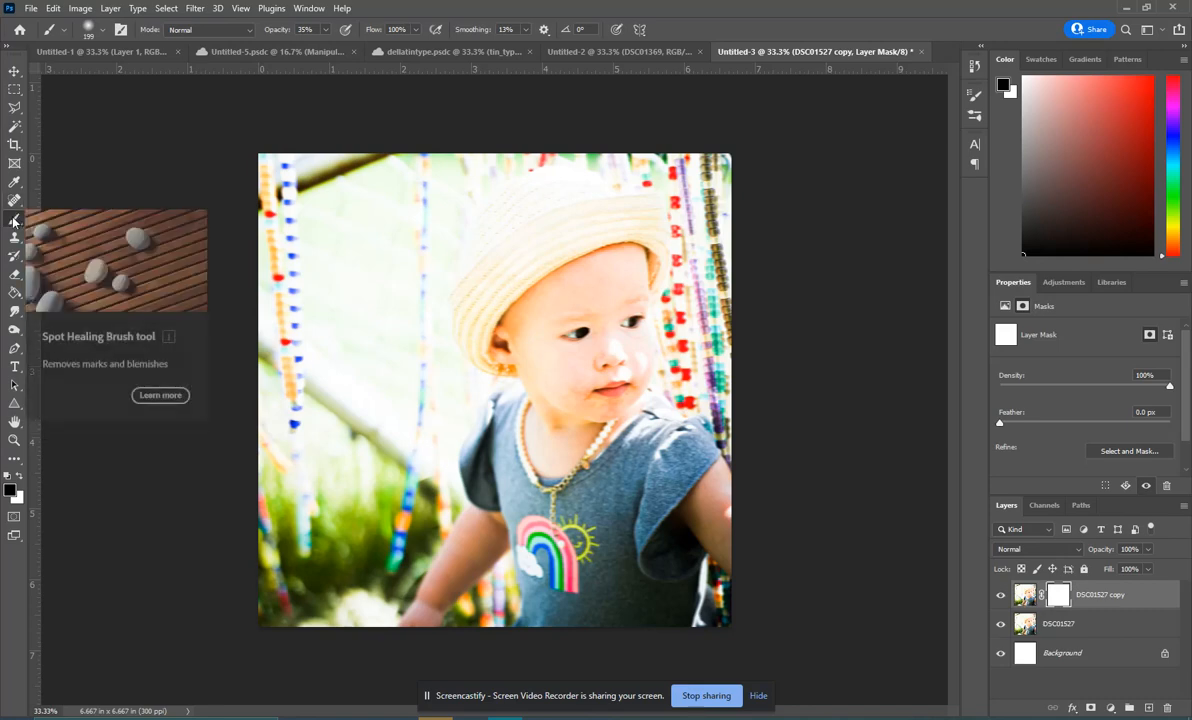
mouse_move(14, 492)
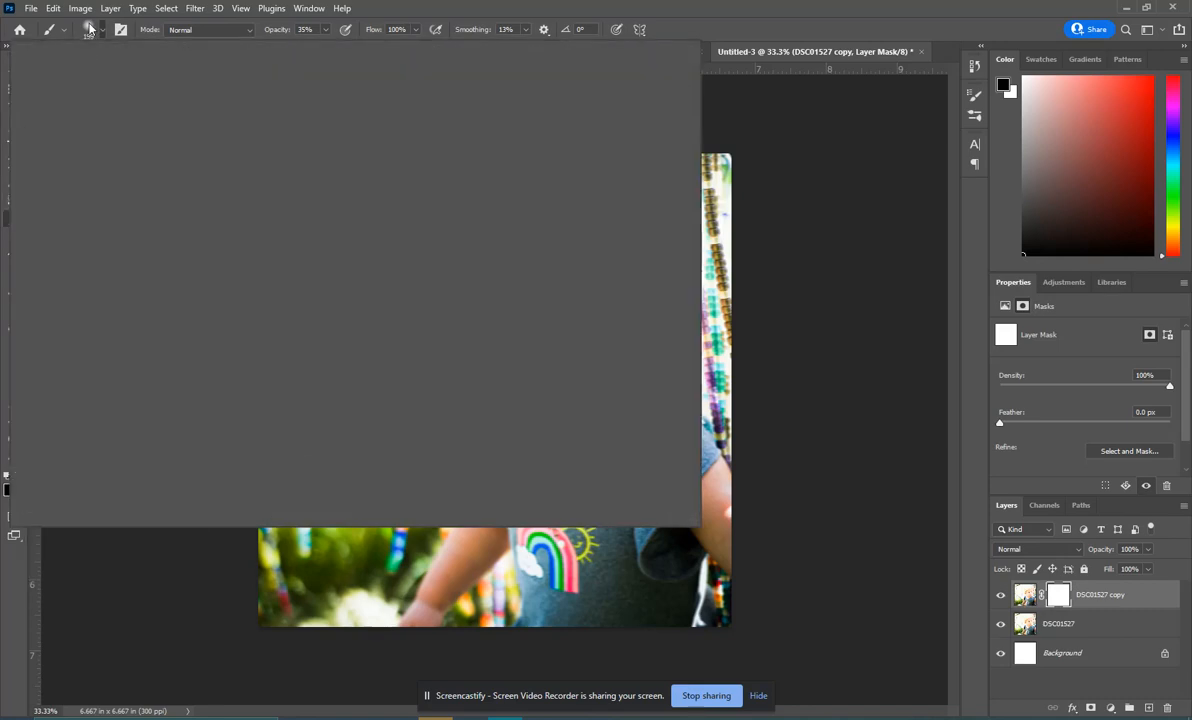
click(90, 28)
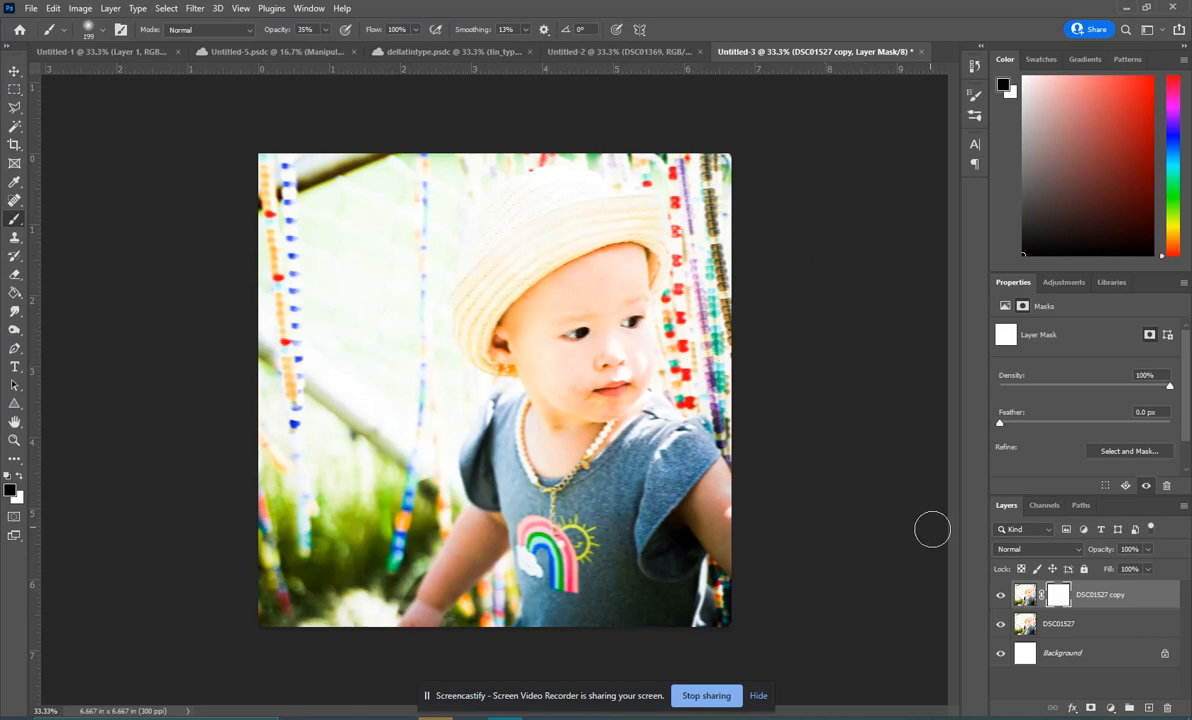
mouse_move(586, 326)
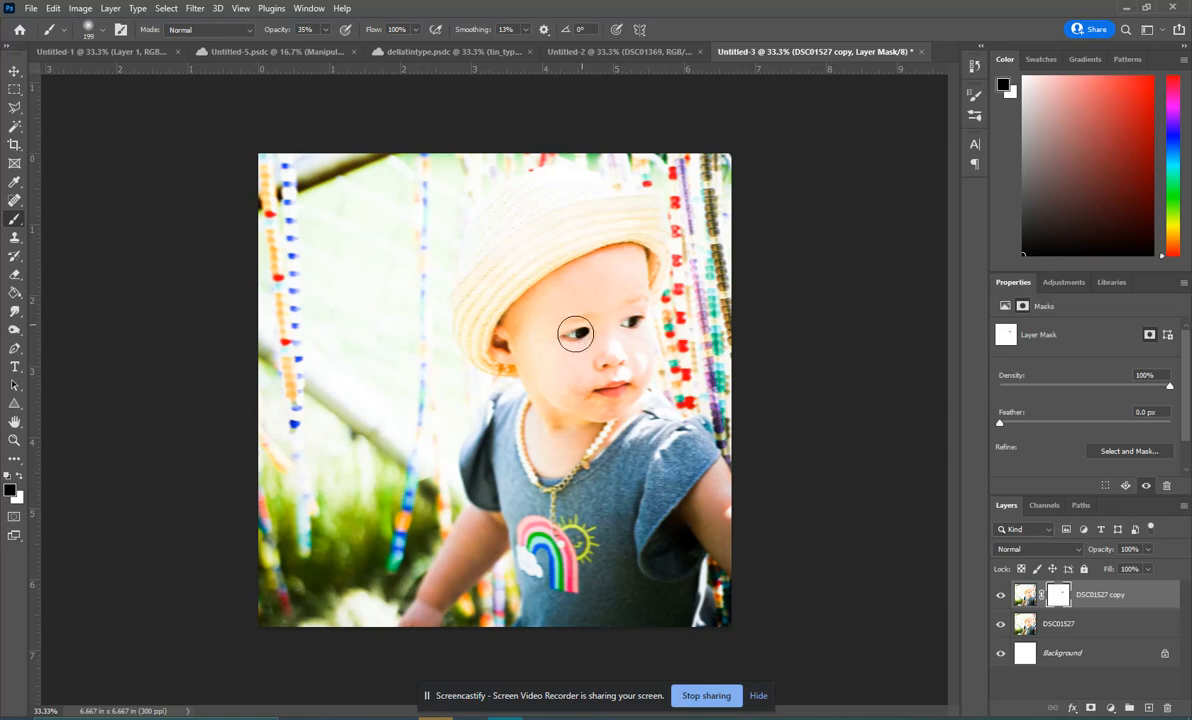
mouse_move(613, 359)
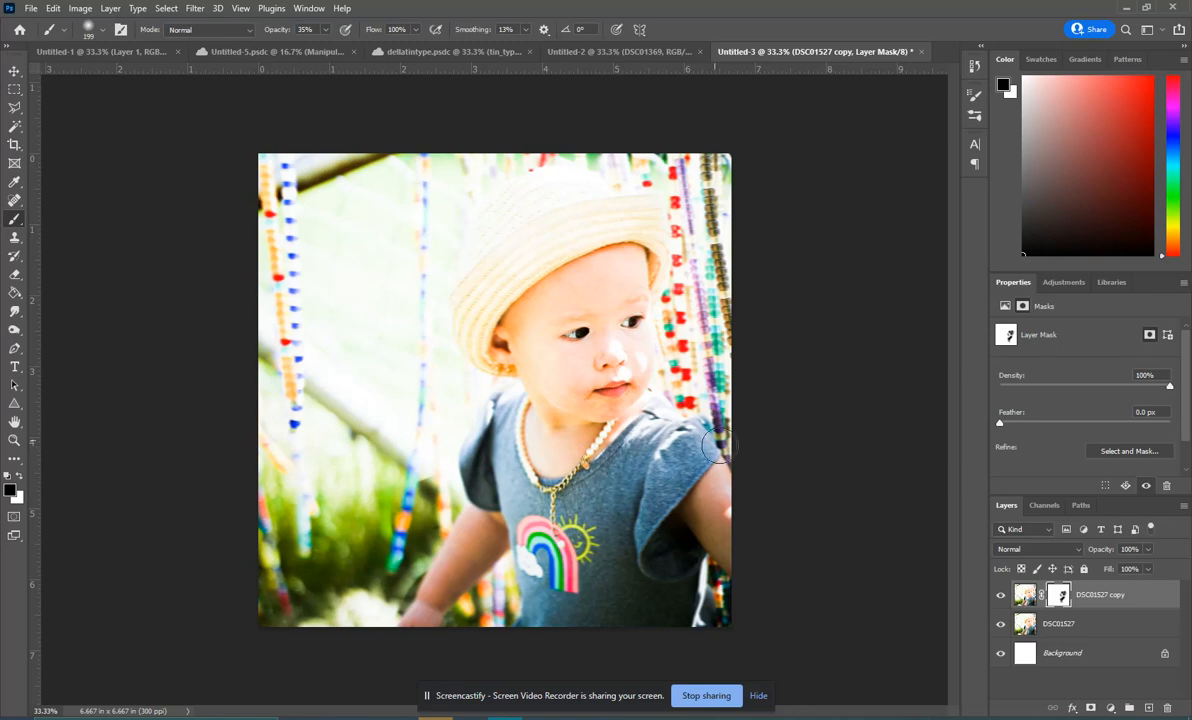
mouse_move(682, 524)
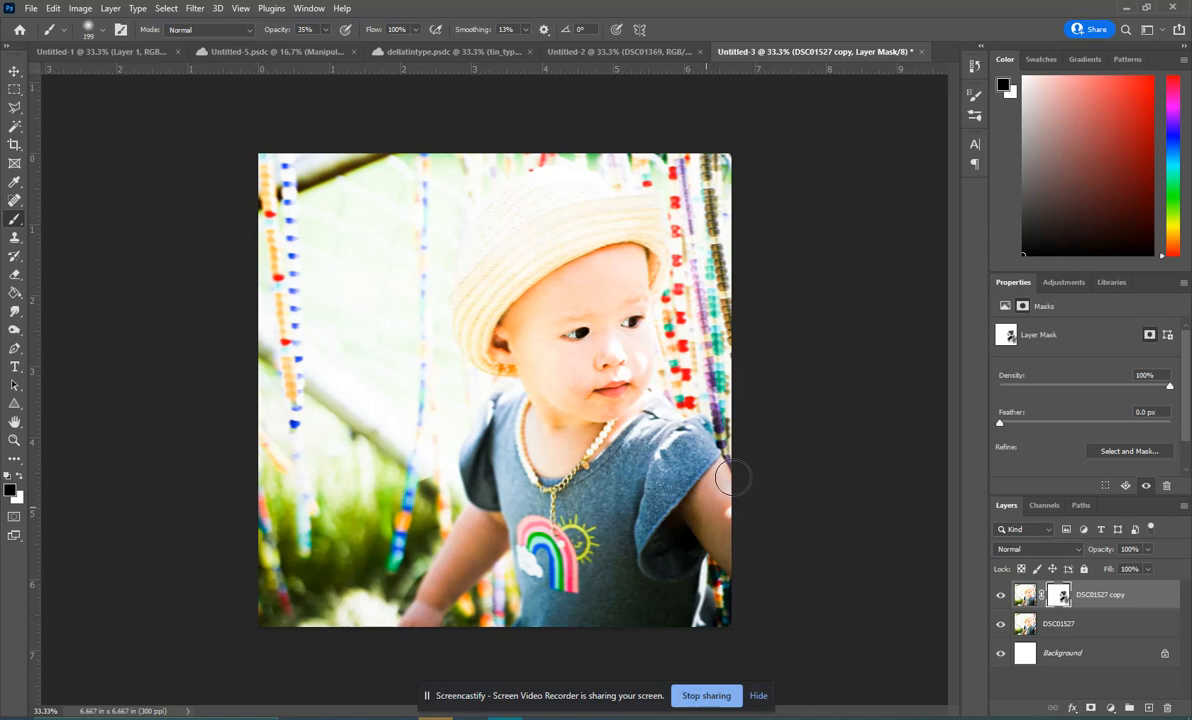
mouse_move(554, 185)
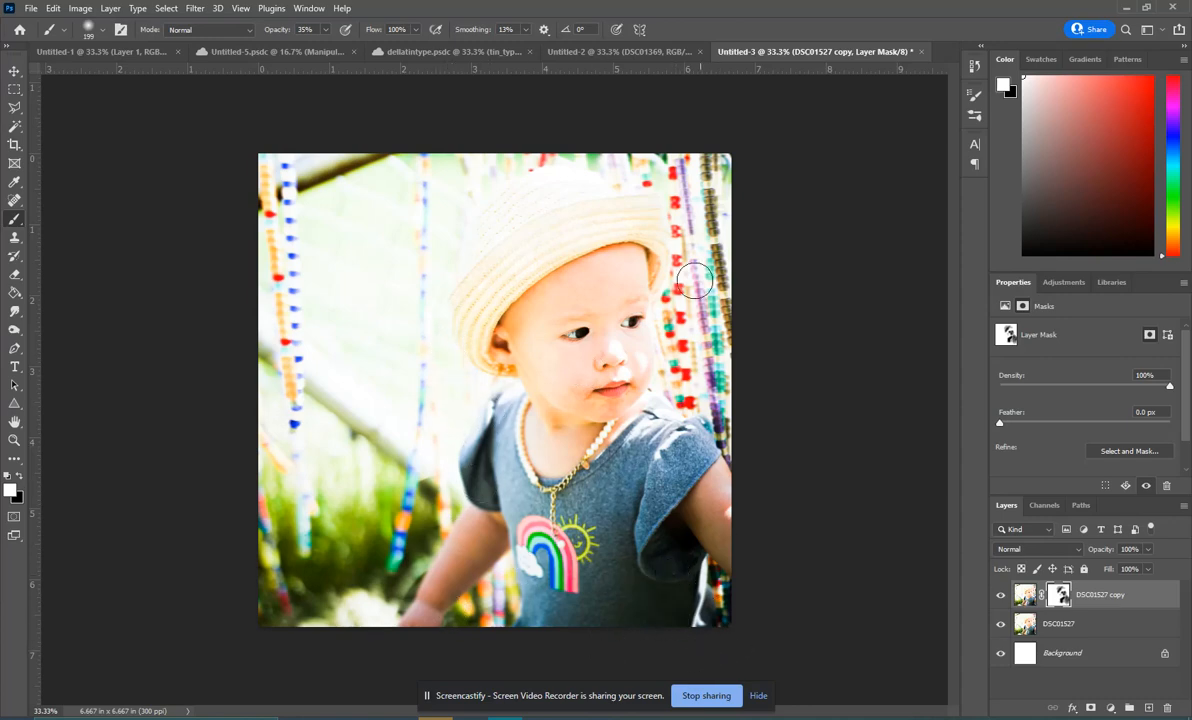
drag(695, 280, 464, 335)
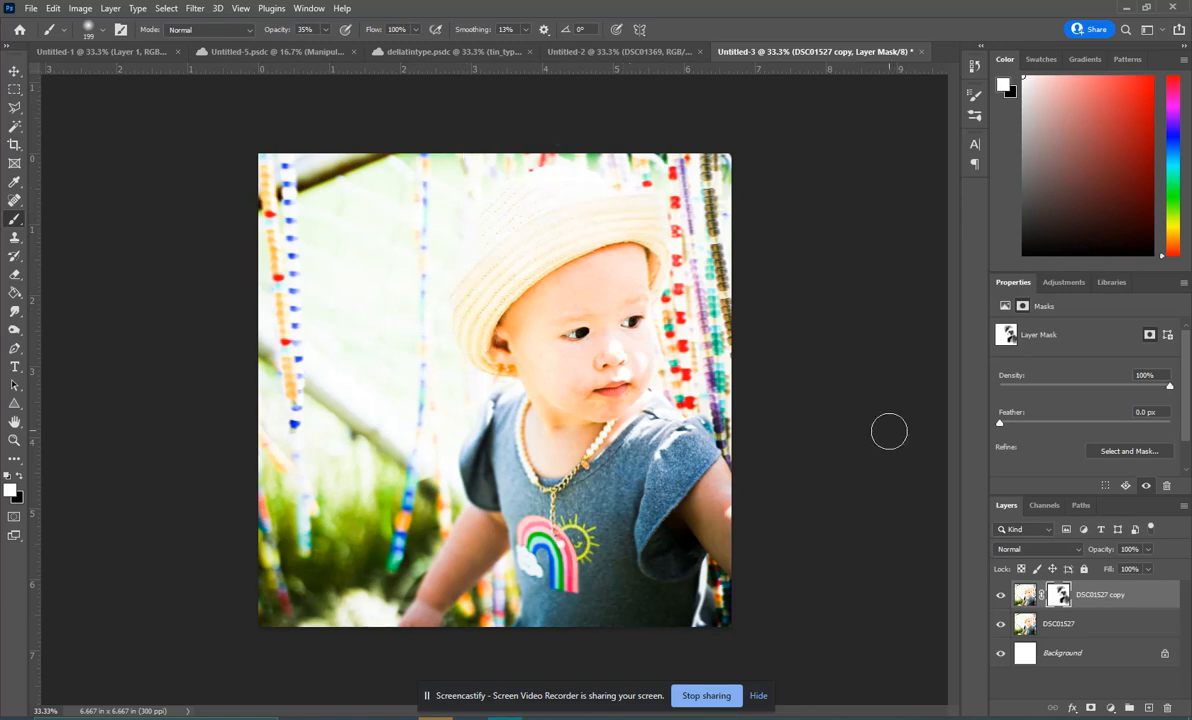
mouse_move(684, 324)
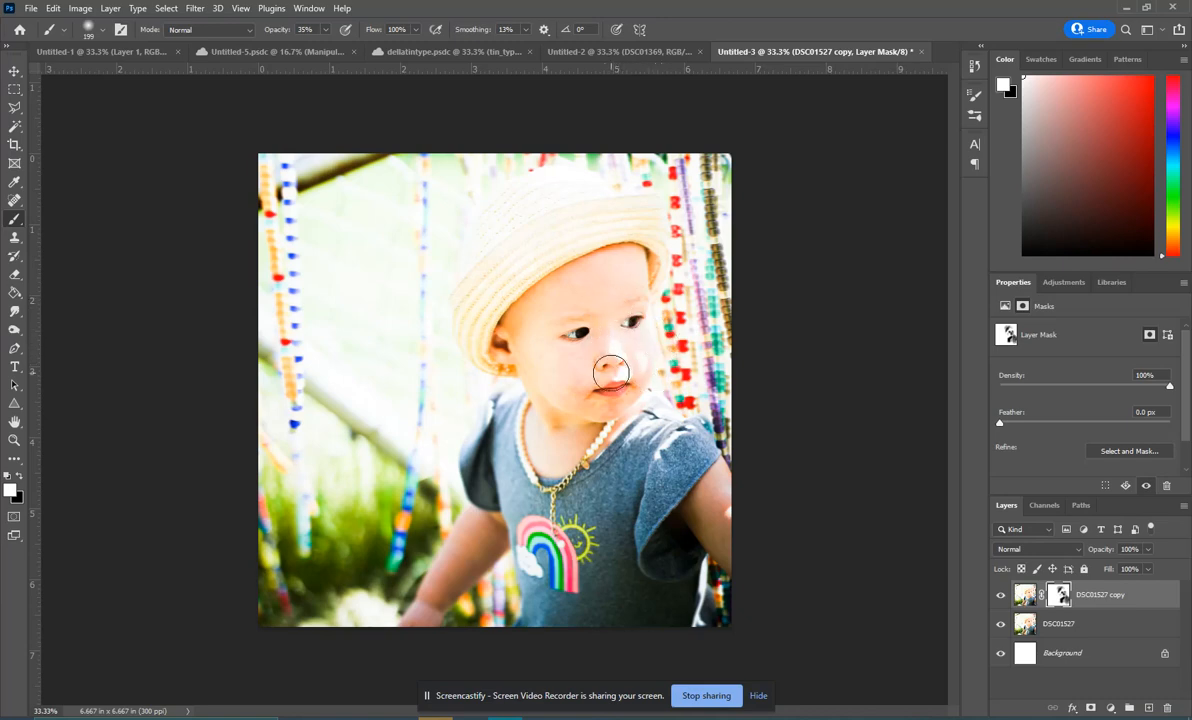
mouse_move(183, 362)
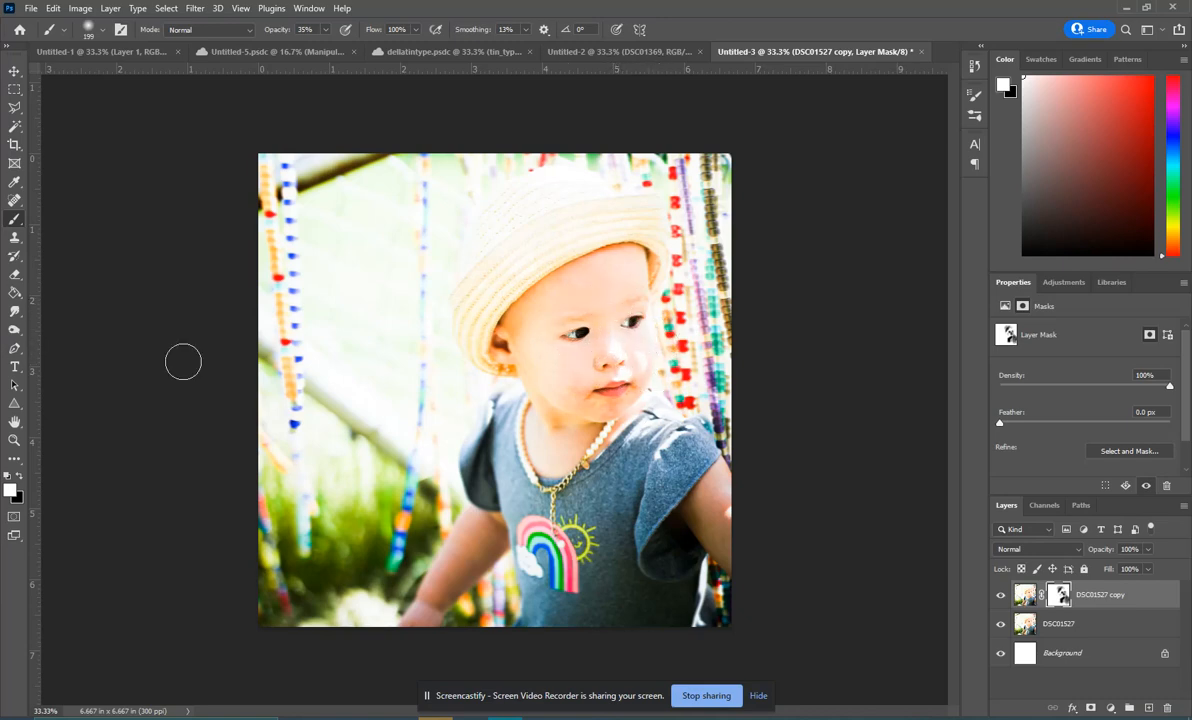
mouse_move(629, 323)
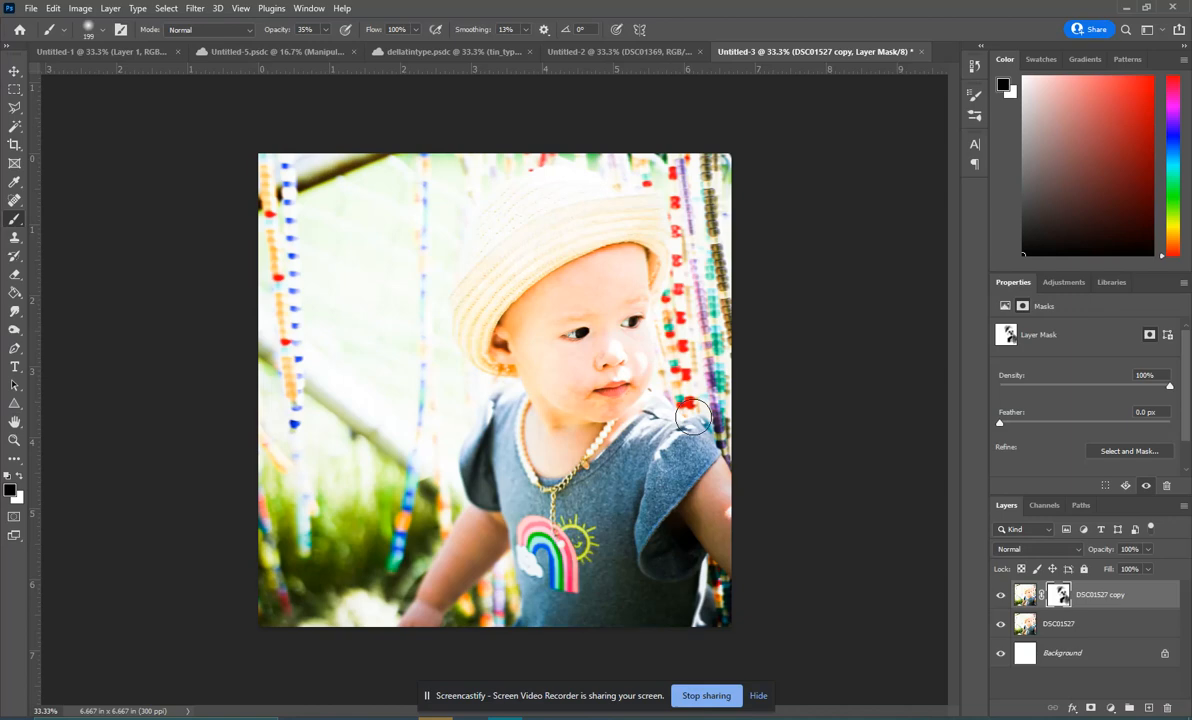
mouse_move(614, 403)
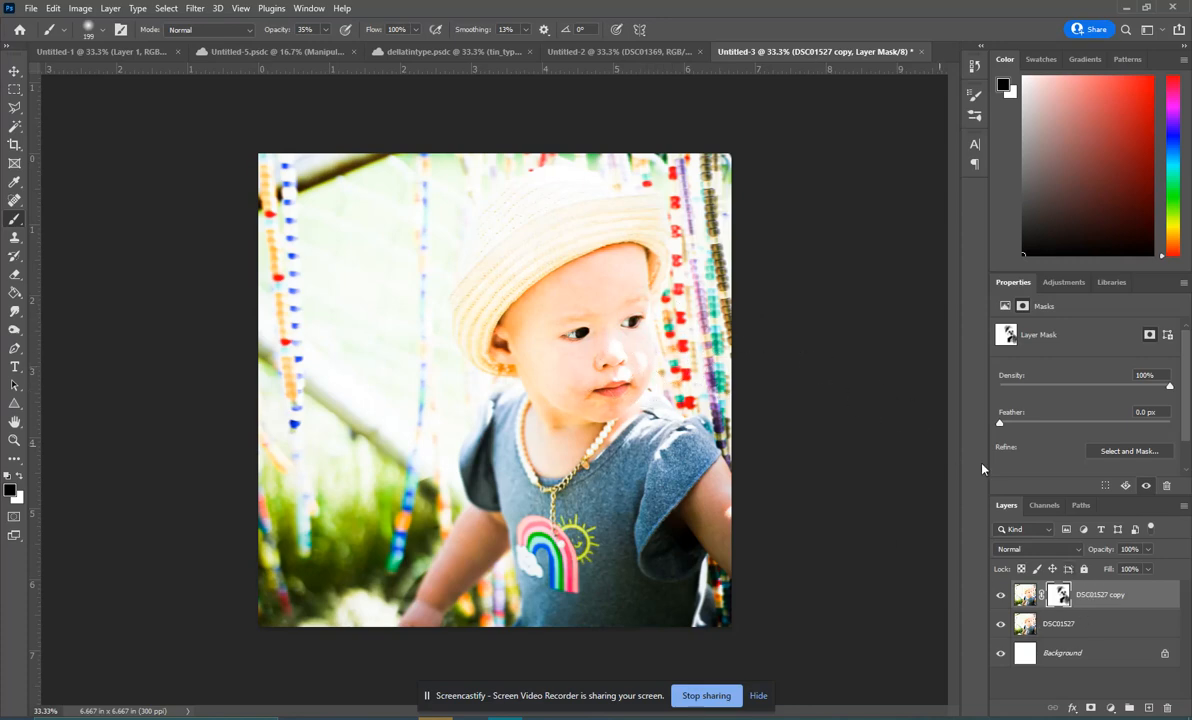
mouse_move(1107, 594)
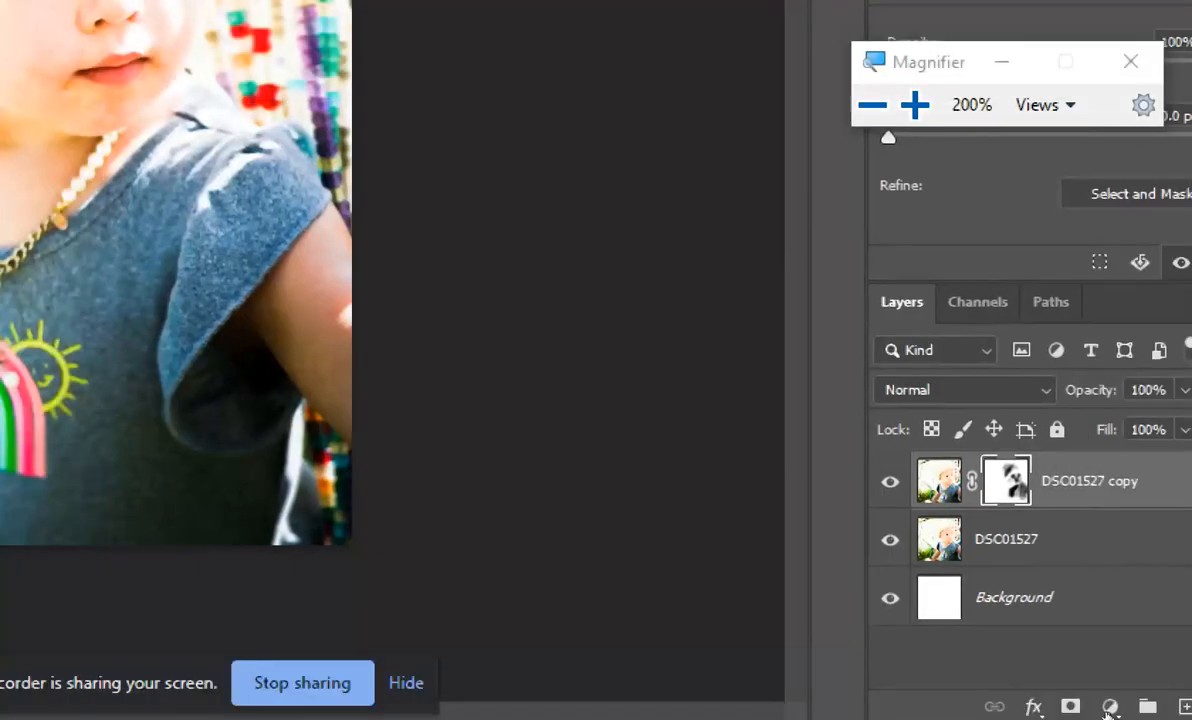
- Add a Channel Mixer adjustment layer and tick Monochrome
click(1110, 707)
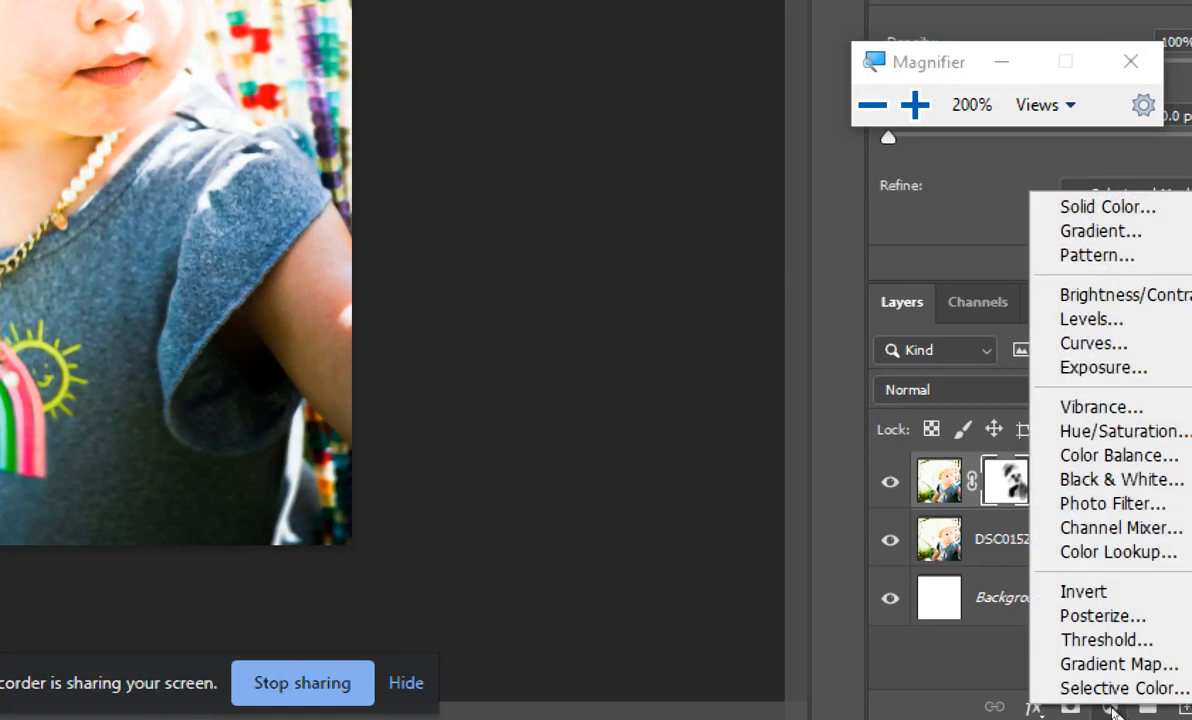
mouse_move(1112, 528)
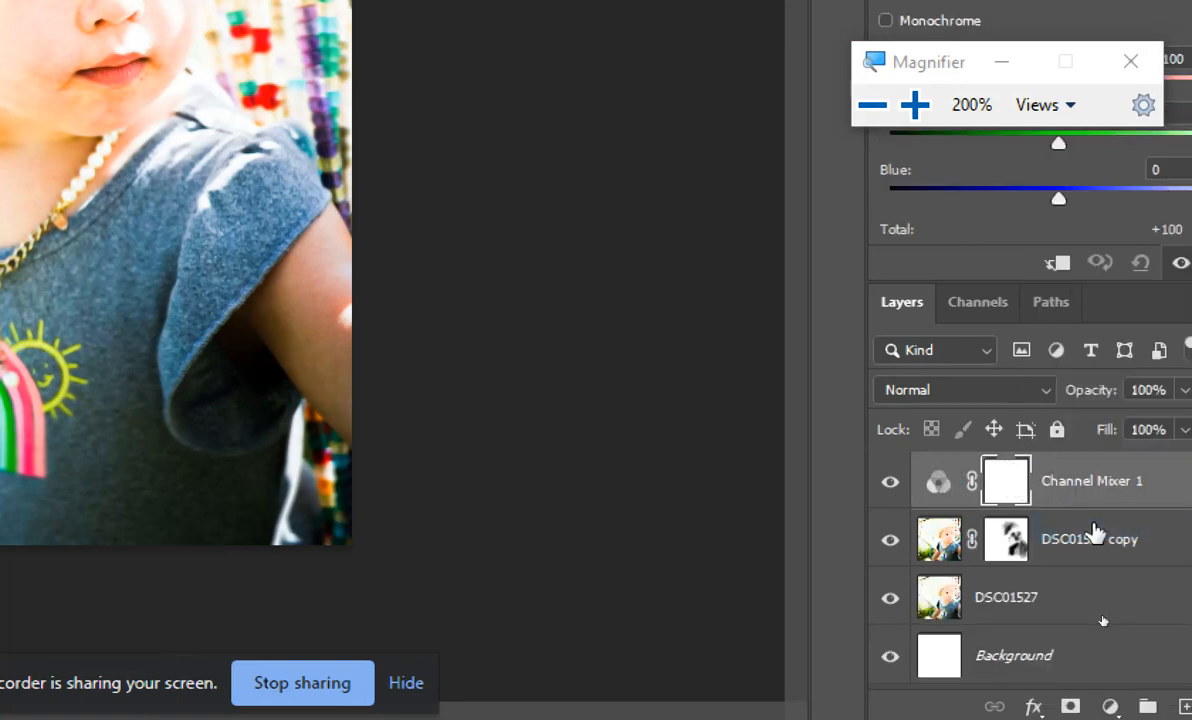
click(1130, 61)
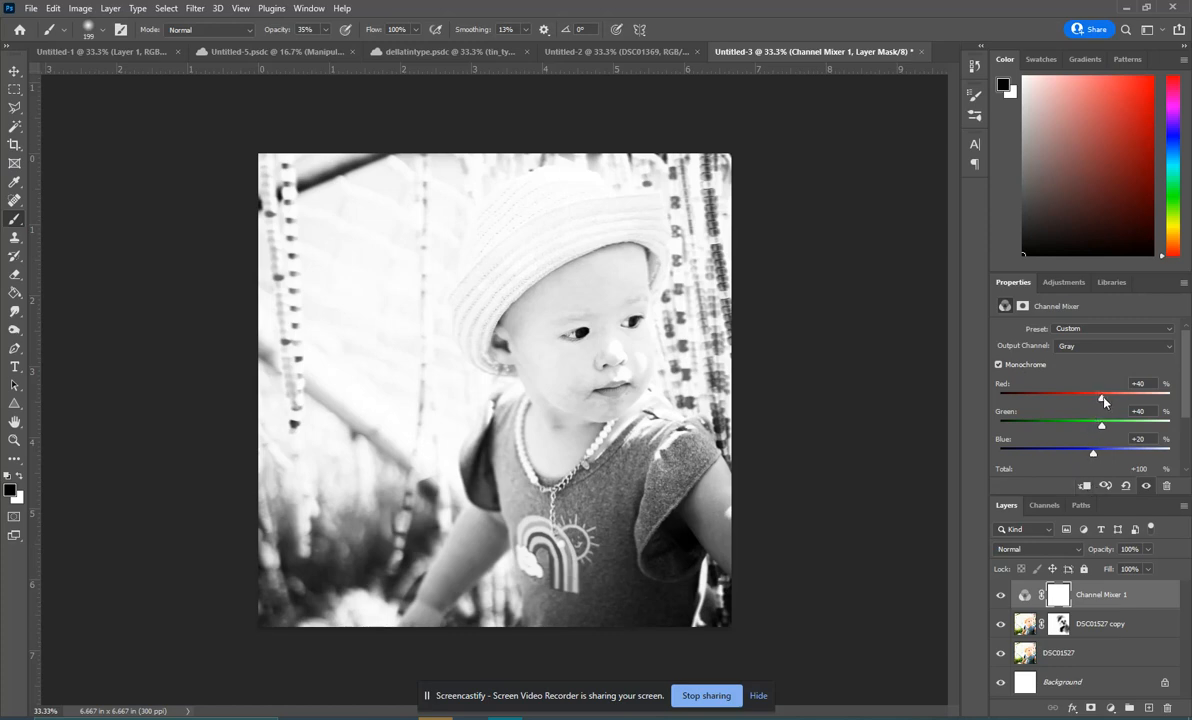
- Rough in the mono mix by lowering Red heavily and raising Blue
drag(1101, 397, 1081, 397)
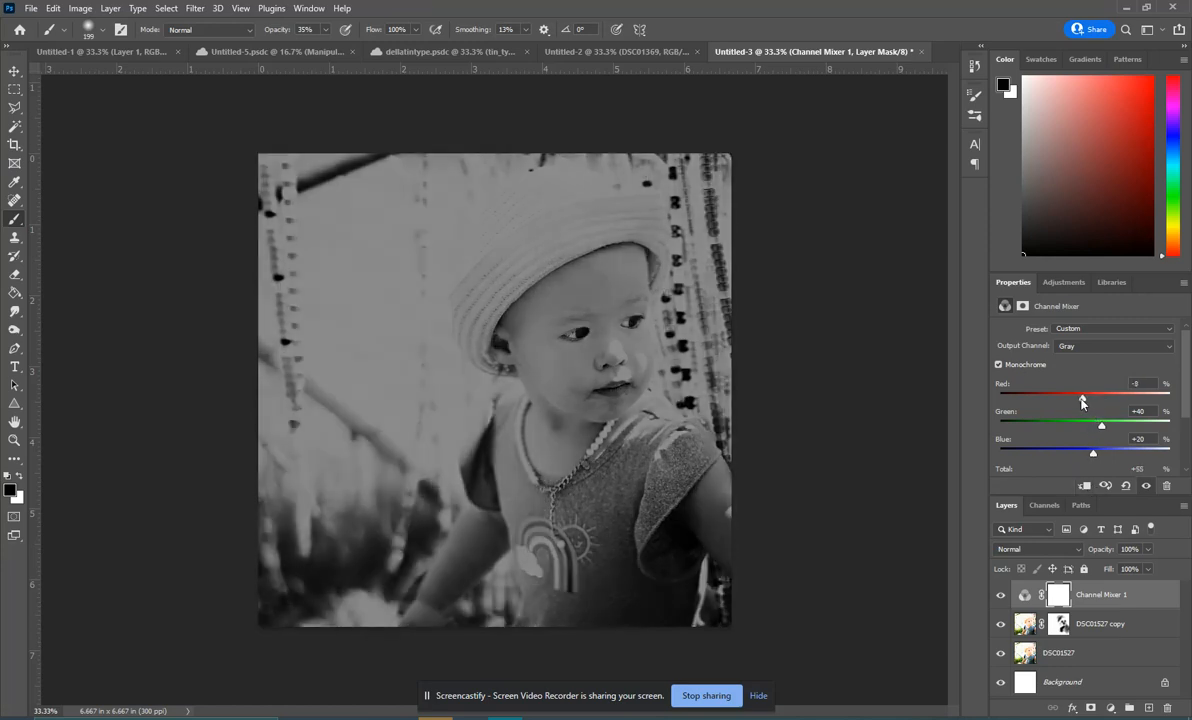
drag(1081, 397, 1048, 397)
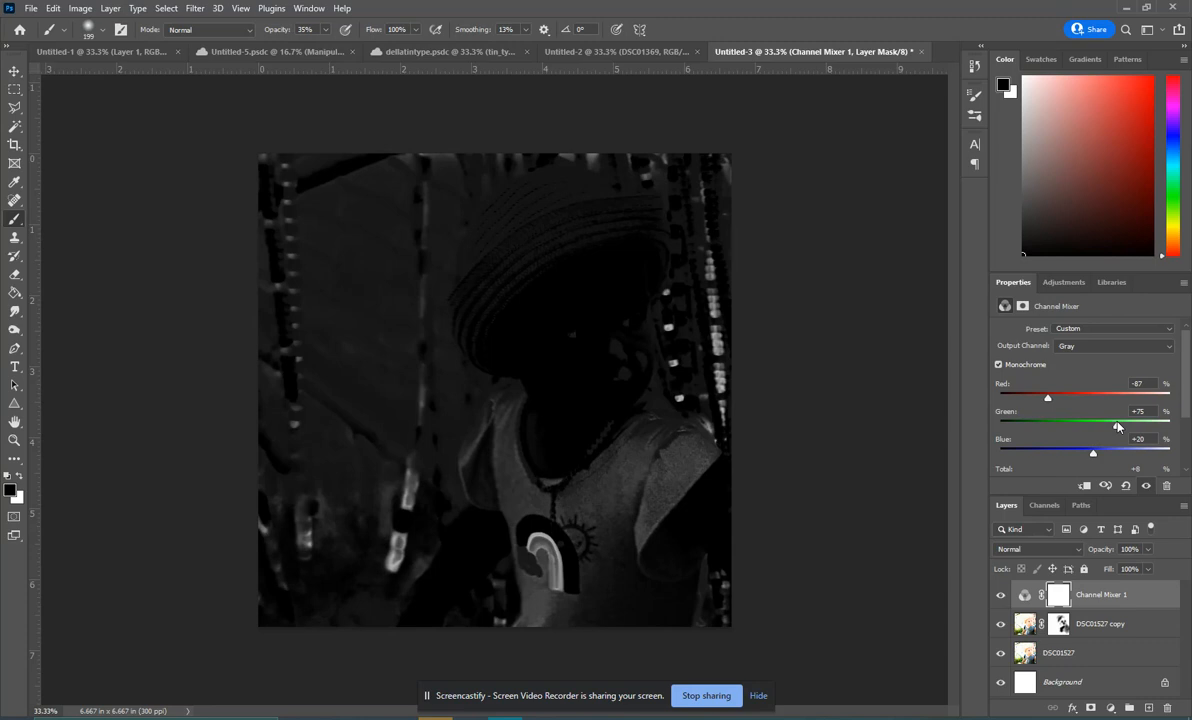
drag(1093, 453, 1105, 453)
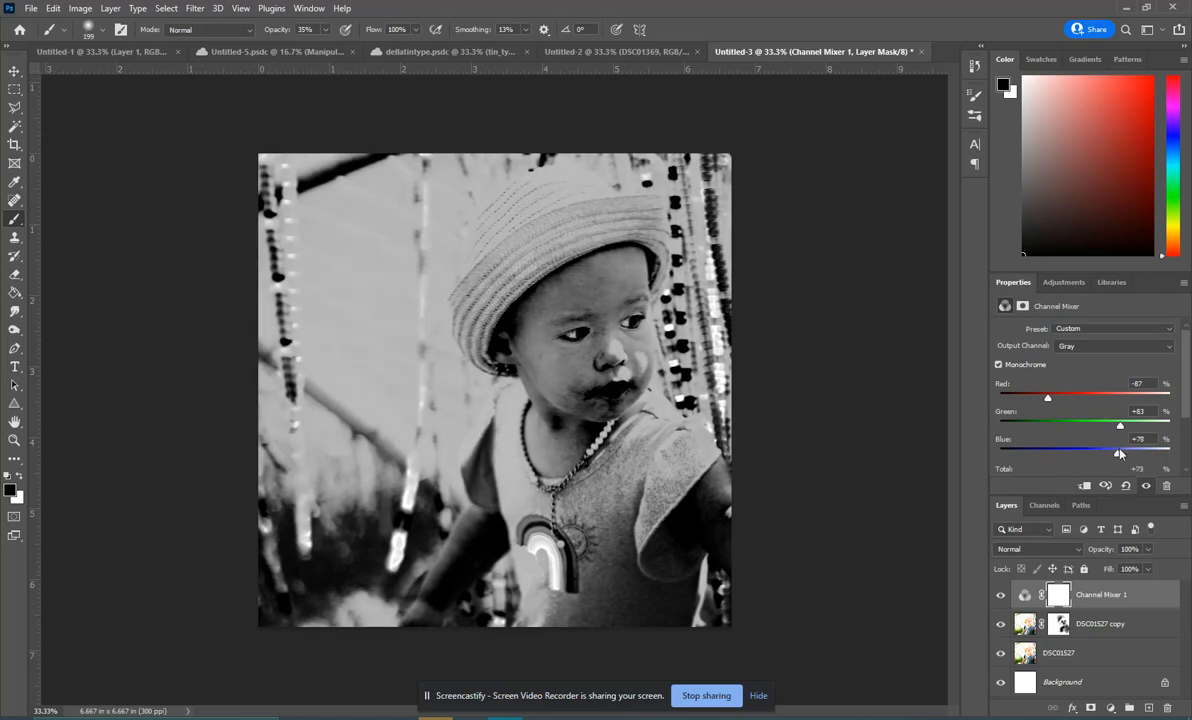
drag(1048, 397, 1043, 397)
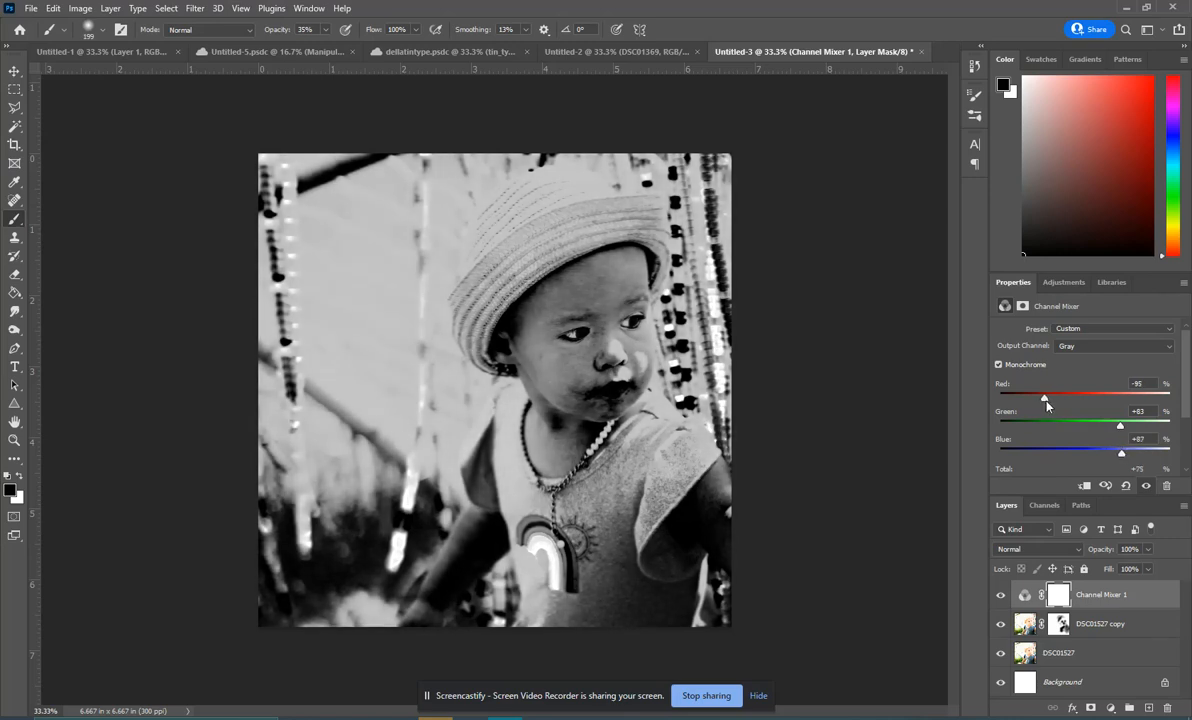
drag(1044, 397, 1060, 397)
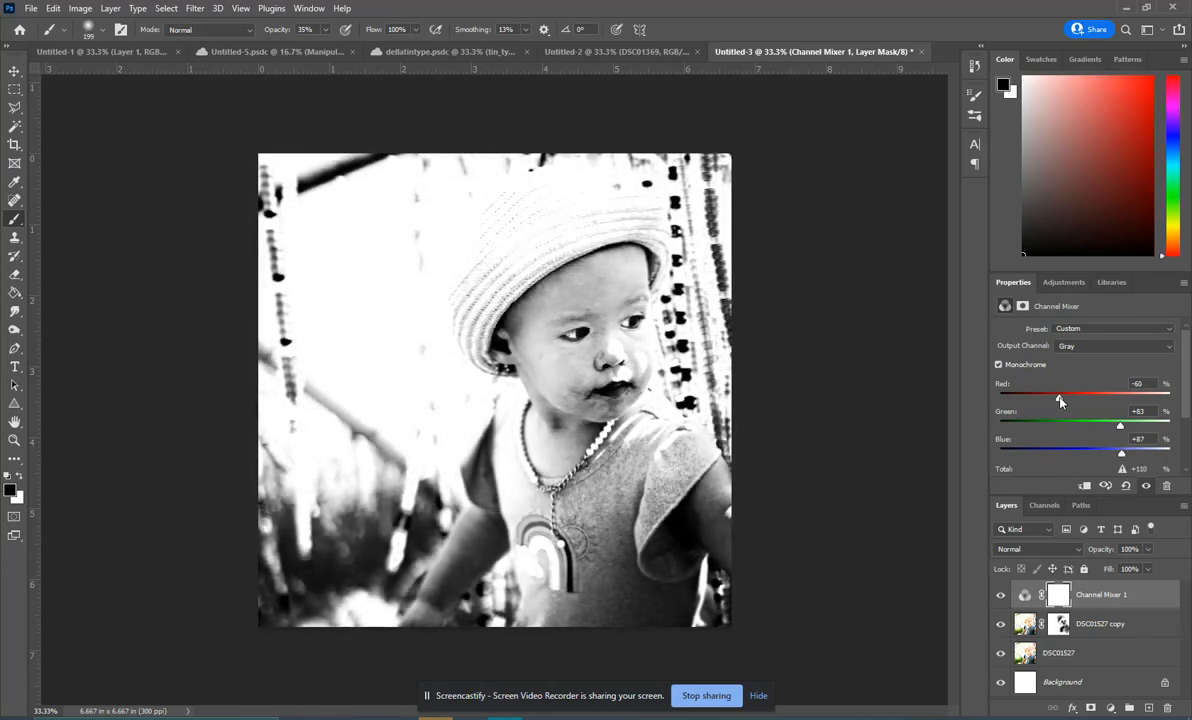
drag(1120, 452, 1113, 452)
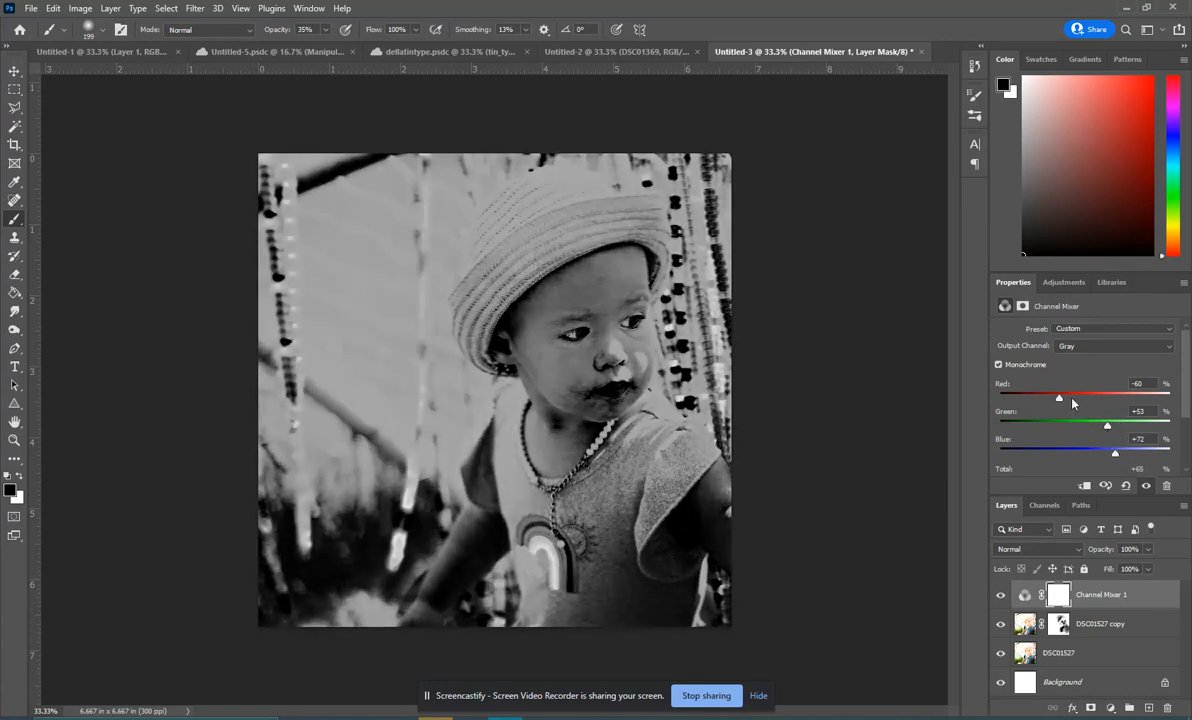
drag(1059, 397, 1076, 397)
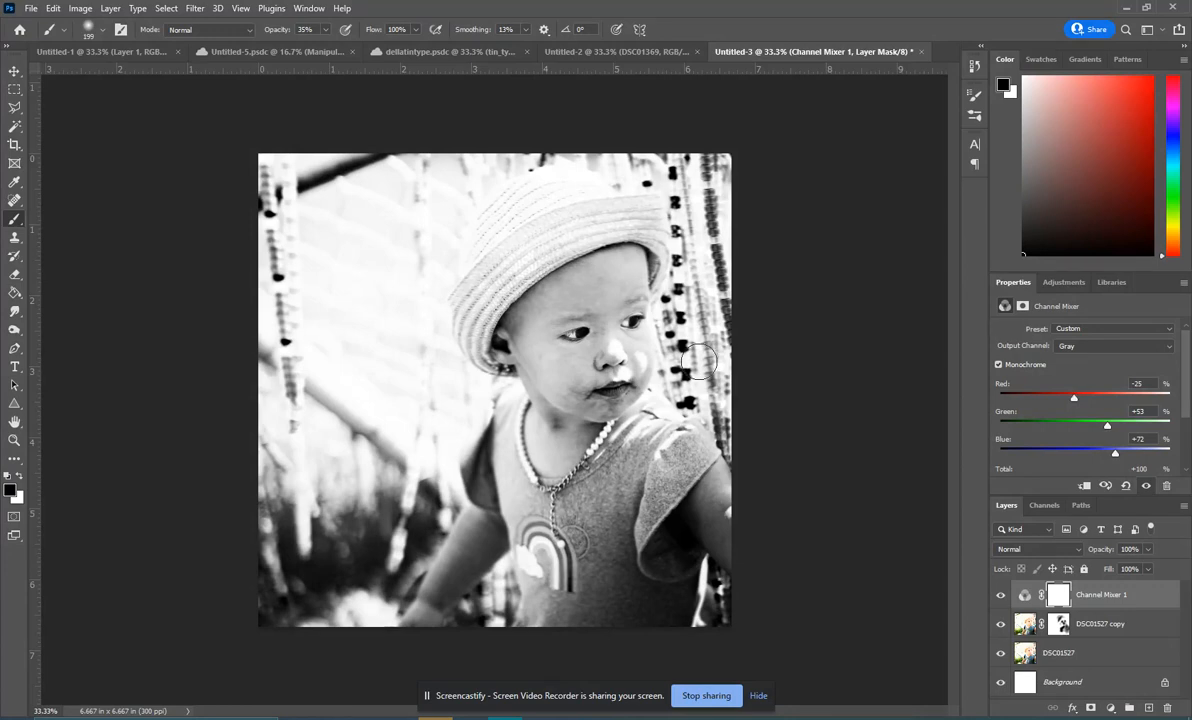
mouse_move(625, 301)
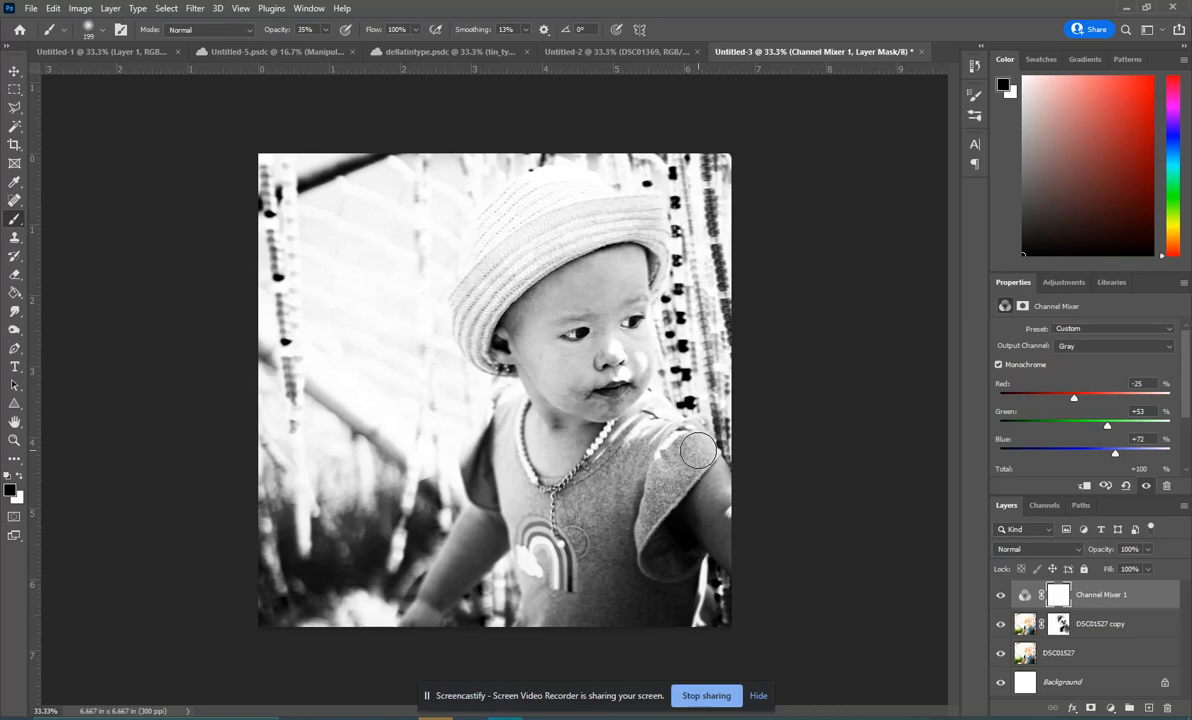
mouse_move(701, 460)
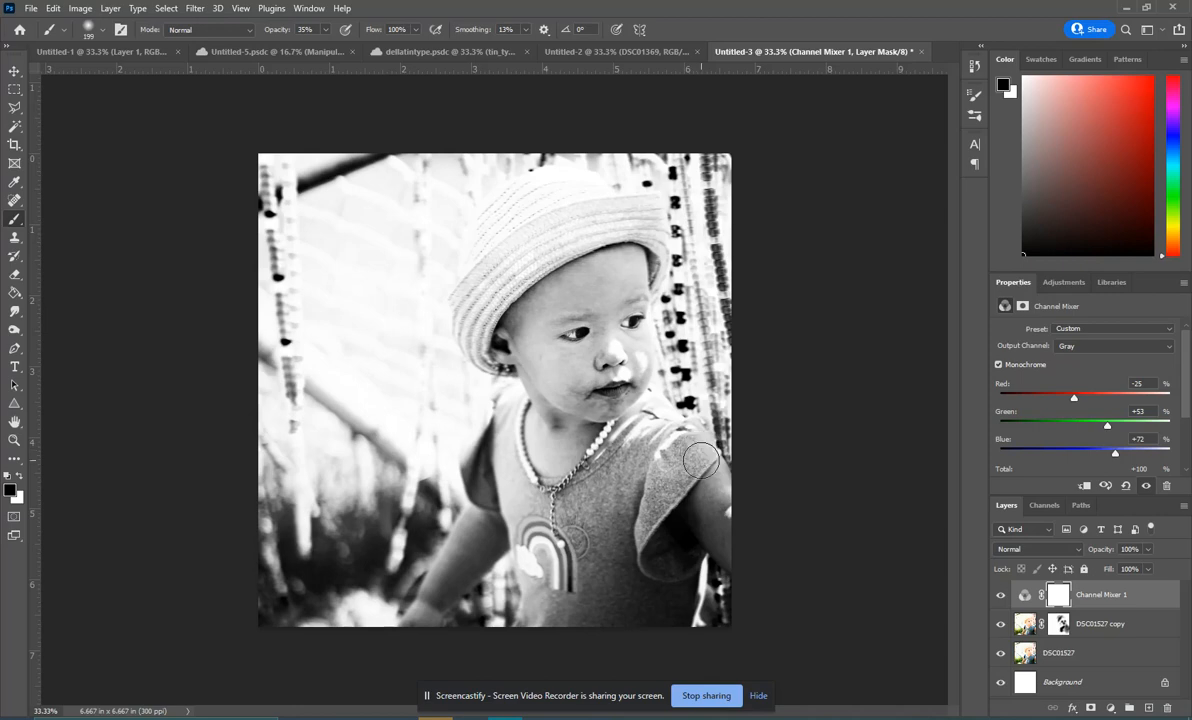
mouse_move(1060, 467)
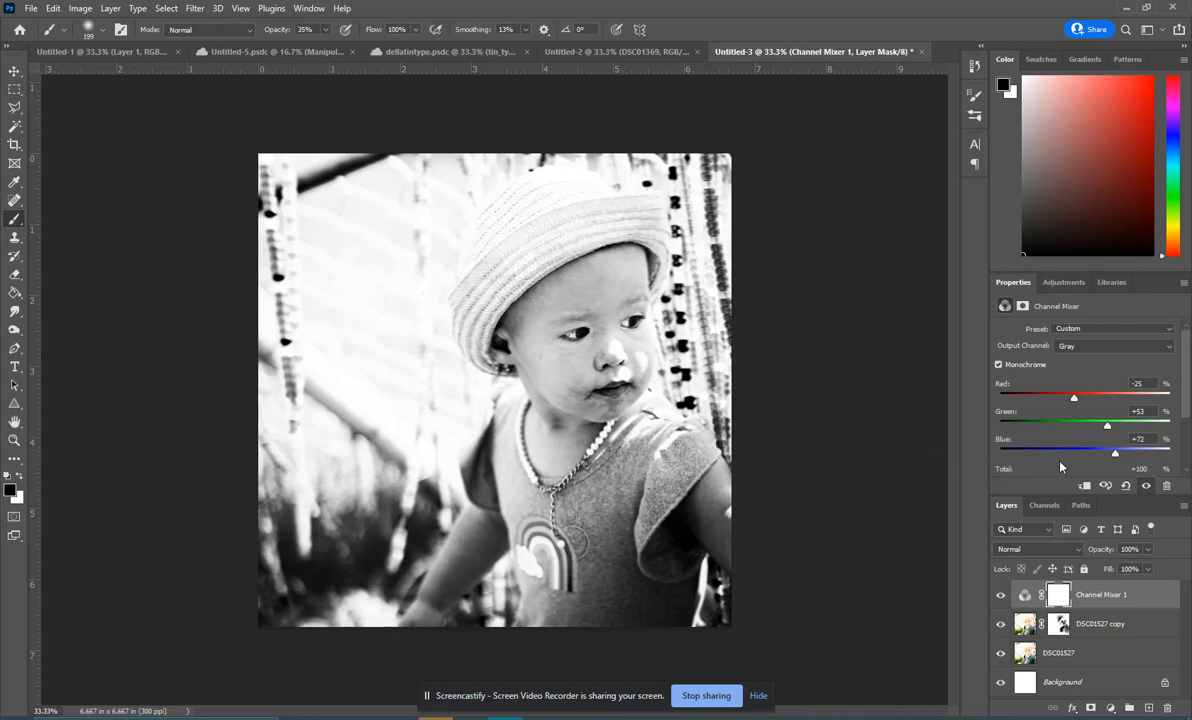
- Refine the mixer sliders until Red −27, Green +45, Blue +78
drag(1114, 452, 1123, 452)
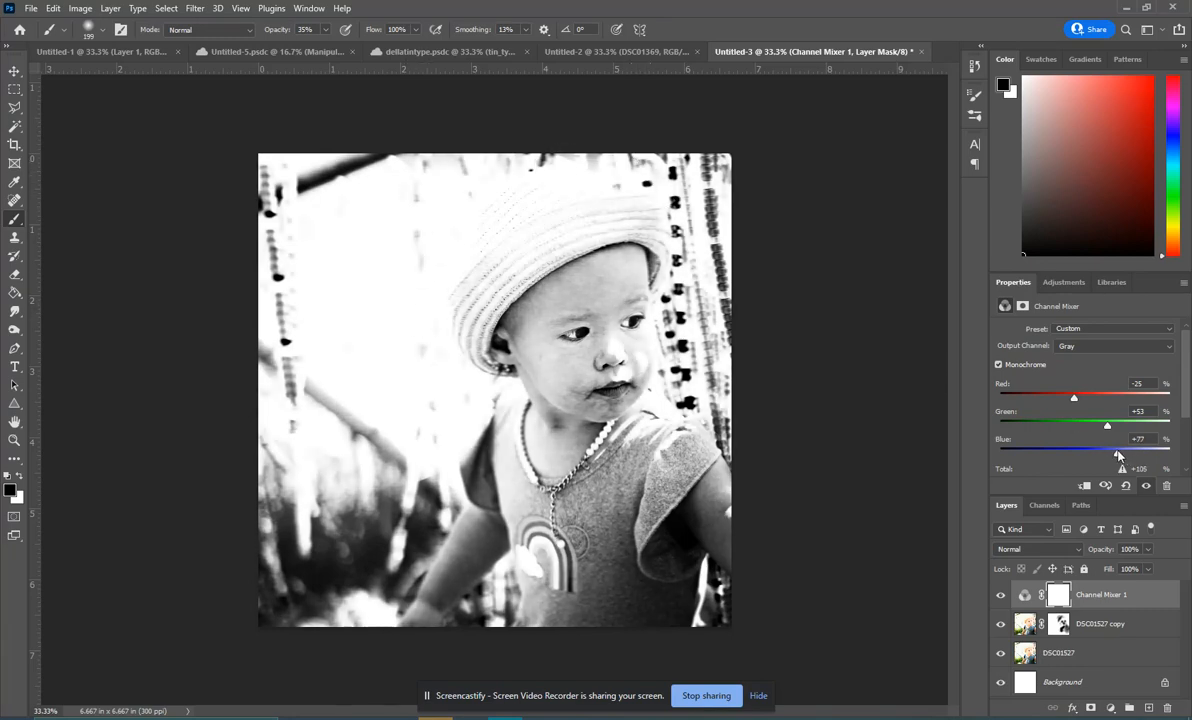
drag(1120, 452, 1110, 452)
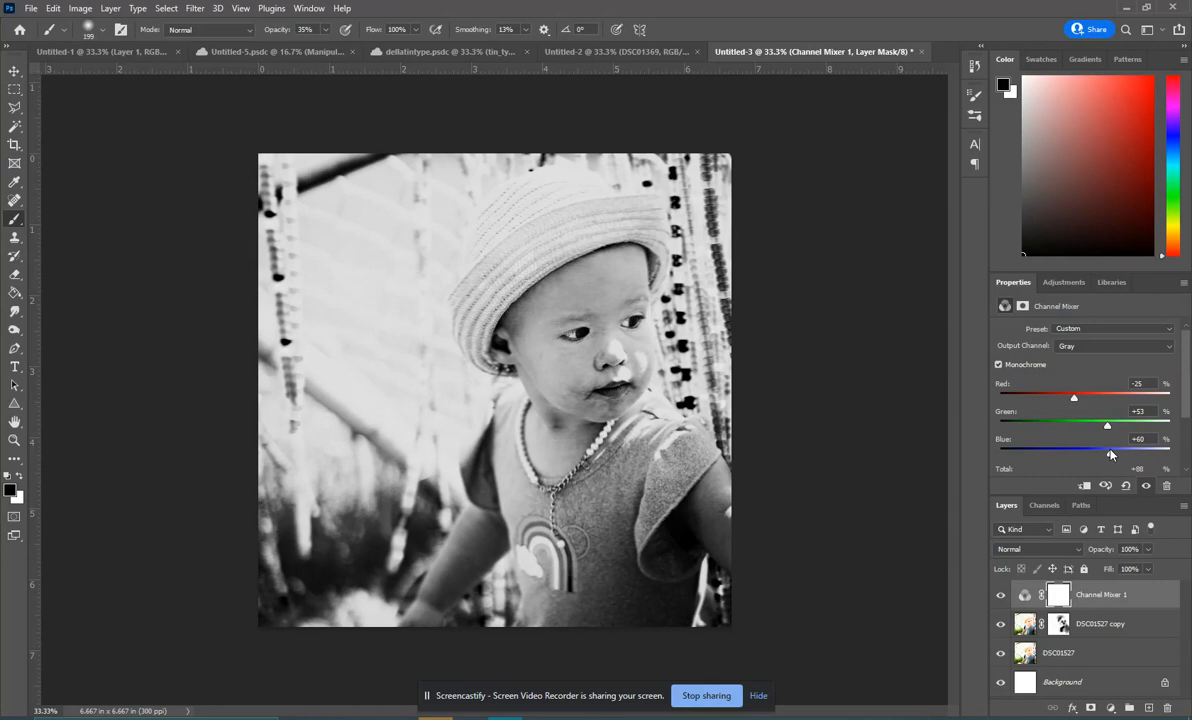
drag(1074, 397, 1080, 397)
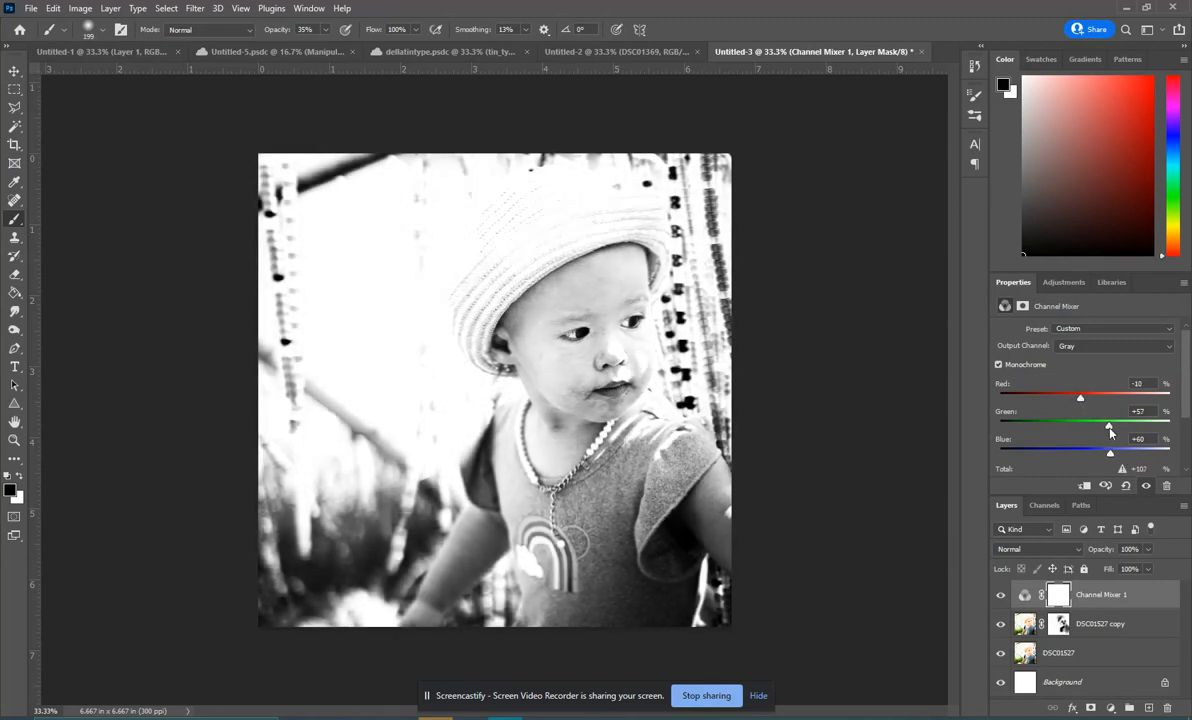
drag(1109, 424, 1103, 424)
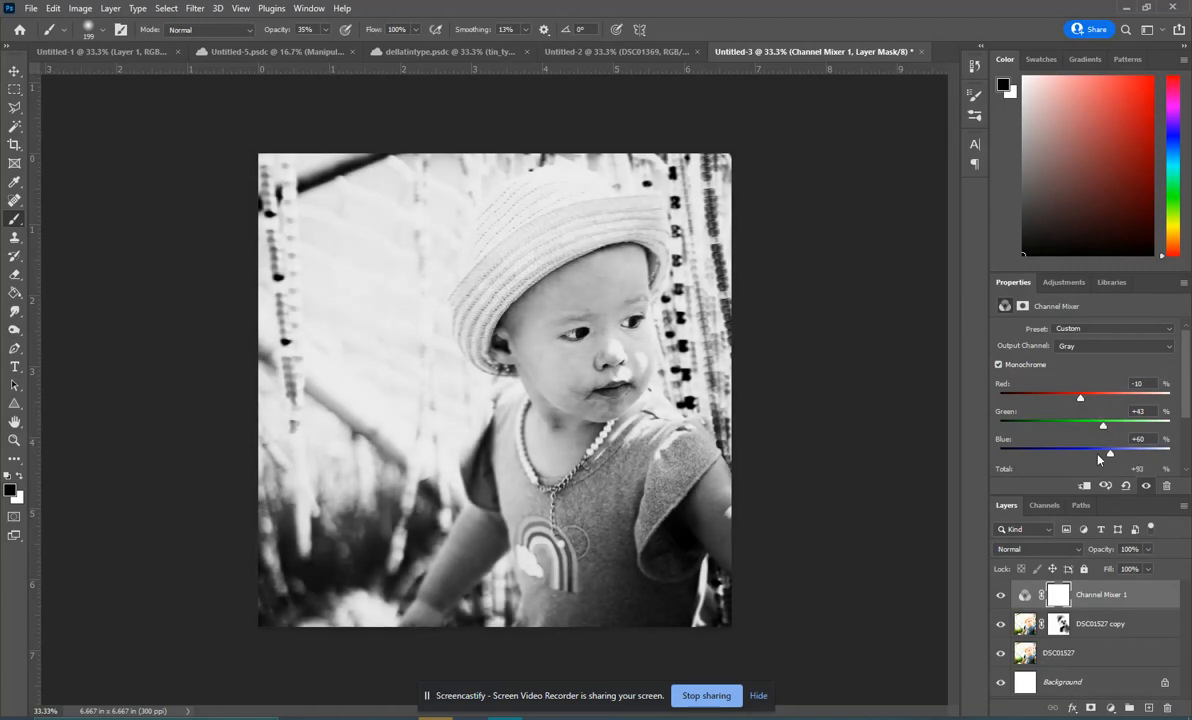
drag(1109, 453, 1117, 453)
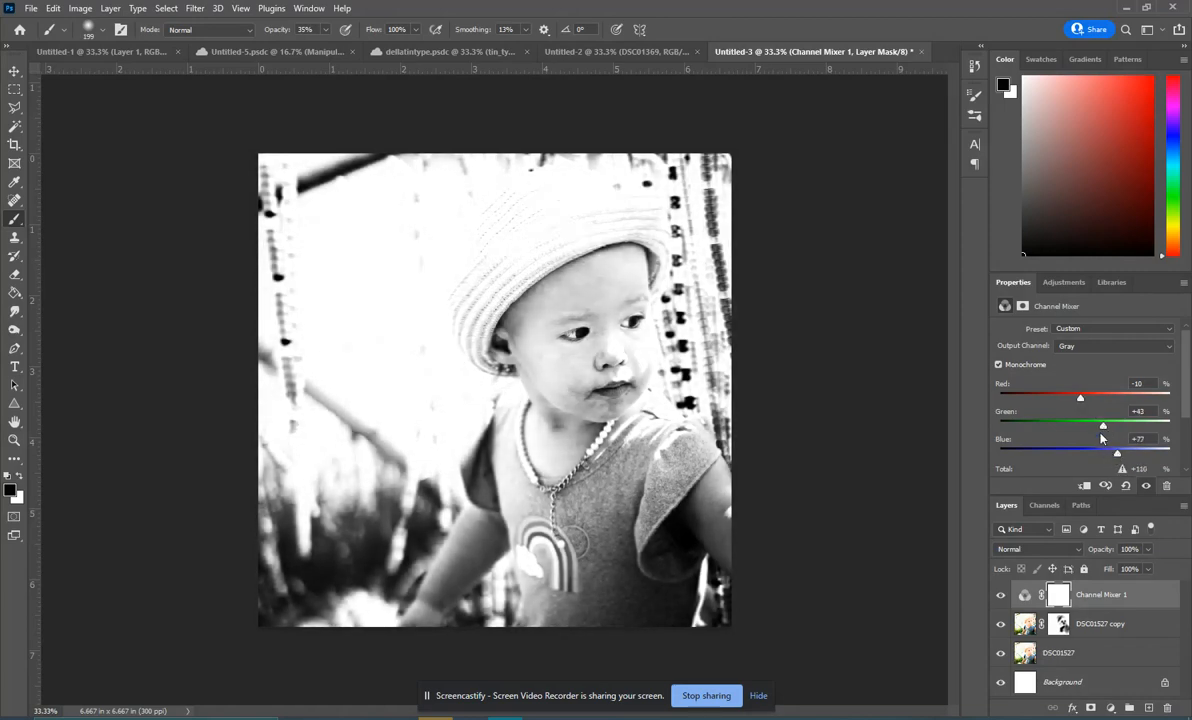
drag(1080, 397, 1076, 397)
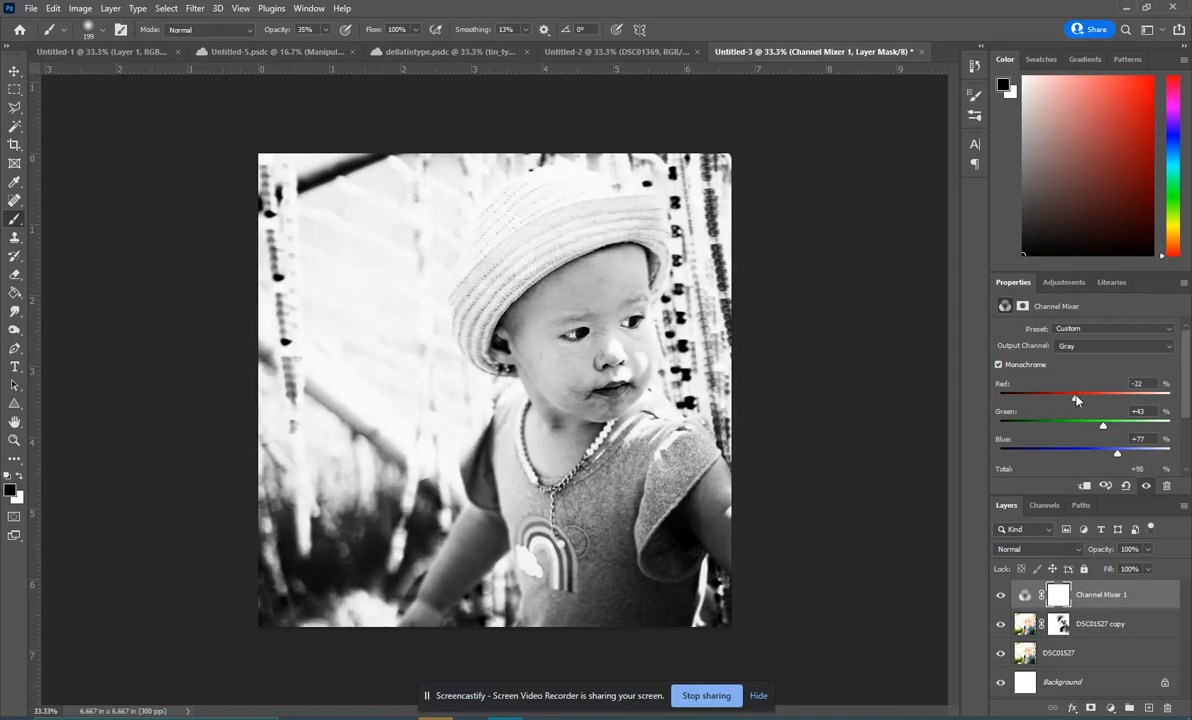
drag(1078, 397, 1073, 397)
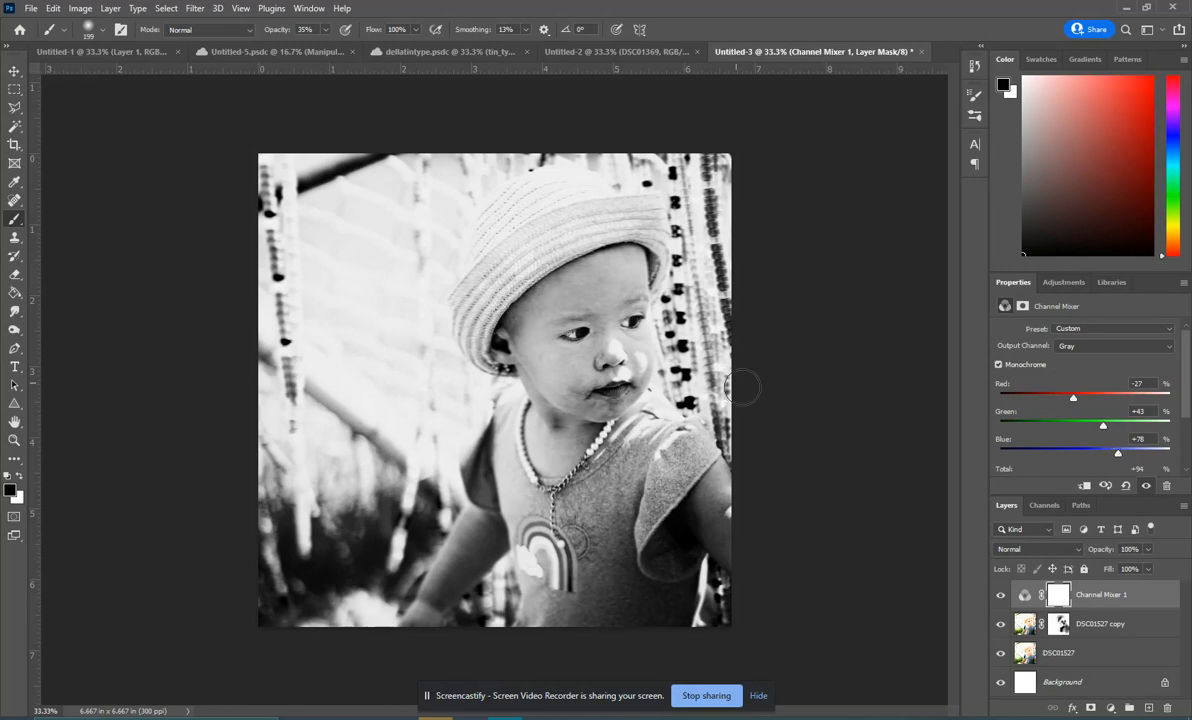
mouse_move(1104, 427)
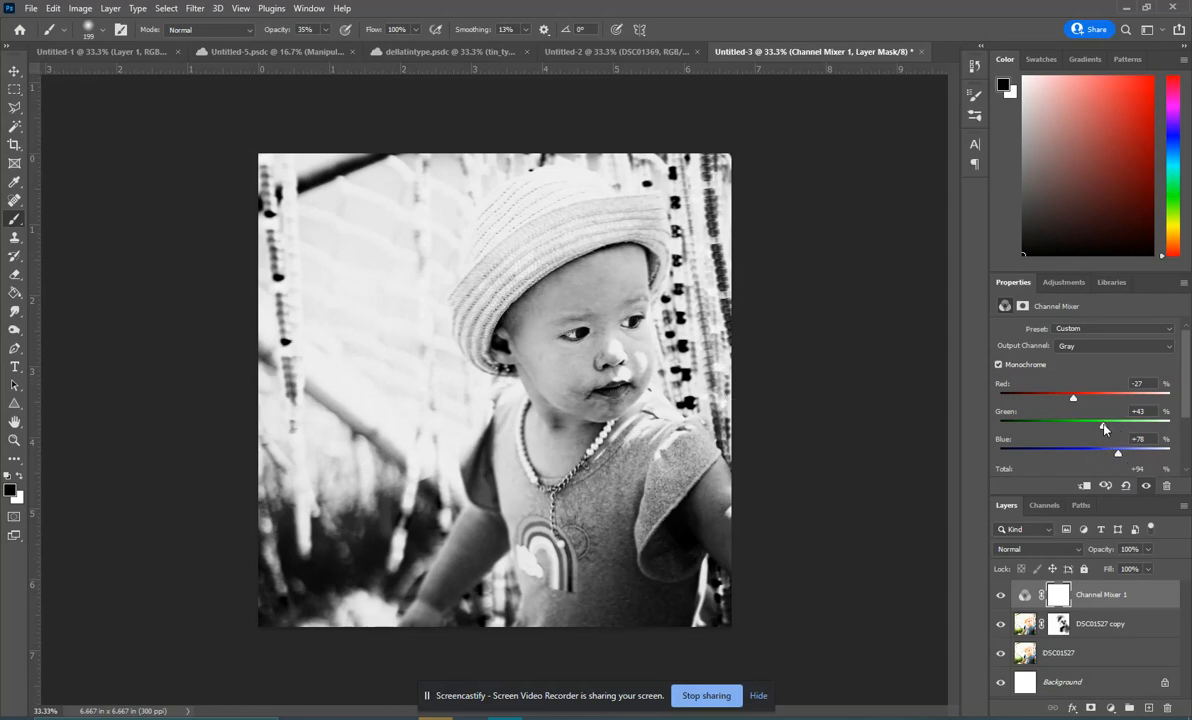
drag(1104, 425, 1110, 425)
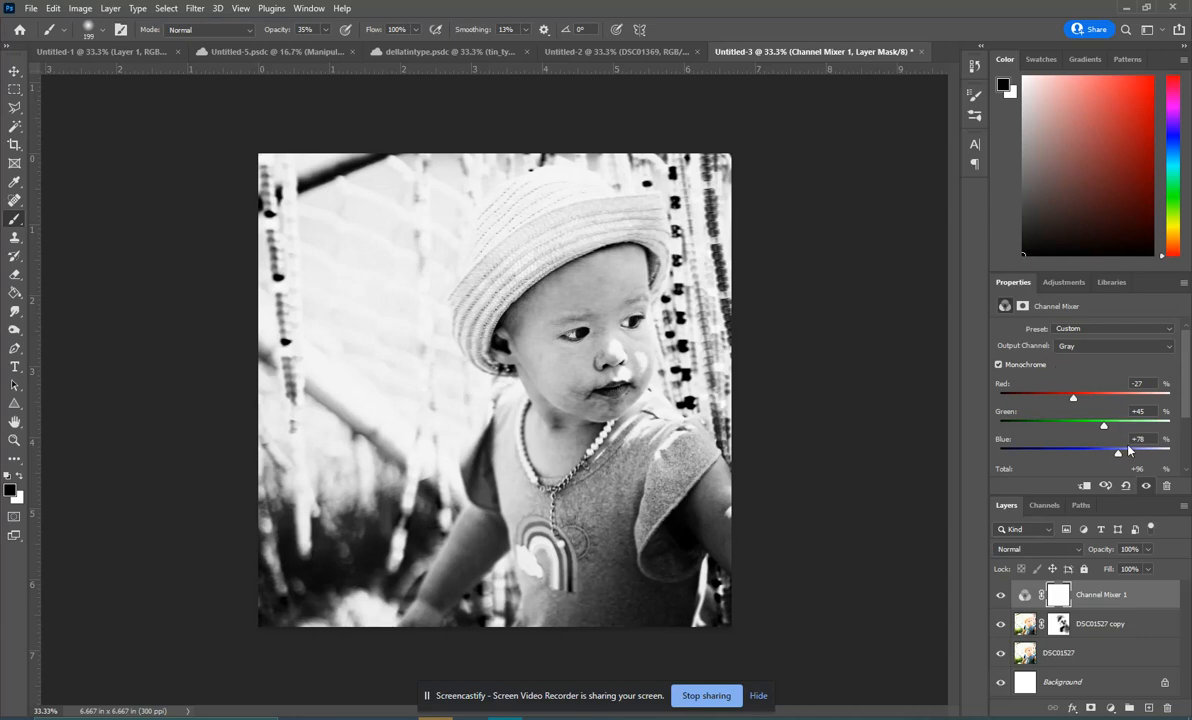
mouse_move(612, 353)
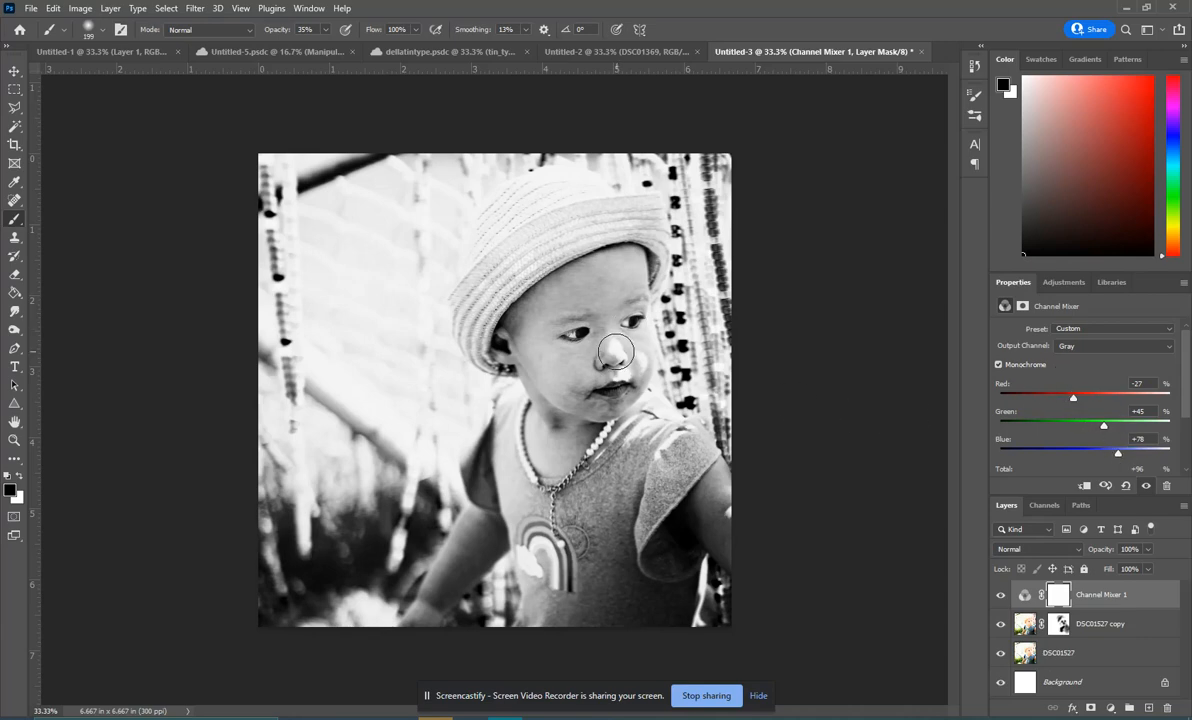
mouse_move(558, 330)
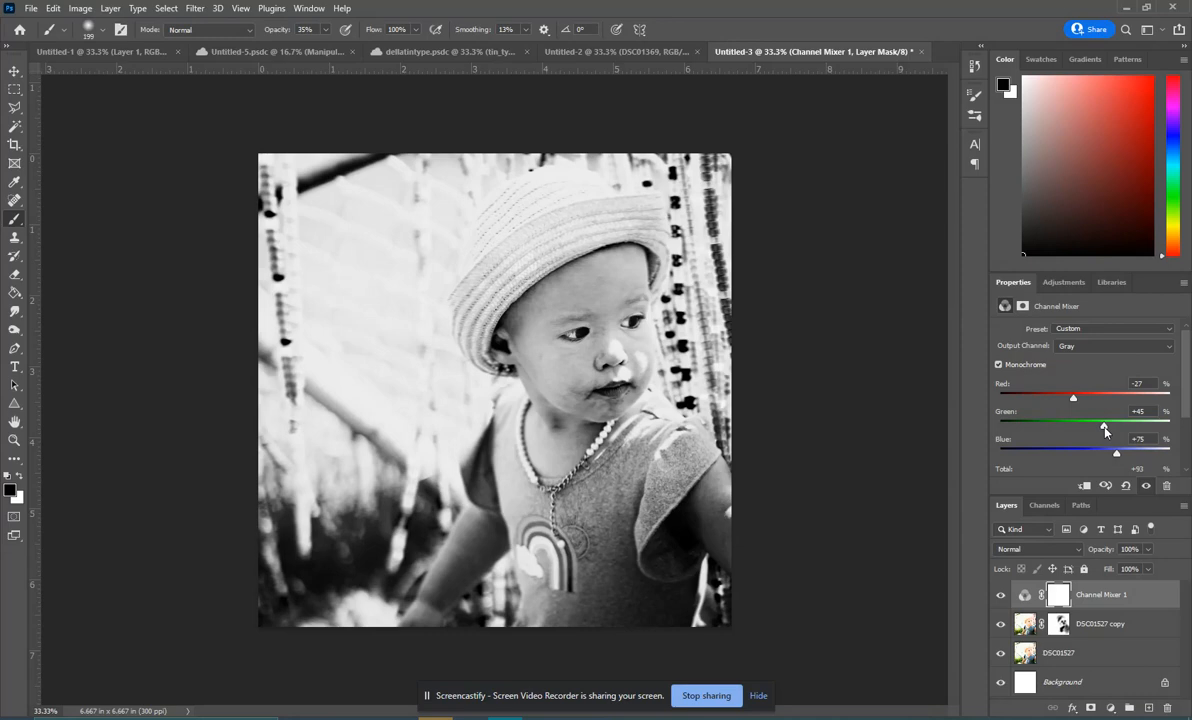
mouse_move(615, 267)
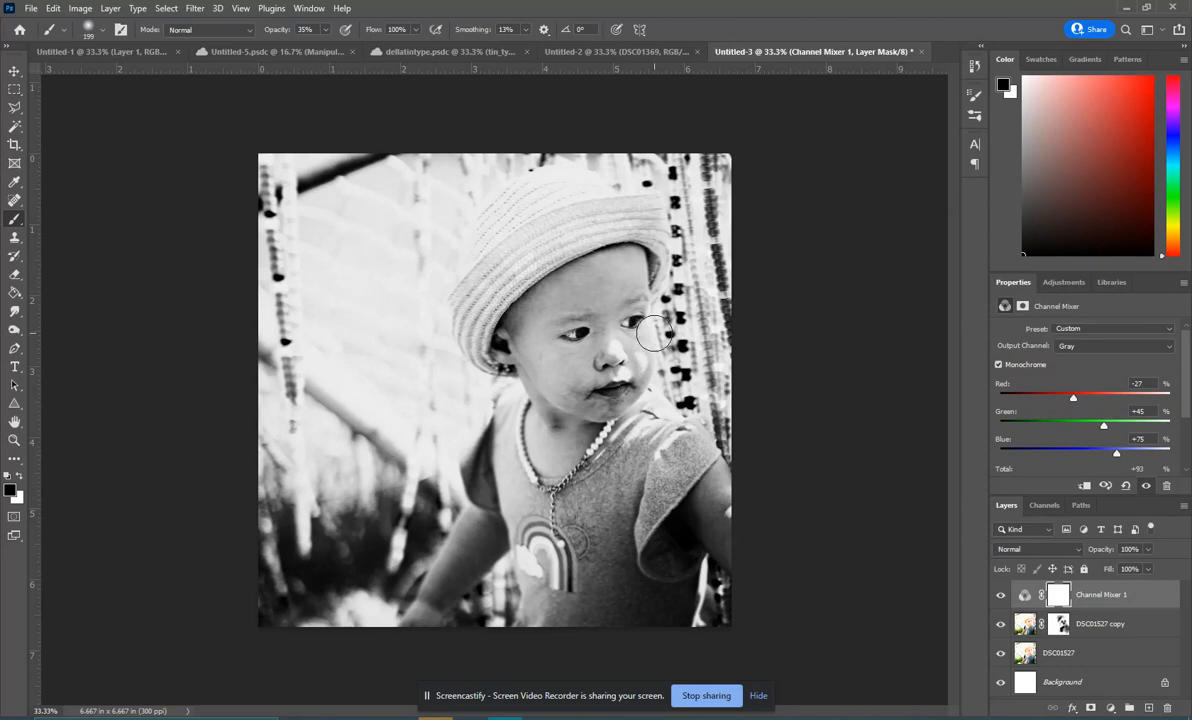
mouse_move(637, 303)
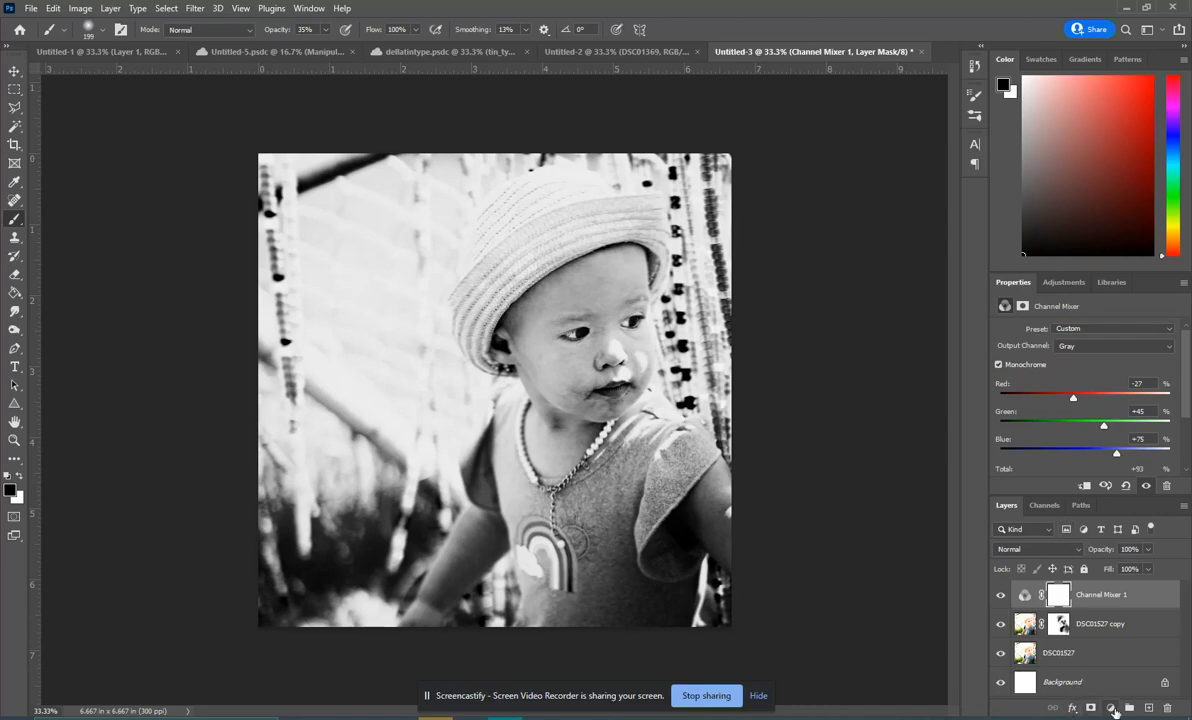
mouse_move(1110, 707)
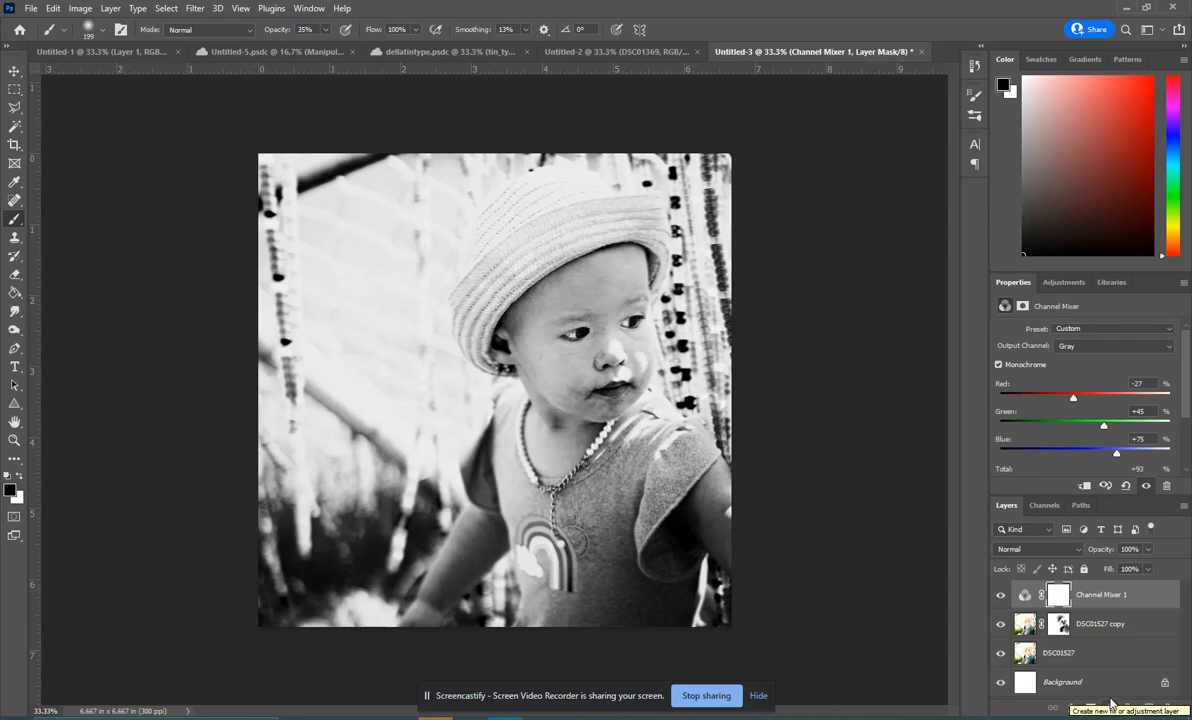
- Add a Photo Filter adjustment layer and set its preset to Warming Filter (LBA)
click(1097, 707)
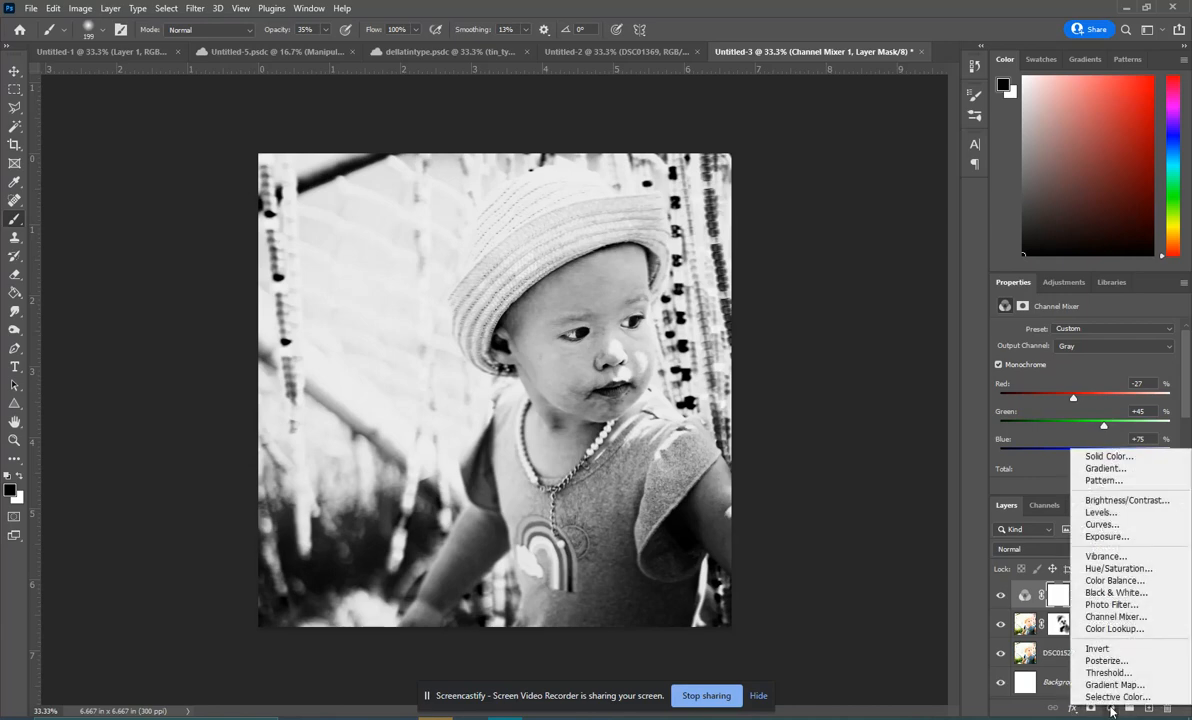
mouse_move(1114, 631)
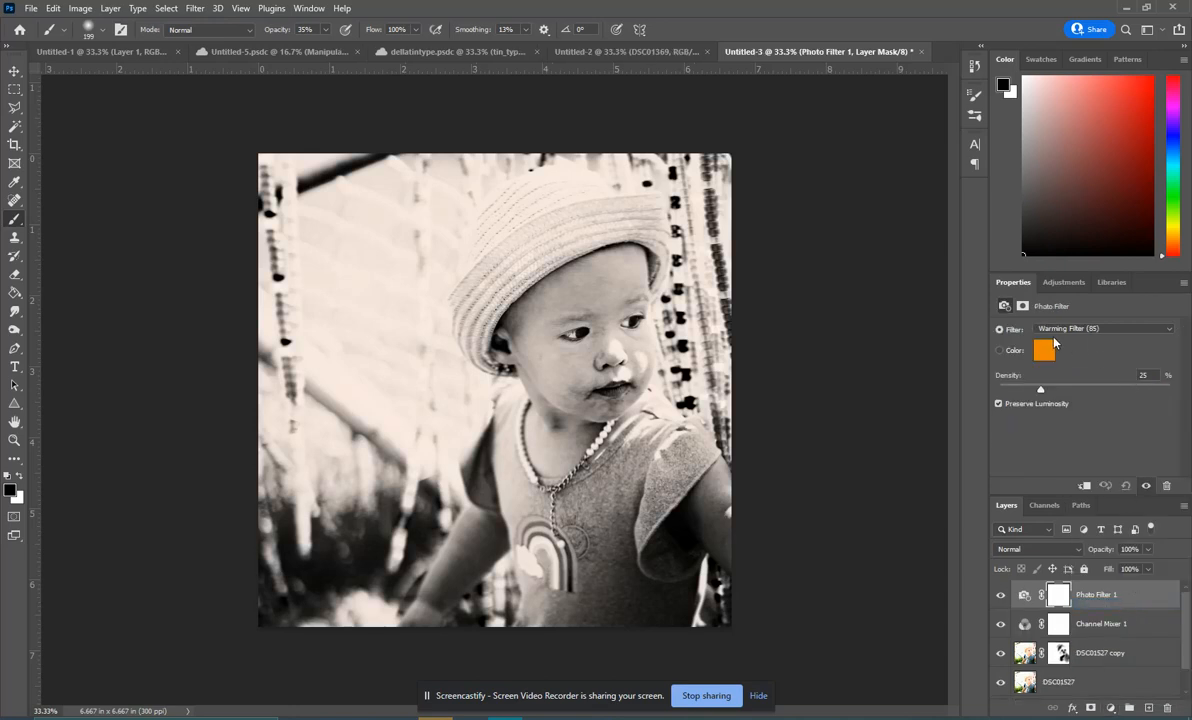
mouse_move(1097, 329)
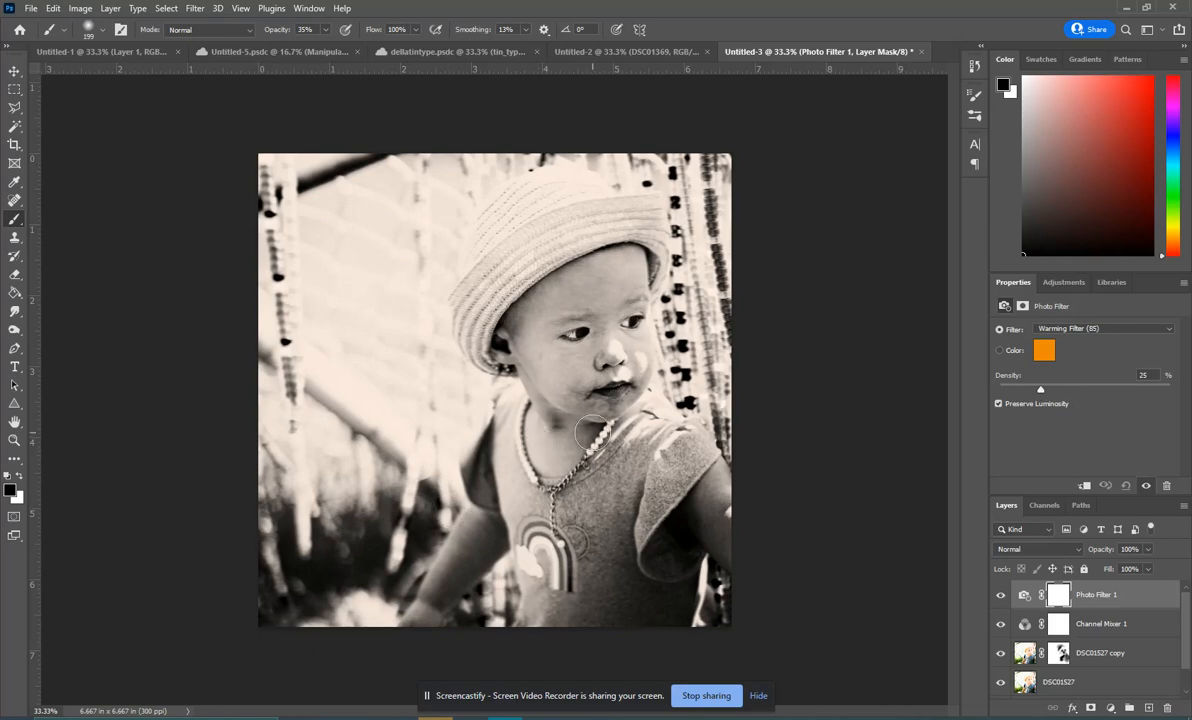
mouse_move(567, 423)
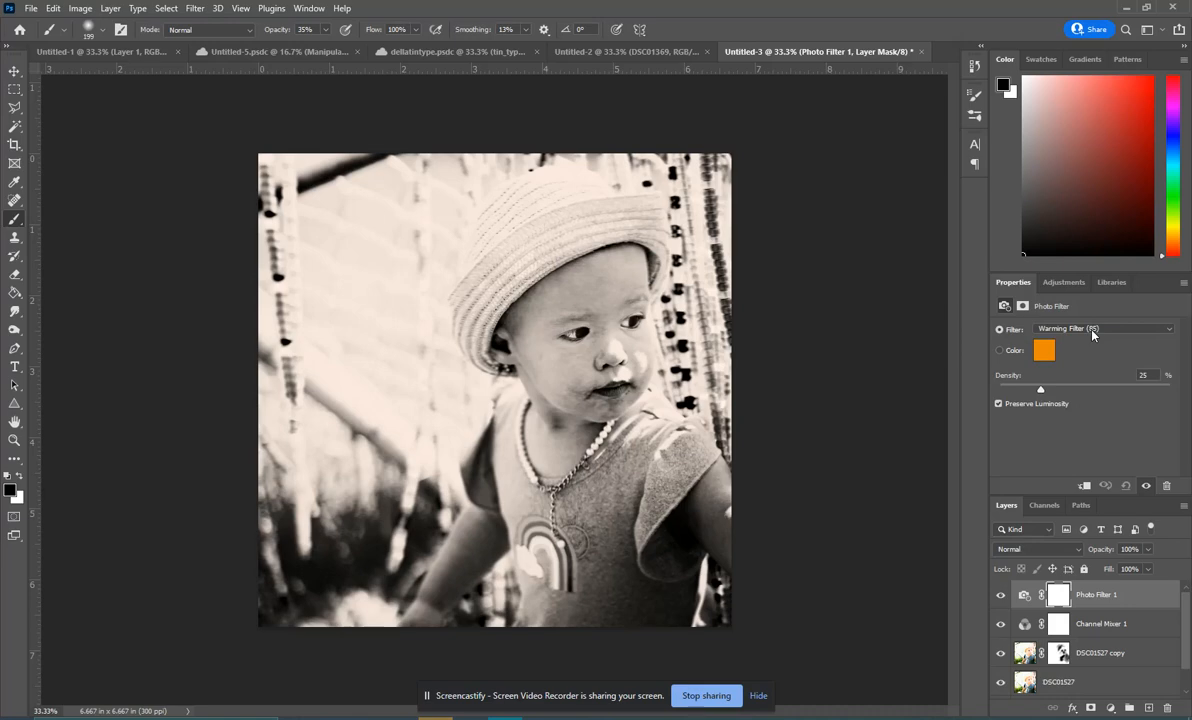
click(999, 350)
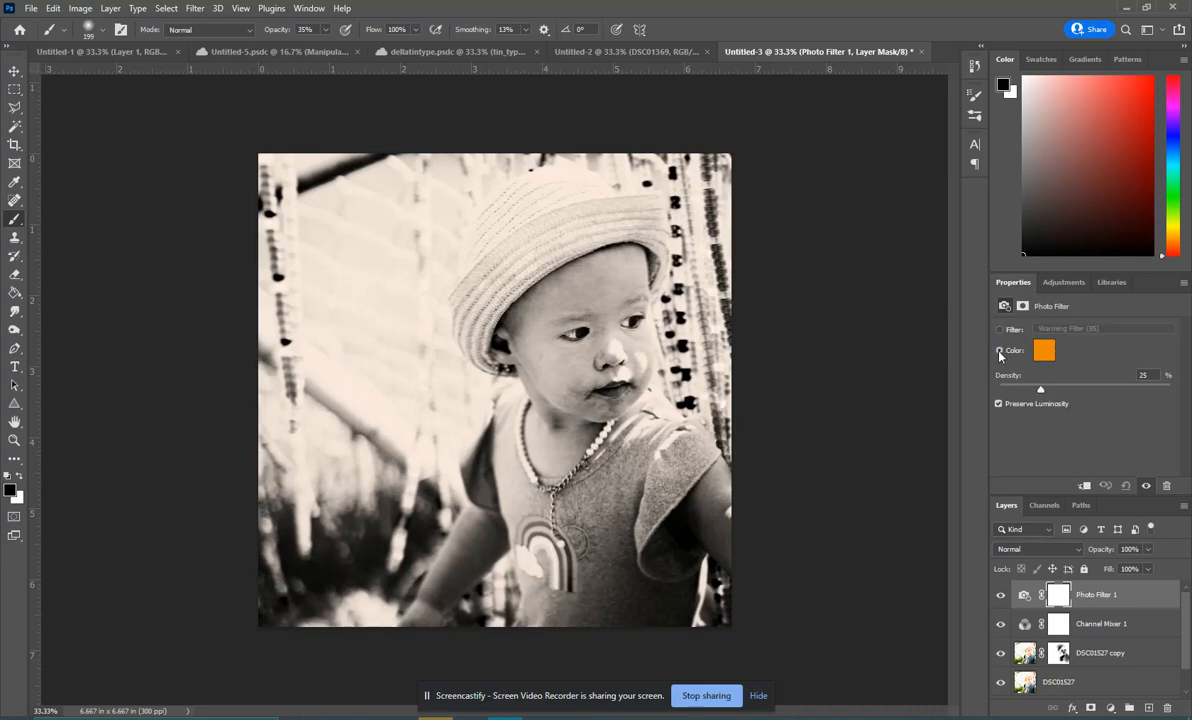
click(1105, 328)
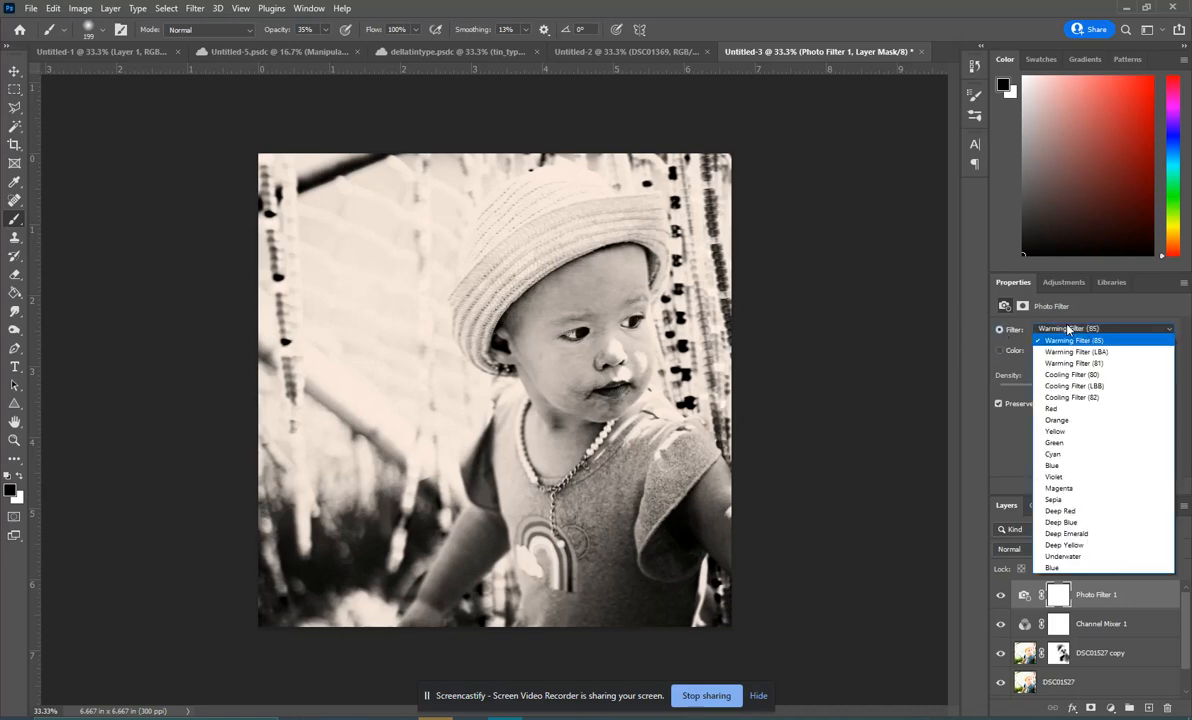
click(1075, 351)
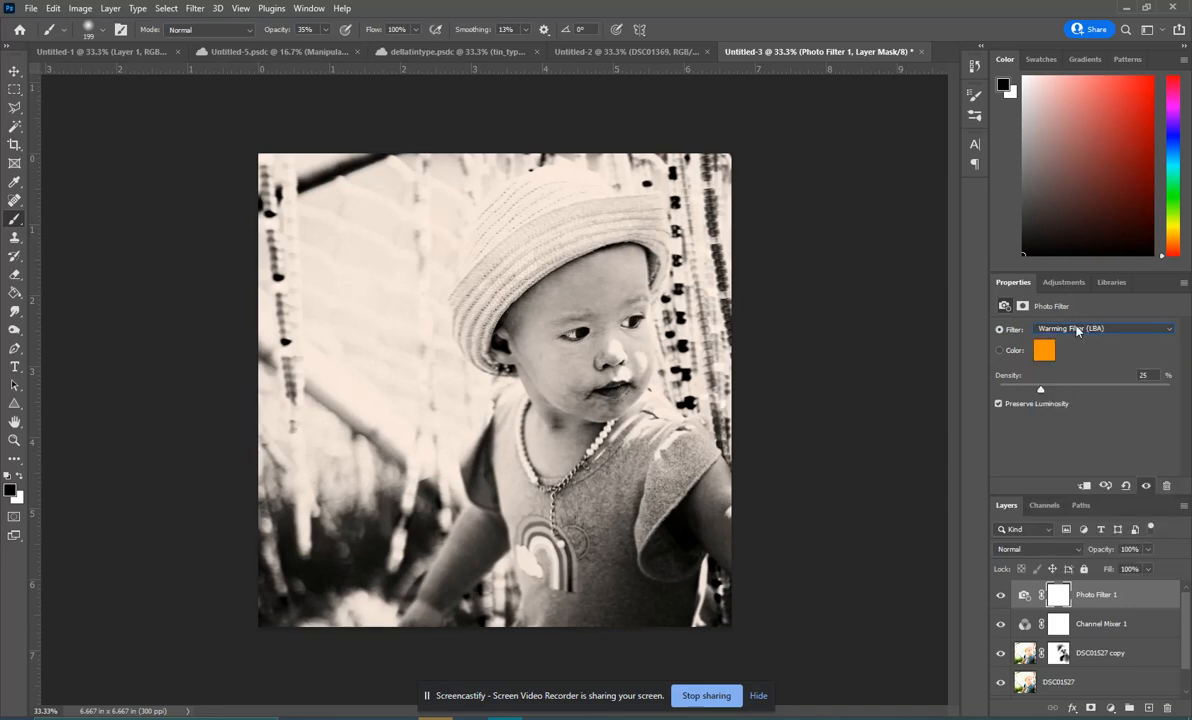
mouse_move(697, 298)
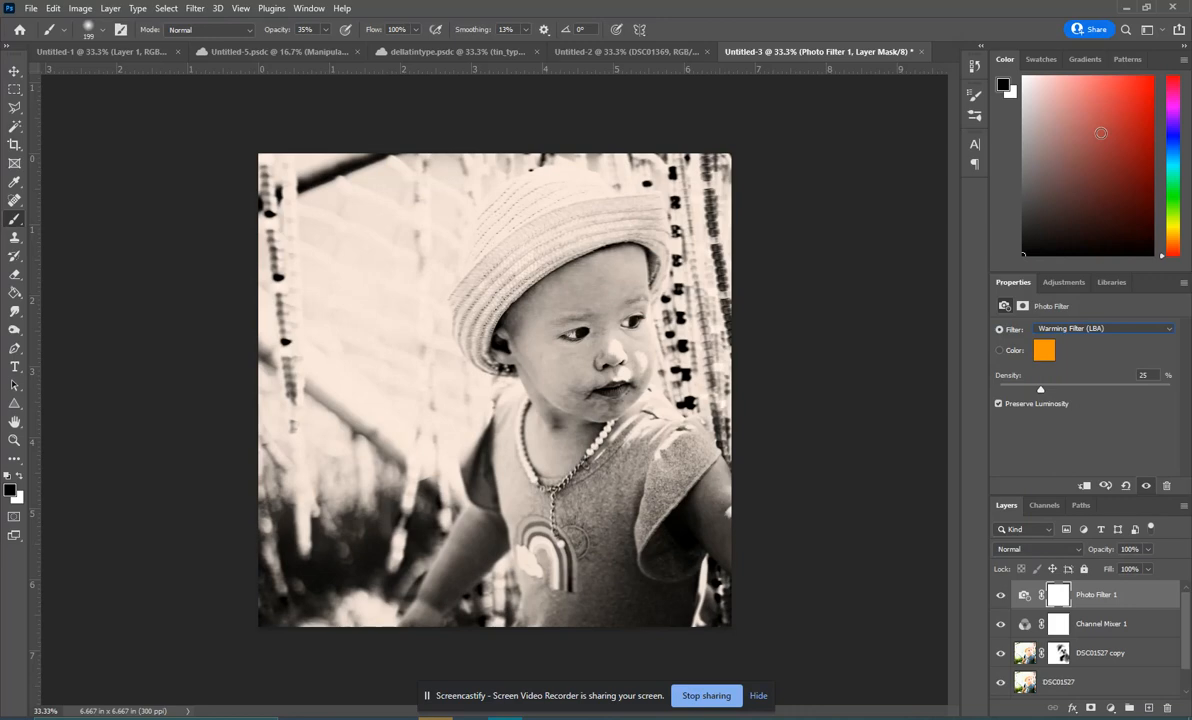
mouse_move(1020, 13)
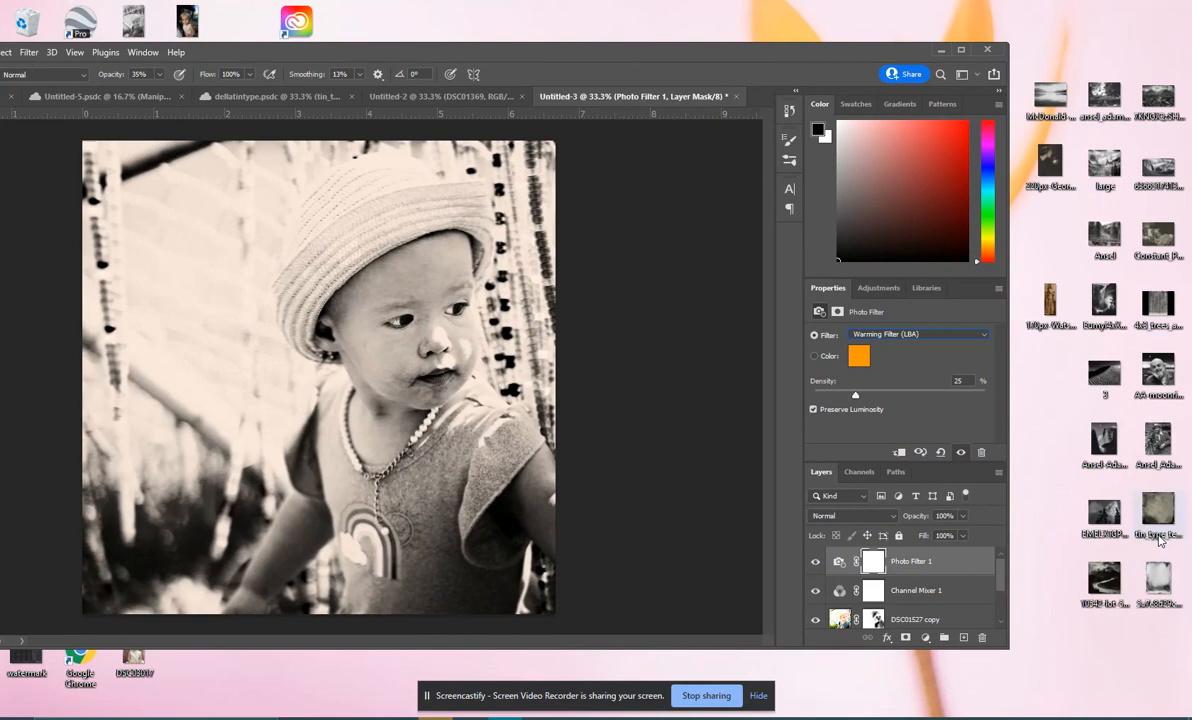
mouse_move(412, 381)
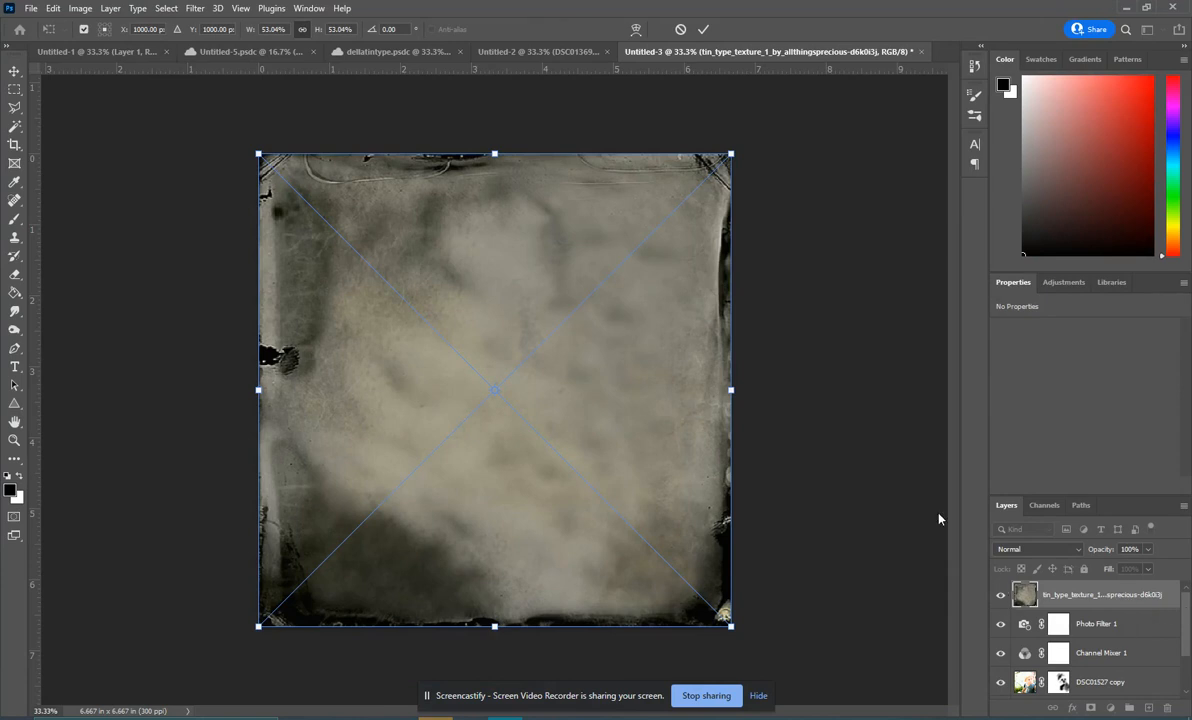
mouse_move(619, 384)
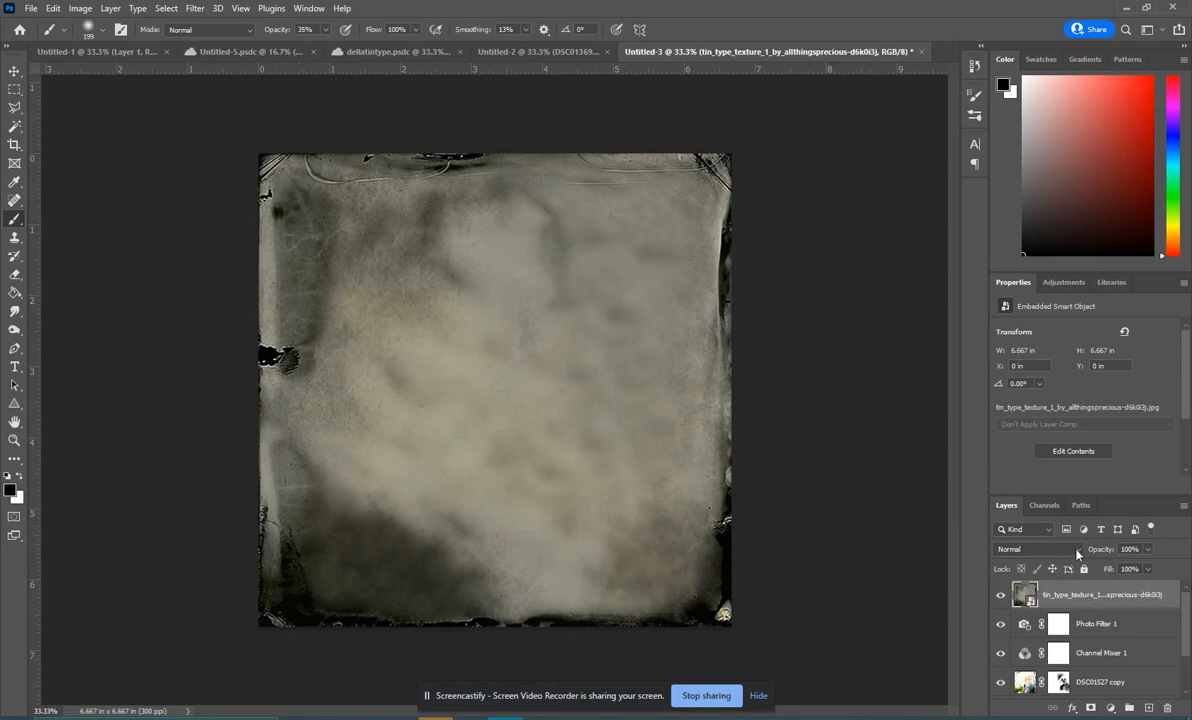
mouse_move(1089, 606)
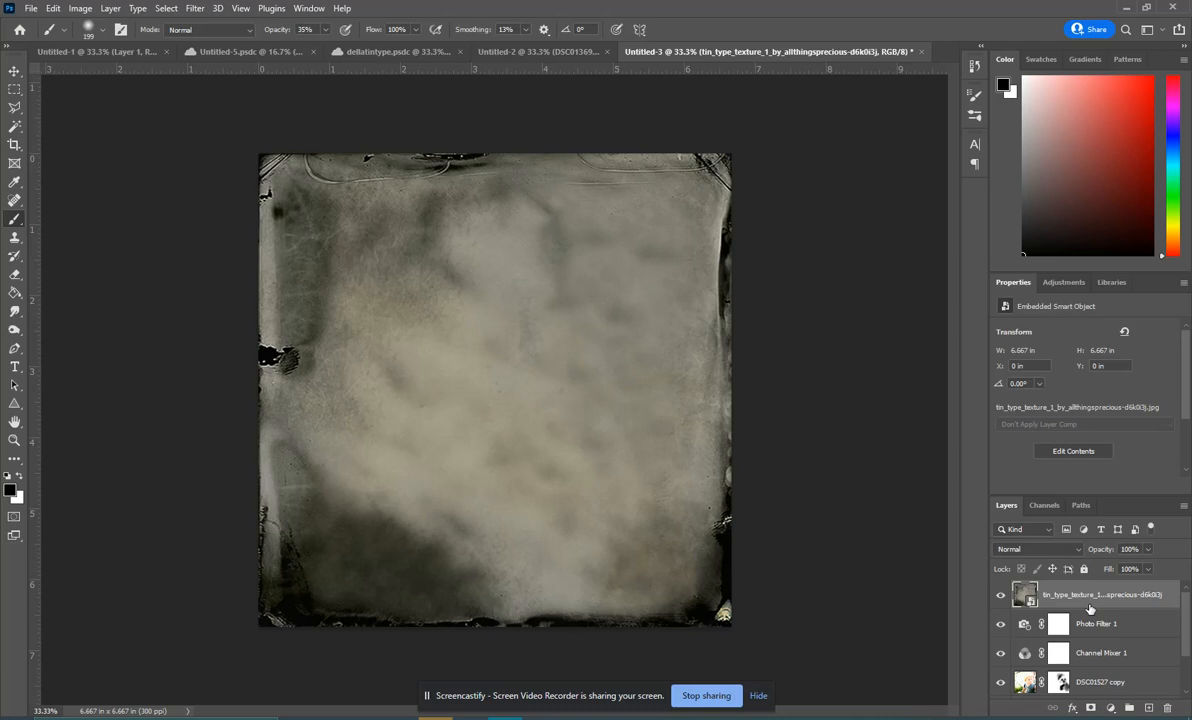
mouse_move(669, 297)
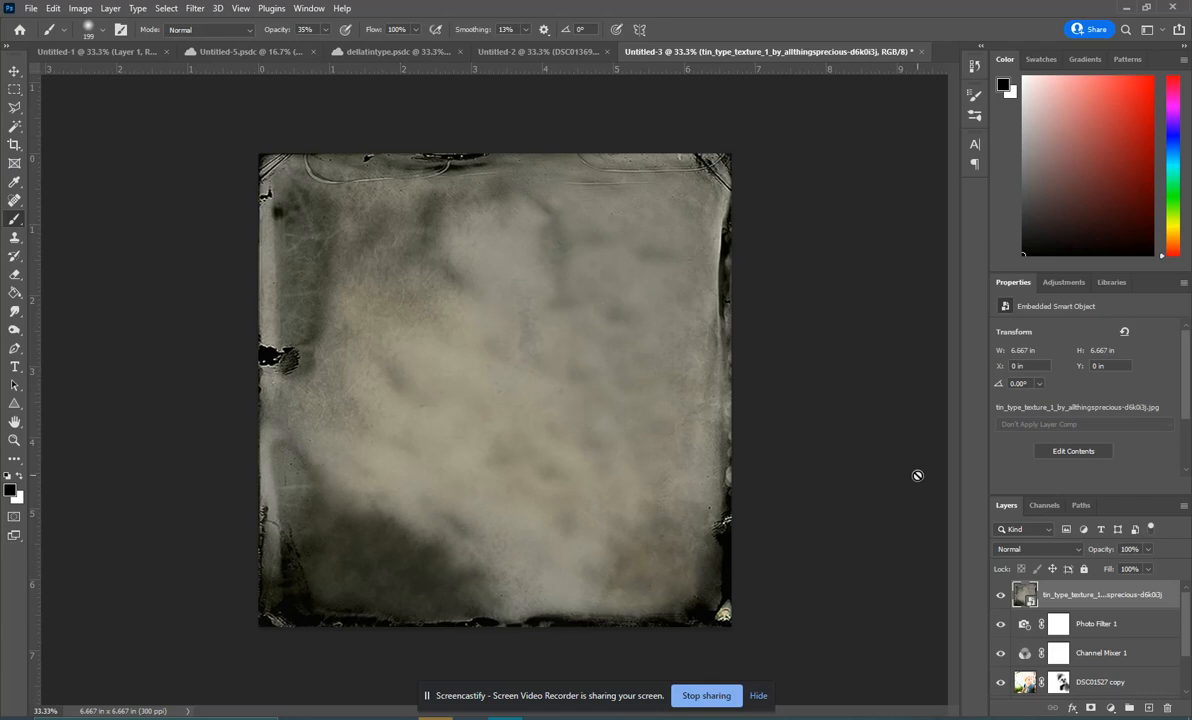
mouse_move(806, 329)
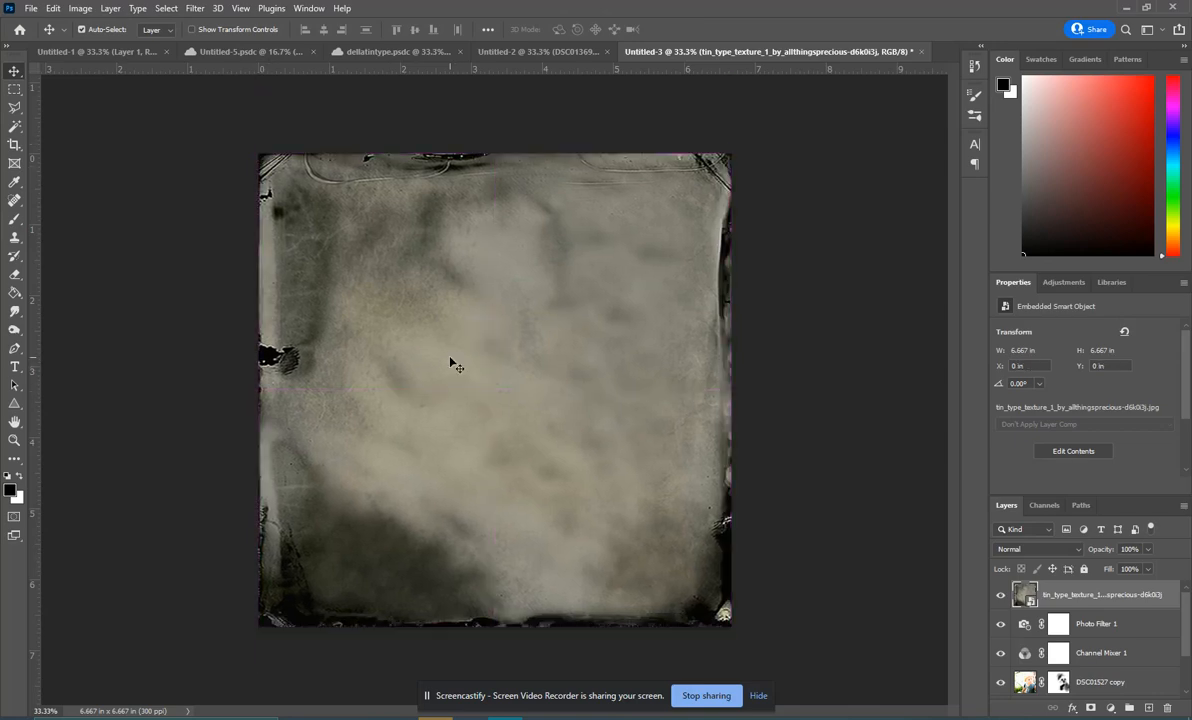
mouse_move(1082, 659)
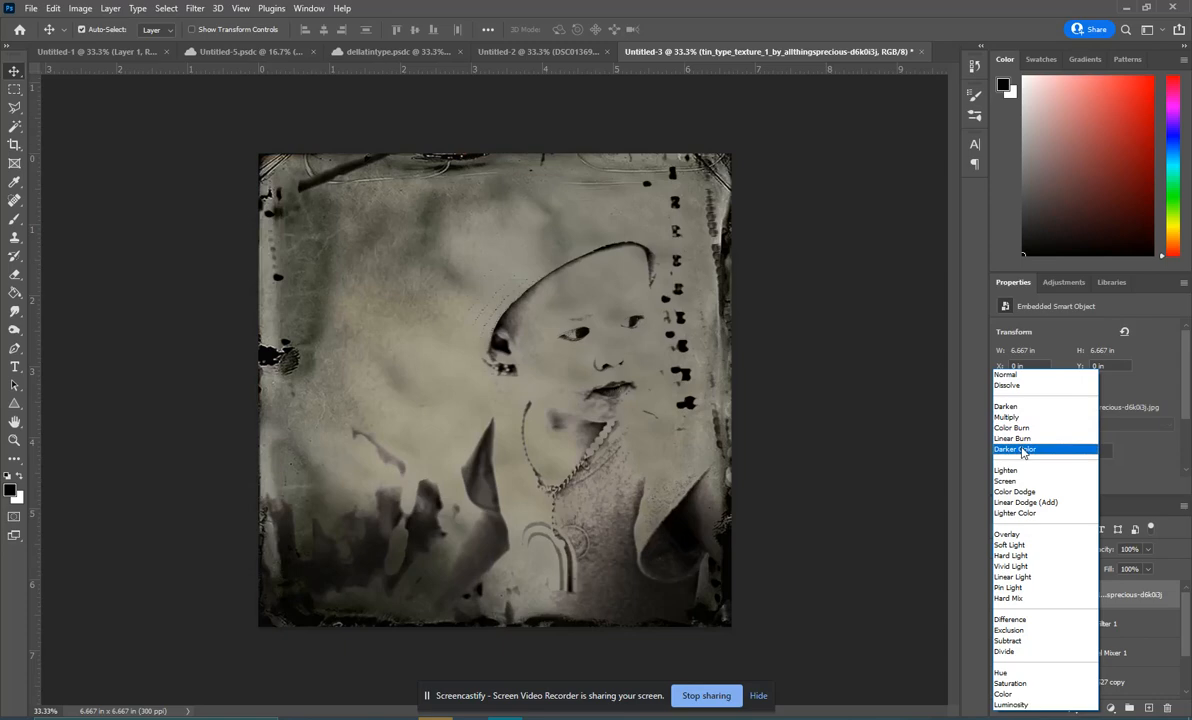
- Preview blend modes for the tintype texture layer and settle on Hard Light
click(1005, 481)
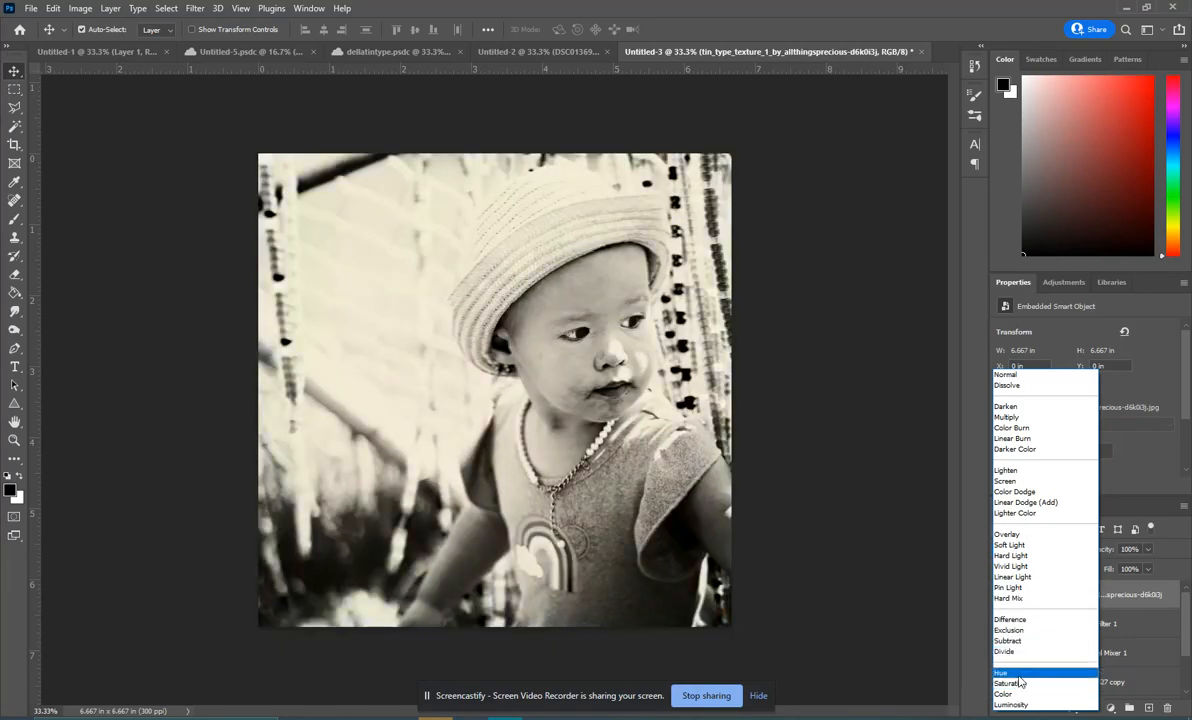
click(1012, 417)
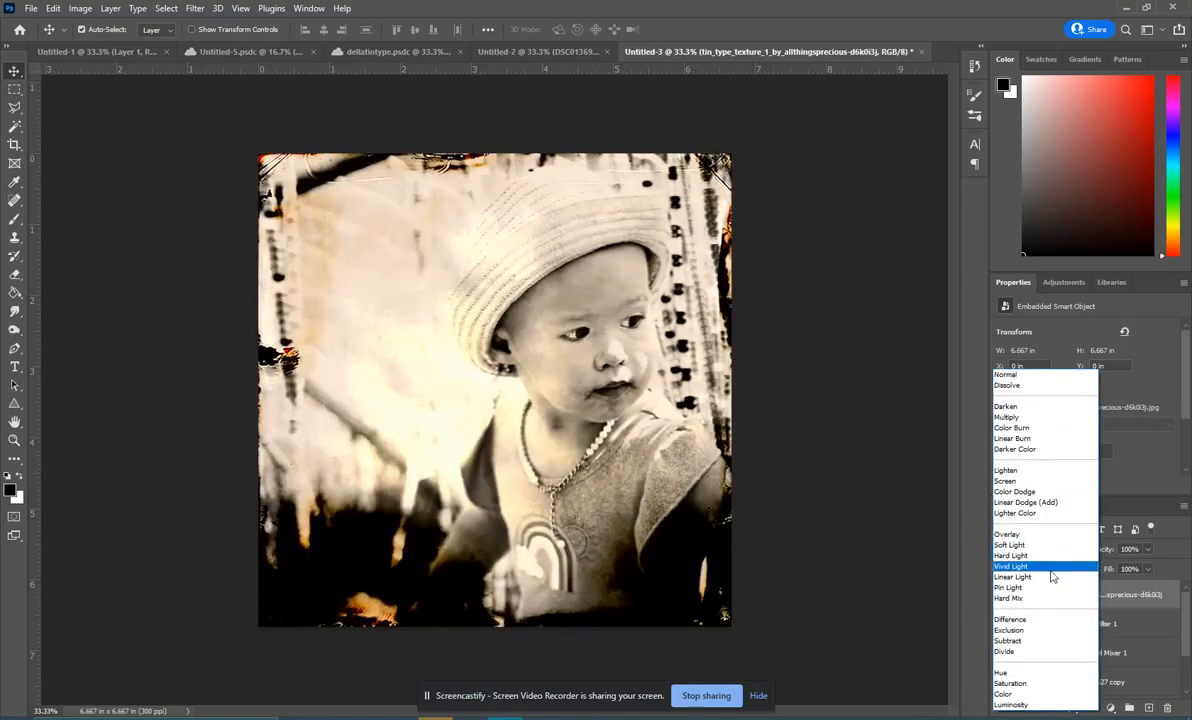
click(1010, 555)
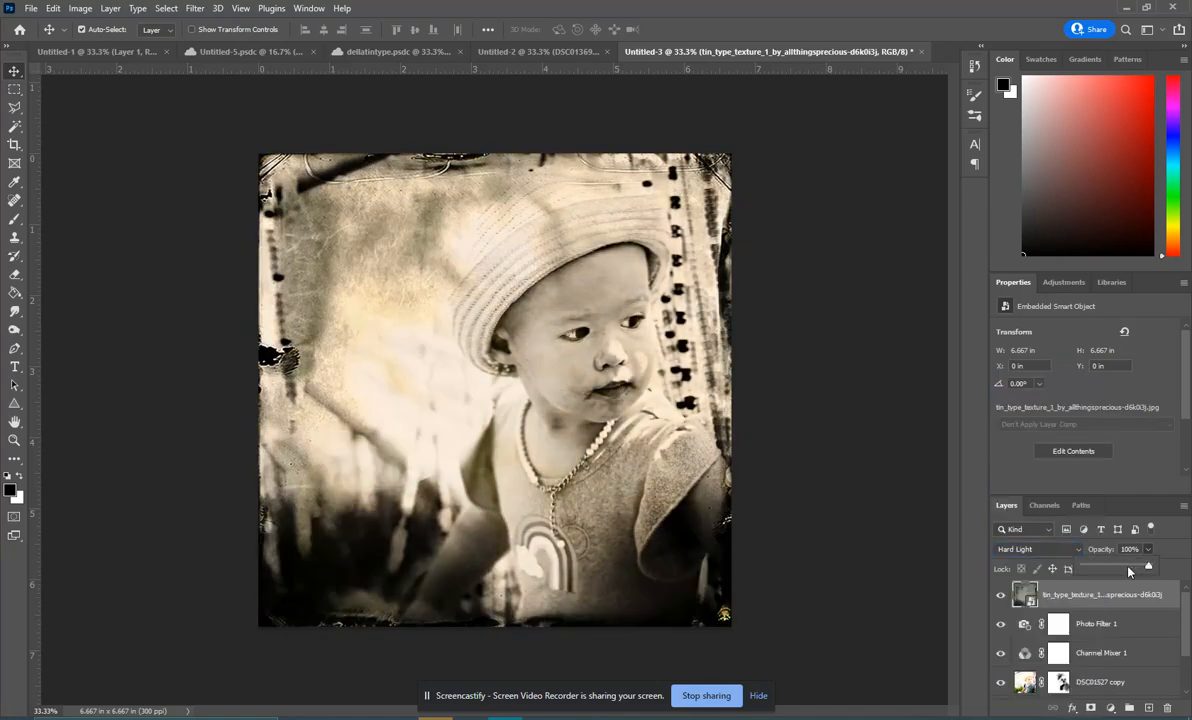
- Lower the tintype texture layer's opacity to 53%, keeping its blend mode at Hard Light
drag(1148, 566, 1133, 570)
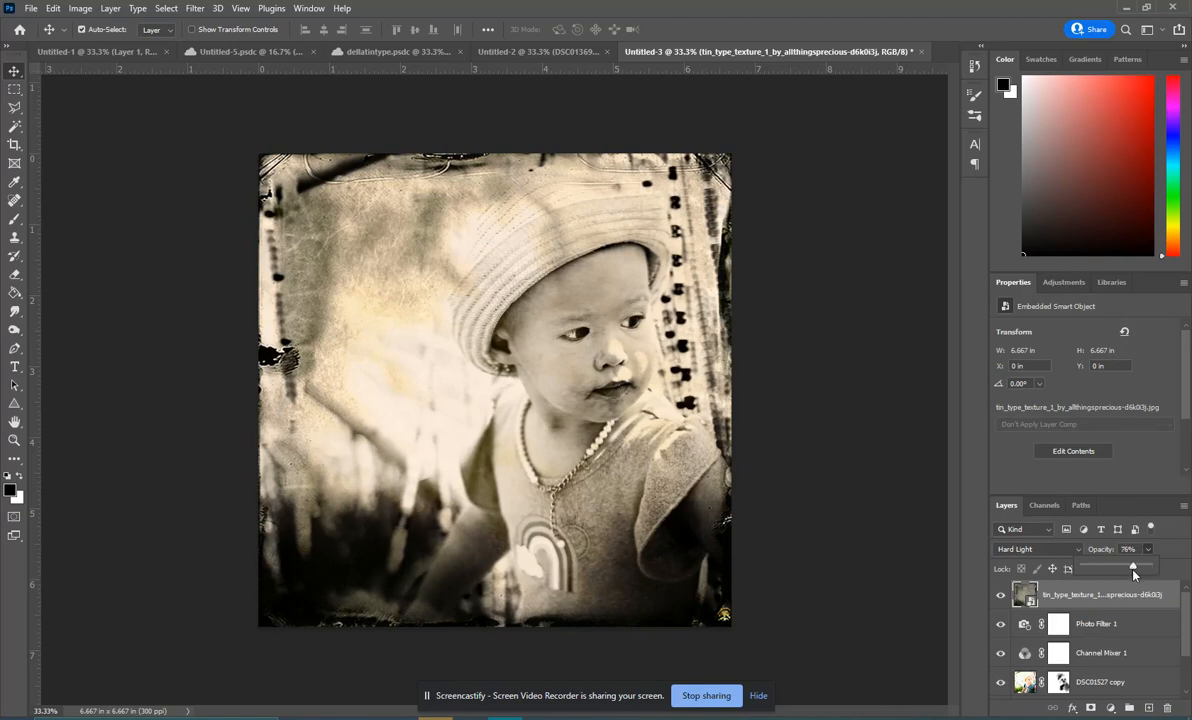
drag(1133, 567, 1121, 567)
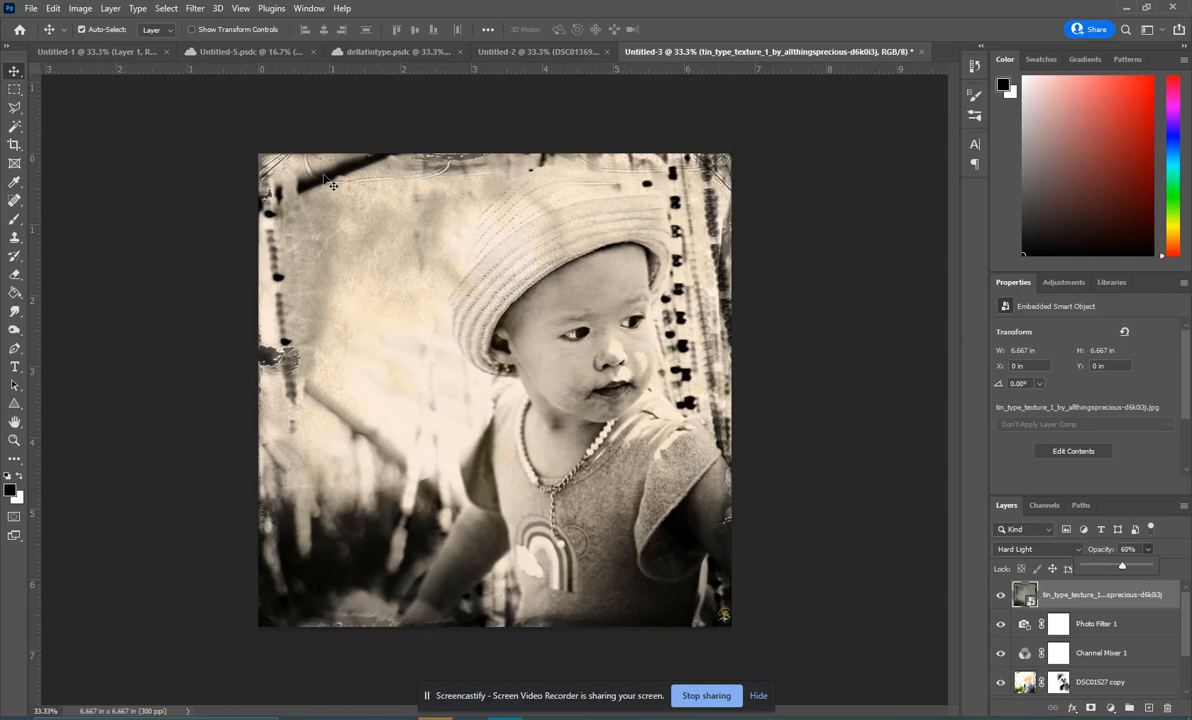
drag(1121, 565, 1126, 565)
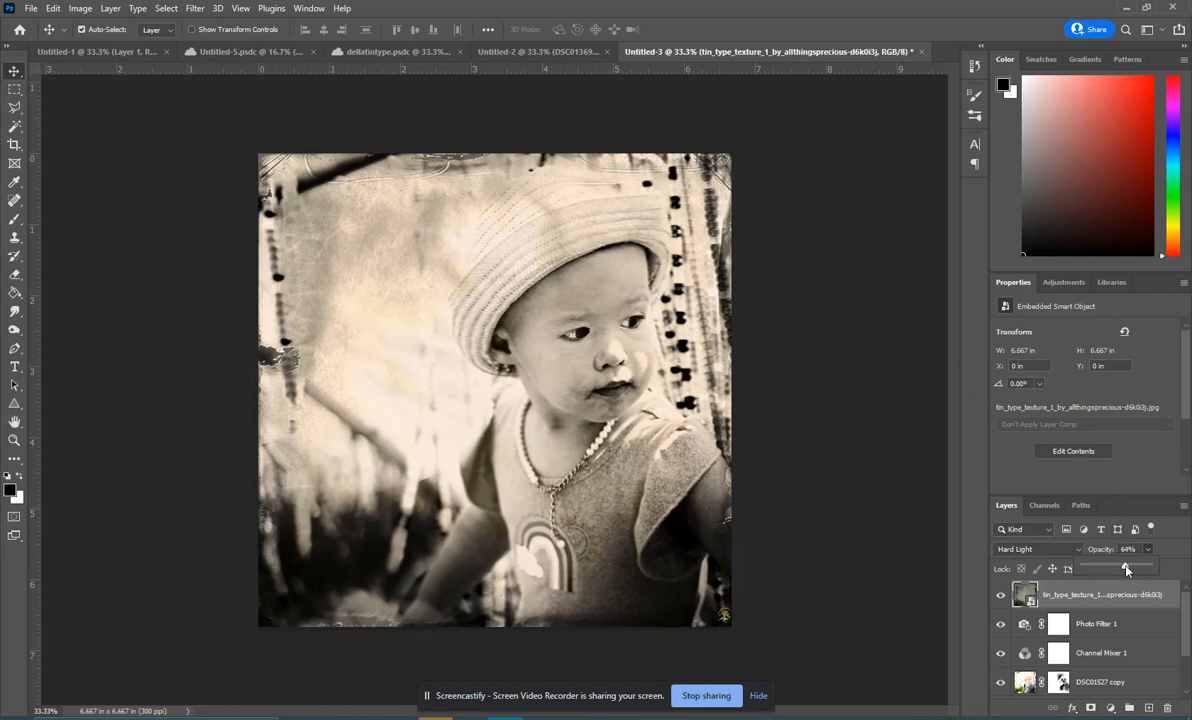
drag(1126, 567, 1117, 567)
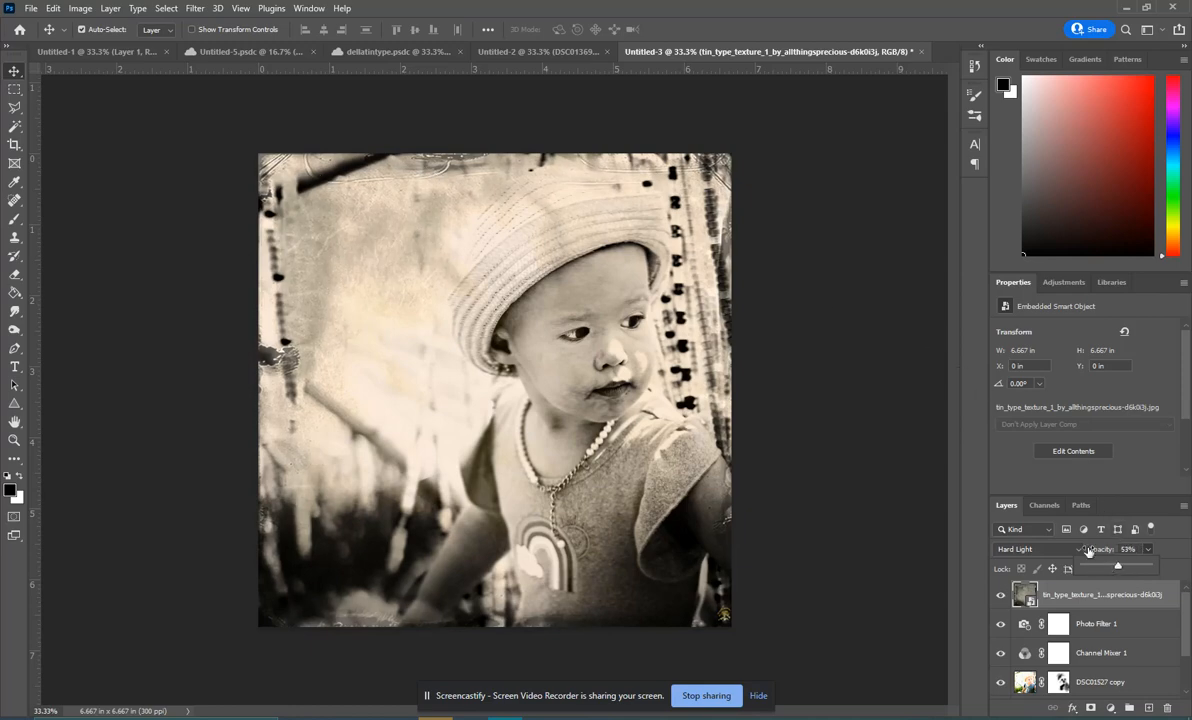
click(1035, 549)
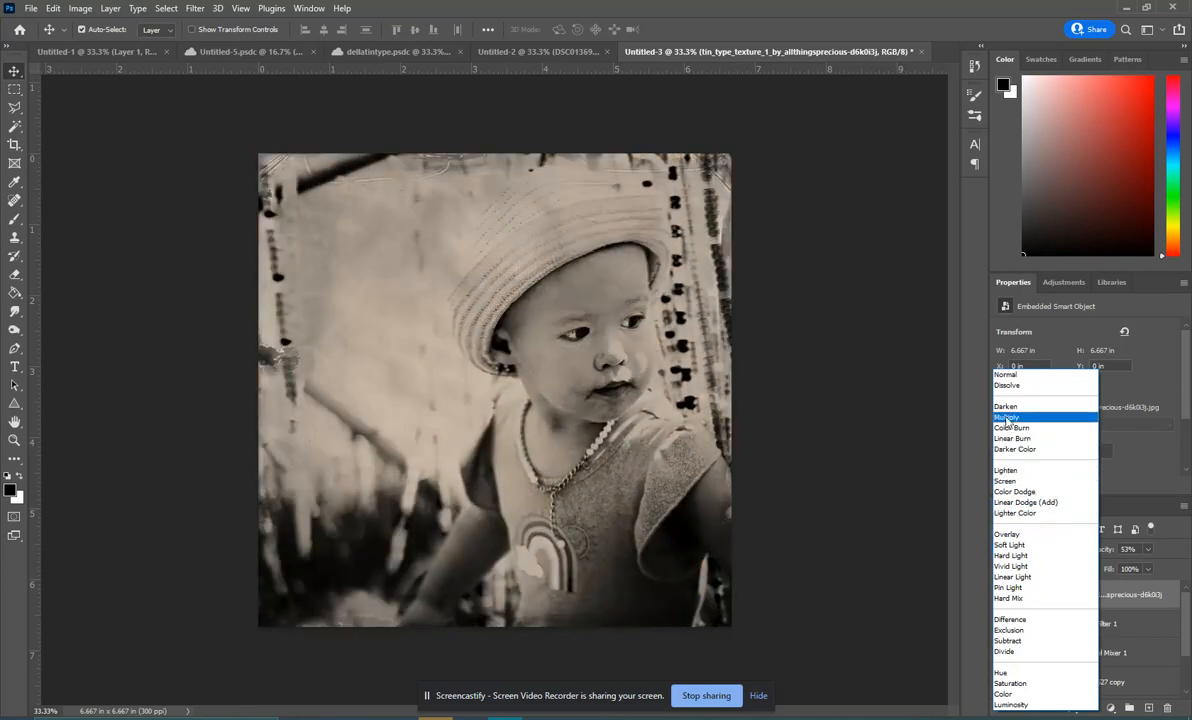
click(1010, 556)
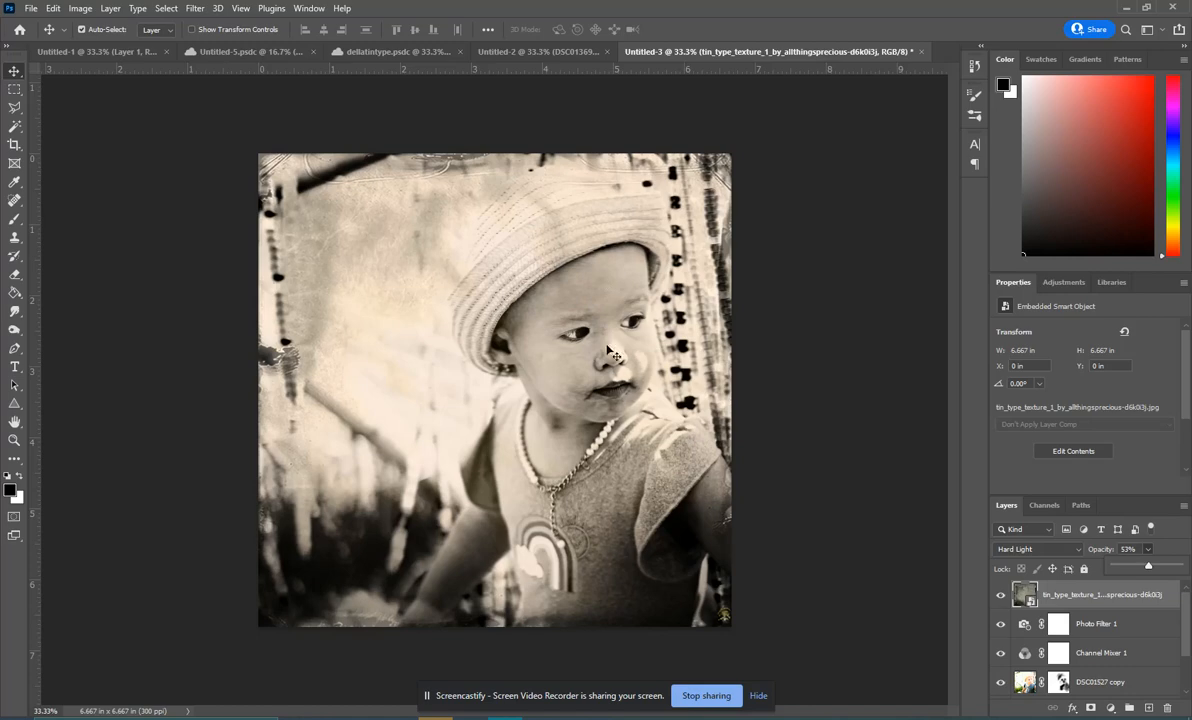
mouse_move(794, 401)
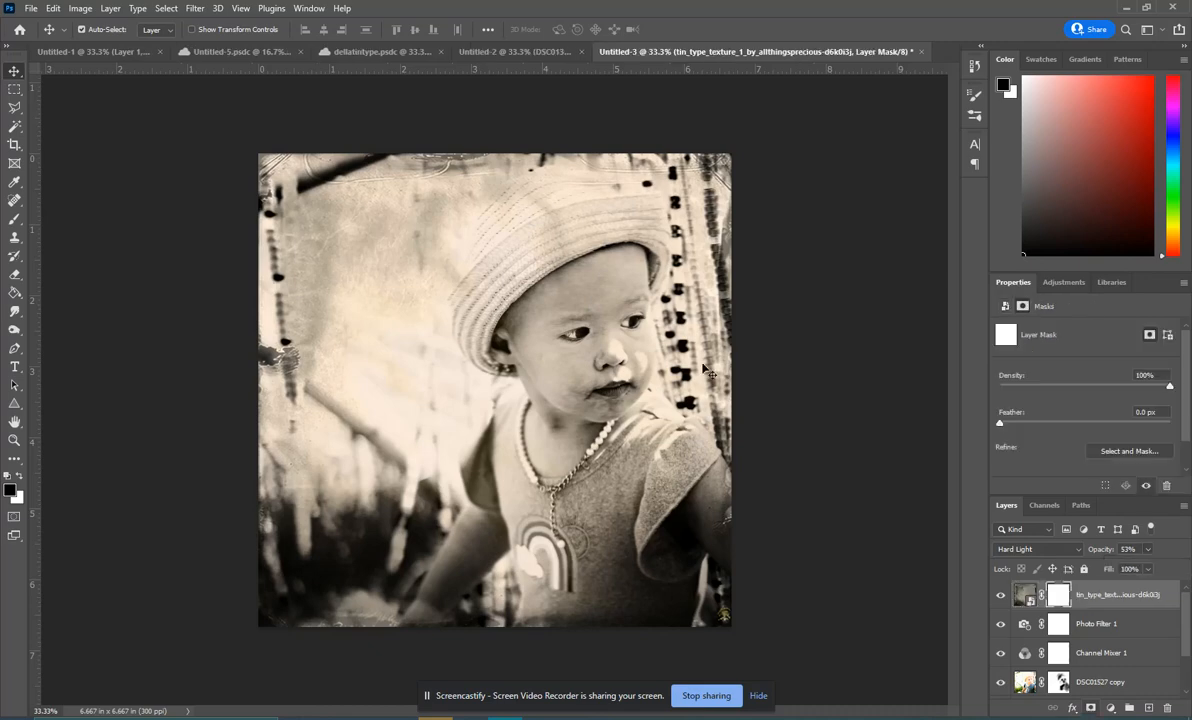
- Mask the texture off the child's eyes, neck and shoulder, and raise opacity to 61%
click(15, 212)
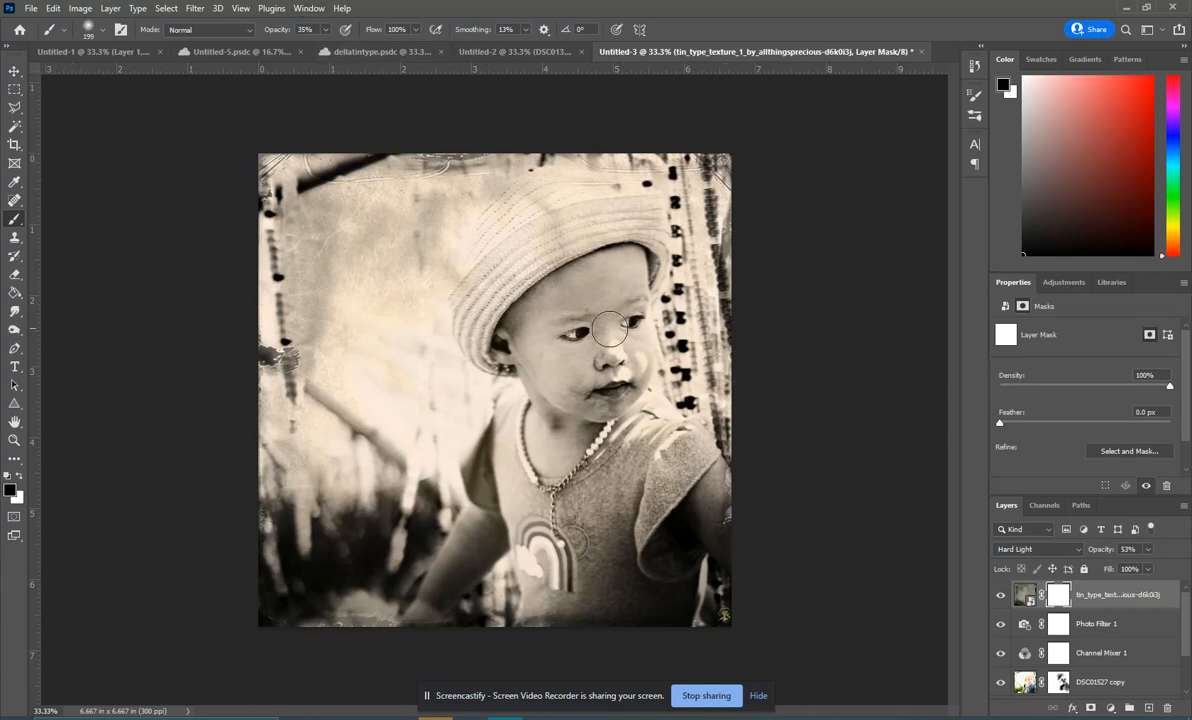
mouse_move(591, 338)
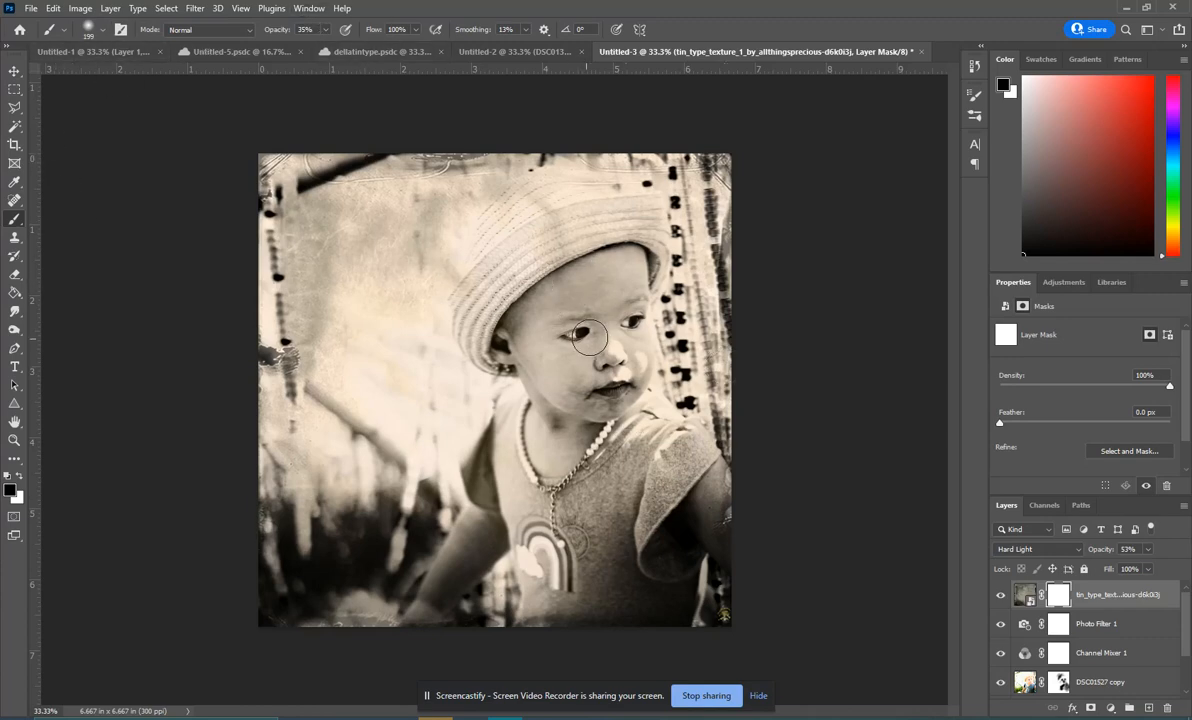
drag(588, 337, 620, 367)
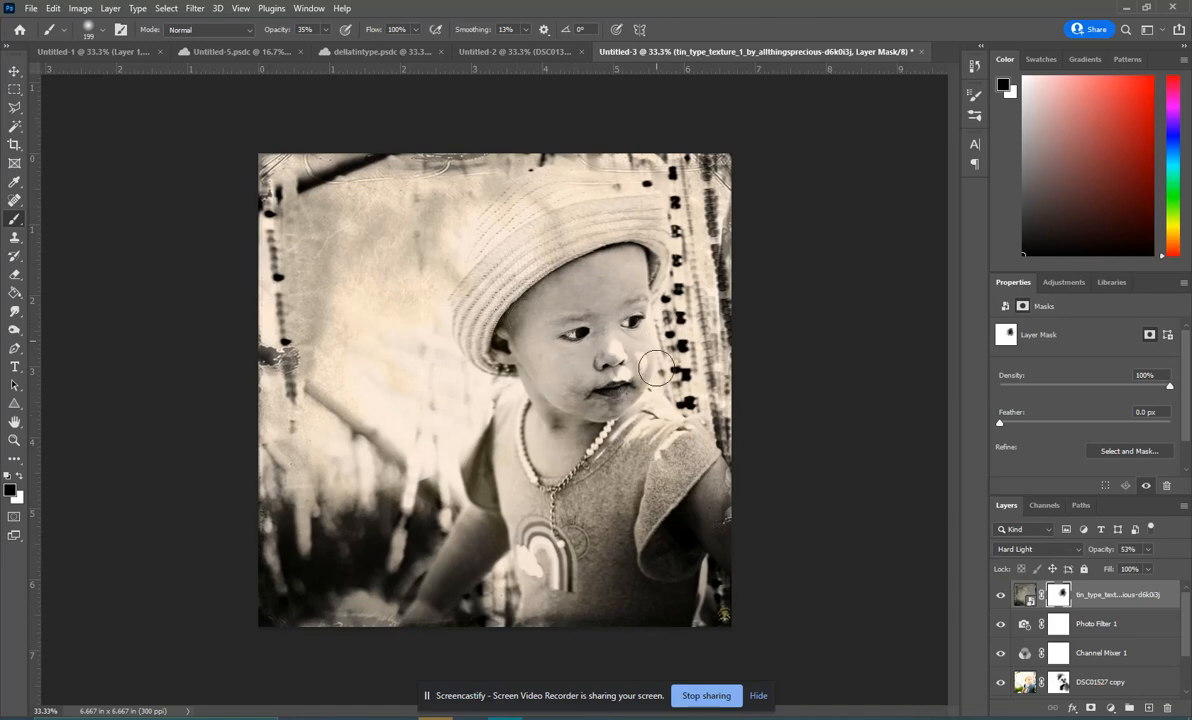
mouse_move(459, 197)
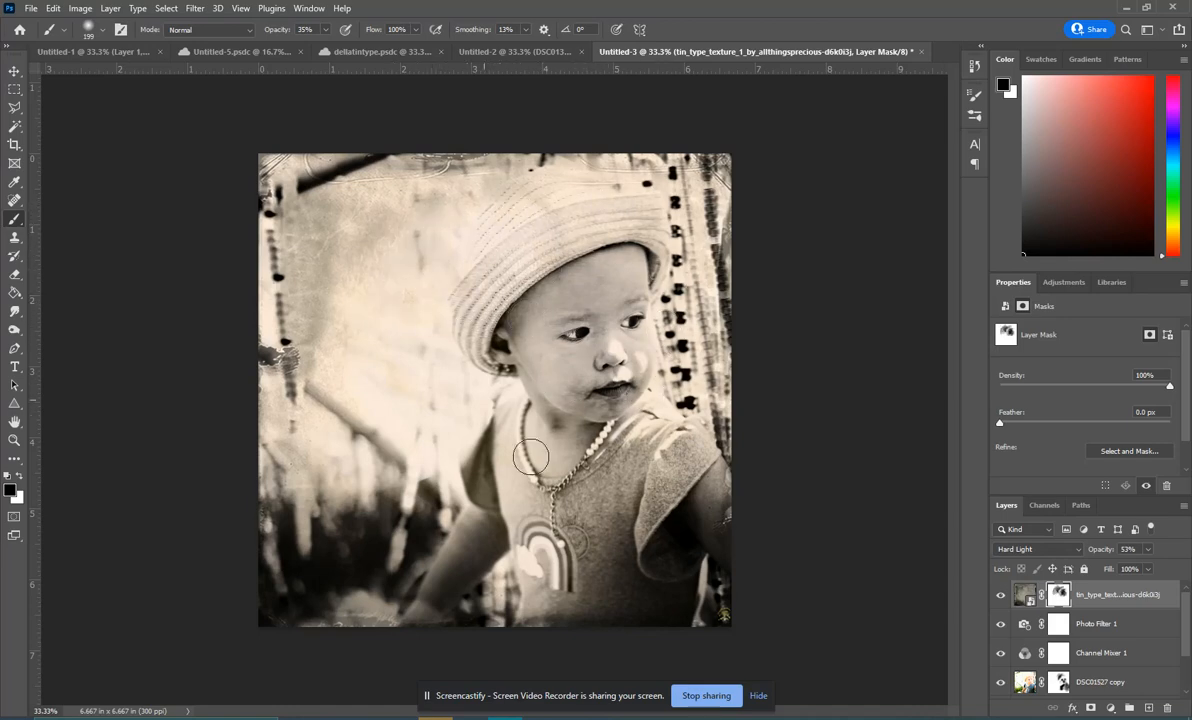
drag(531, 457, 667, 428)
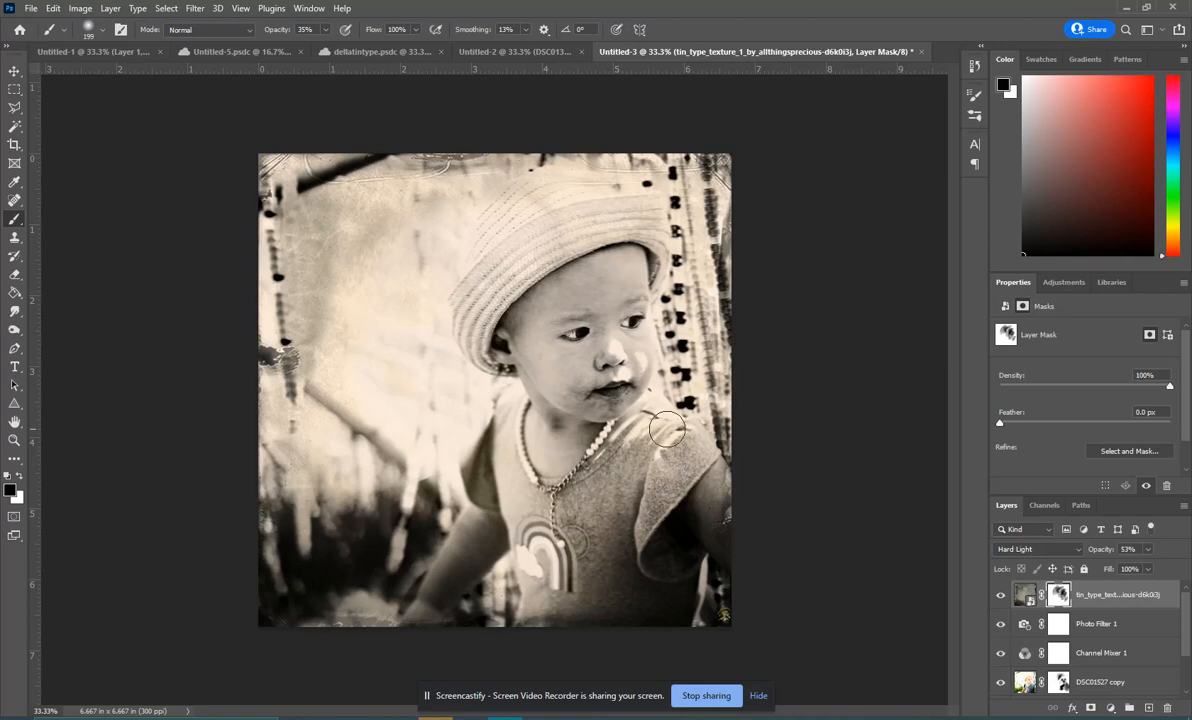
mouse_move(334, 299)
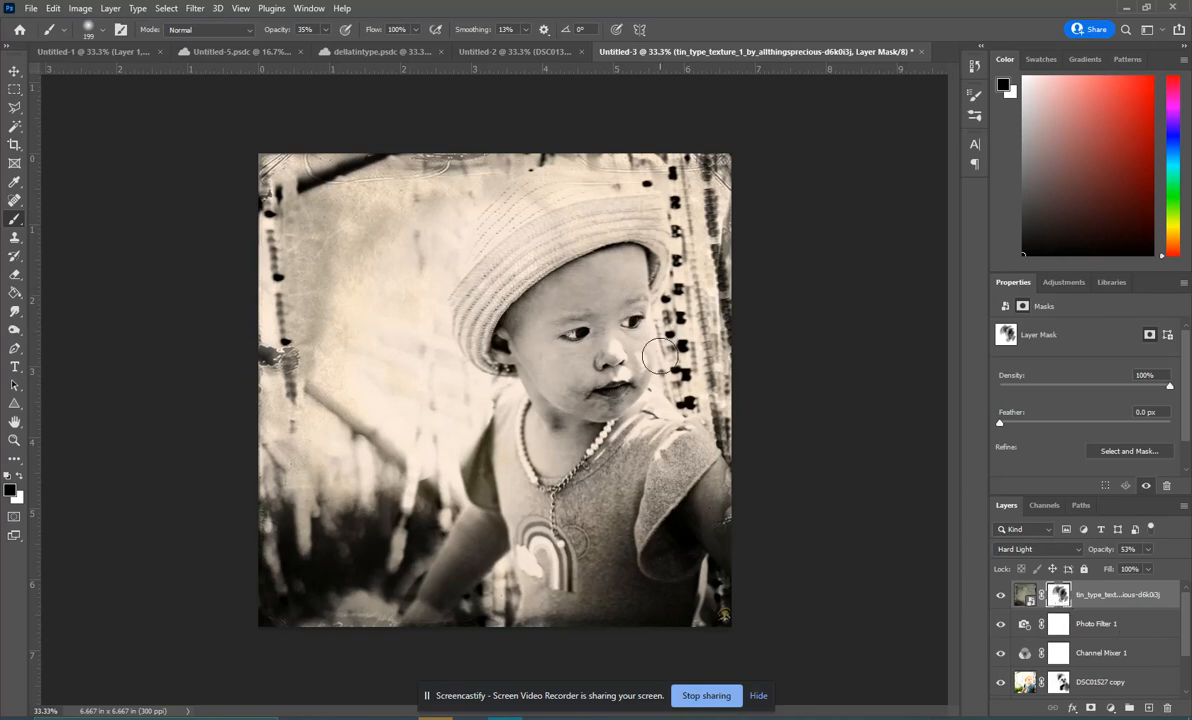
mouse_move(955, 525)
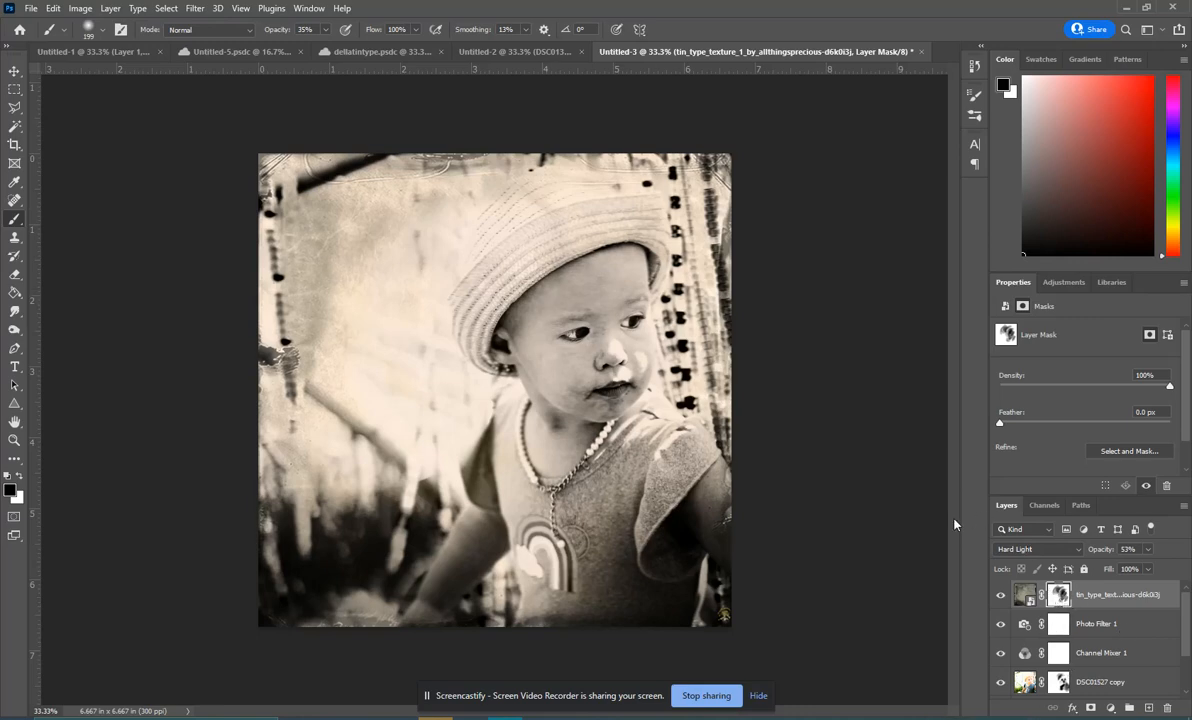
drag(1120, 570, 1148, 570)
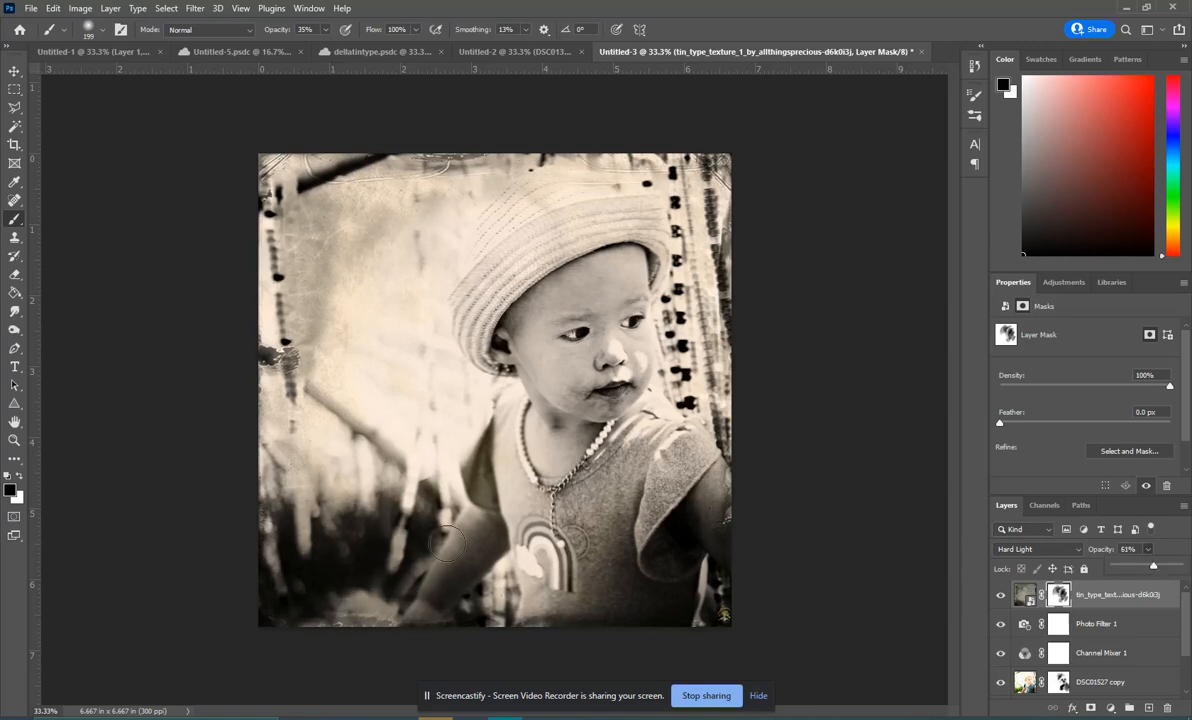
mouse_move(582, 446)
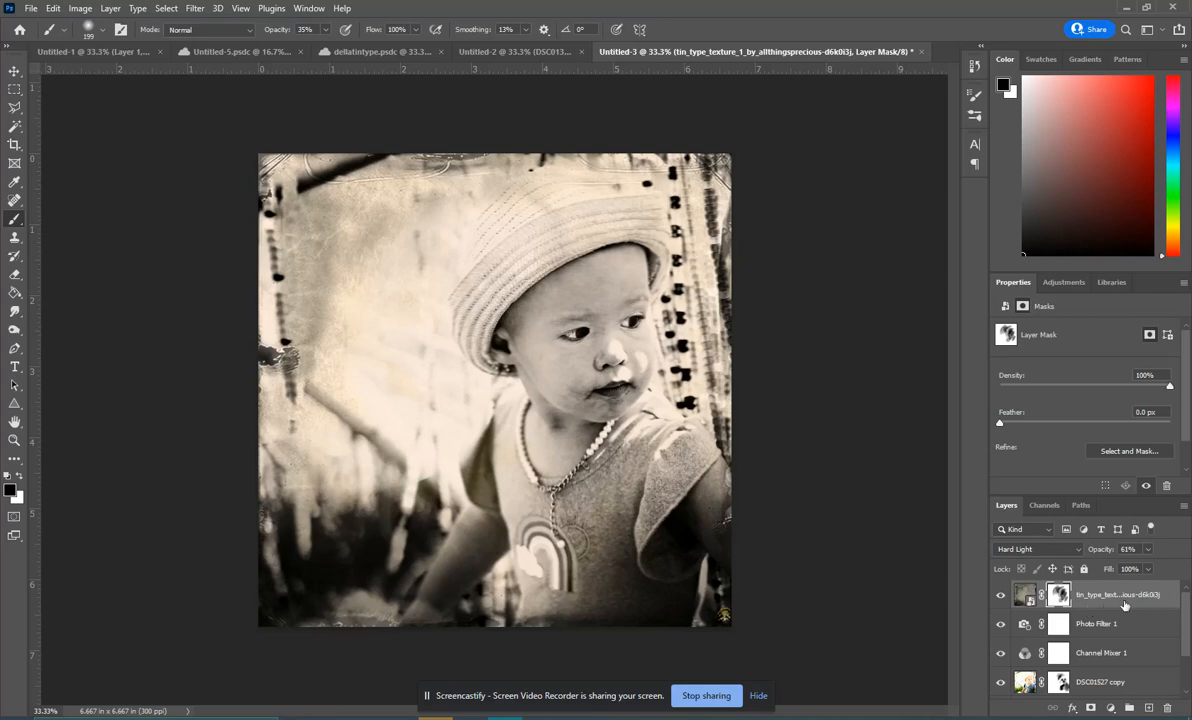
- Merge the texture, adjustment and photo layers with Merge Visible
right_click(1120, 594)
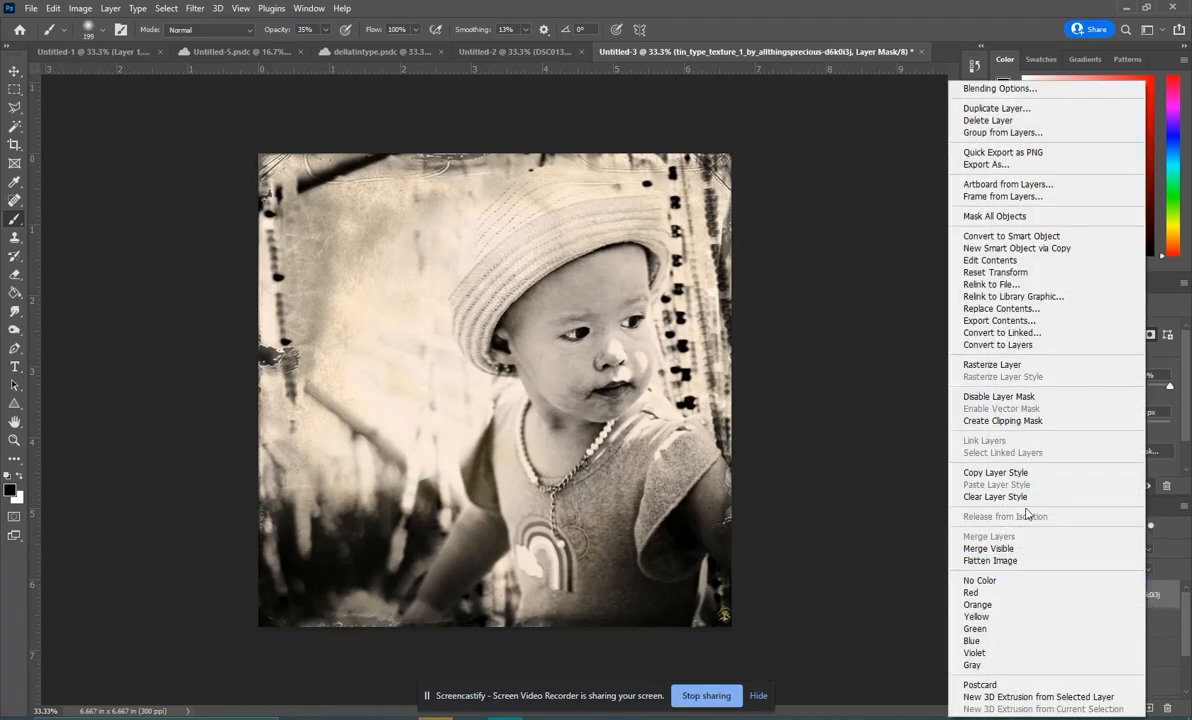
mouse_move(988, 548)
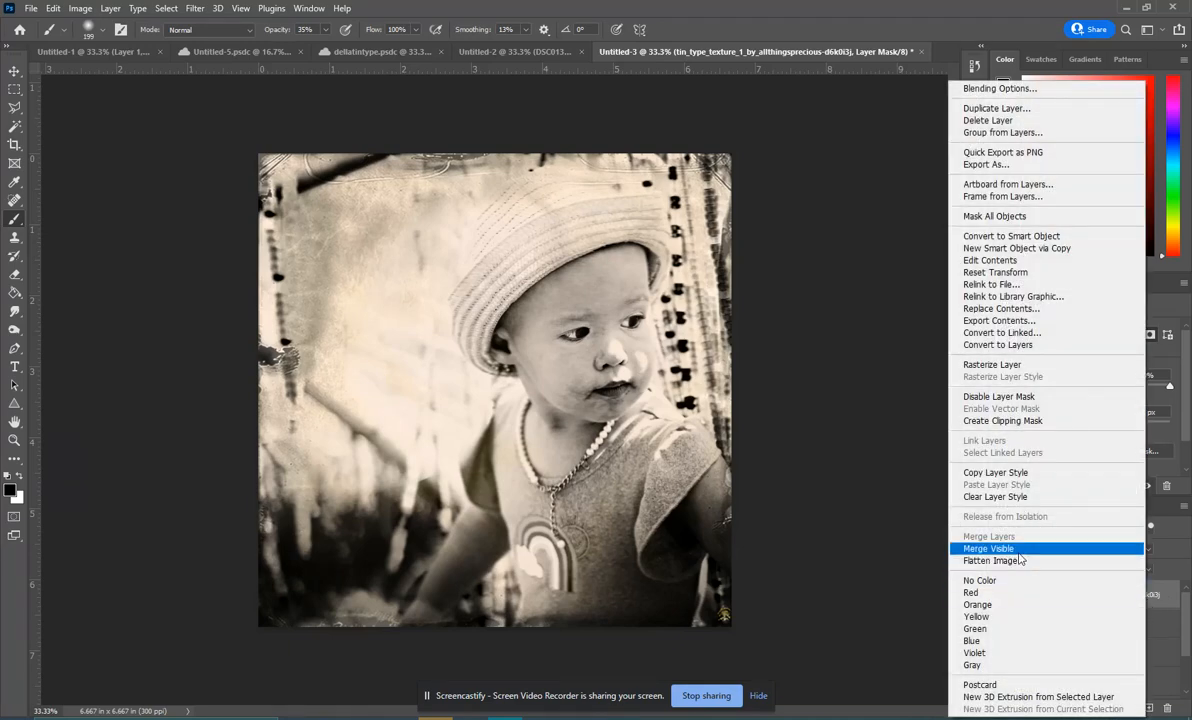
click(986, 560)
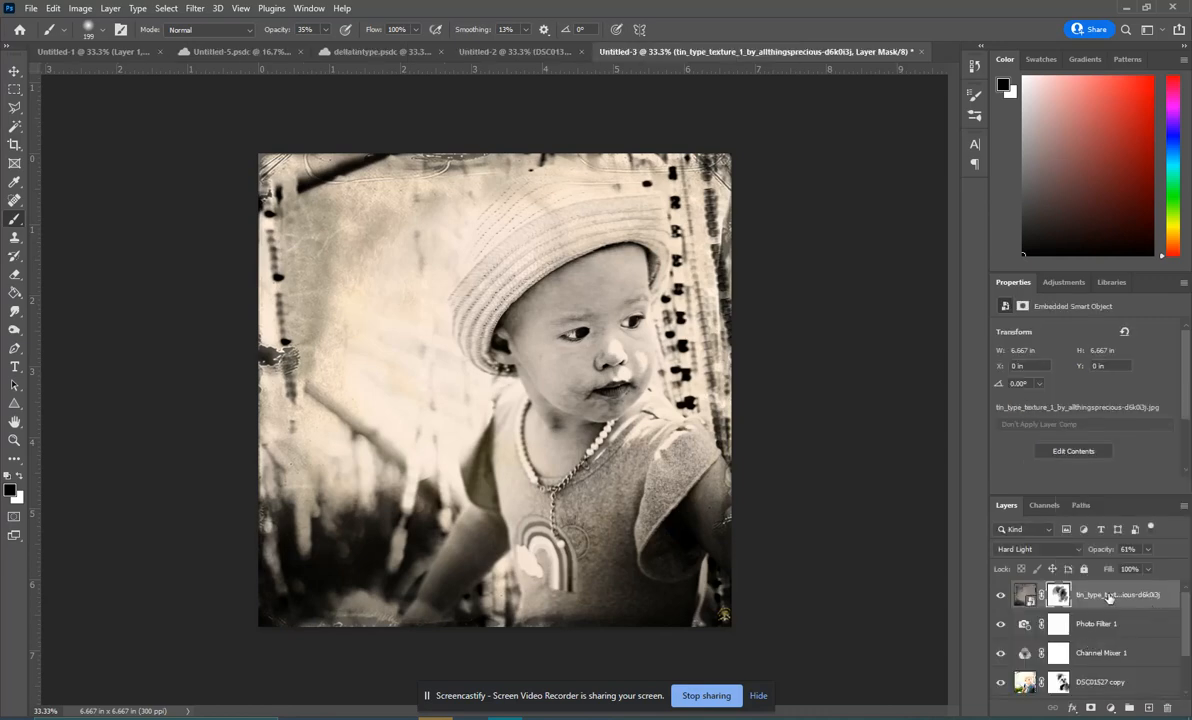
right_click(1130, 593)
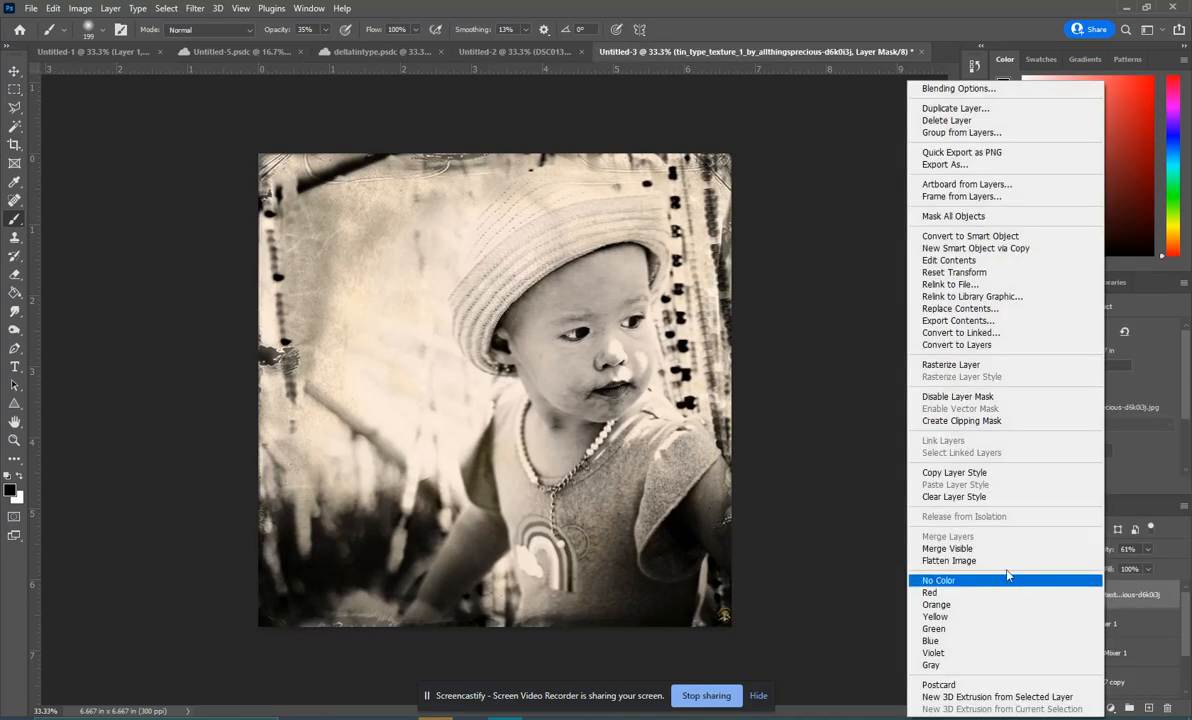
mouse_move(947, 548)
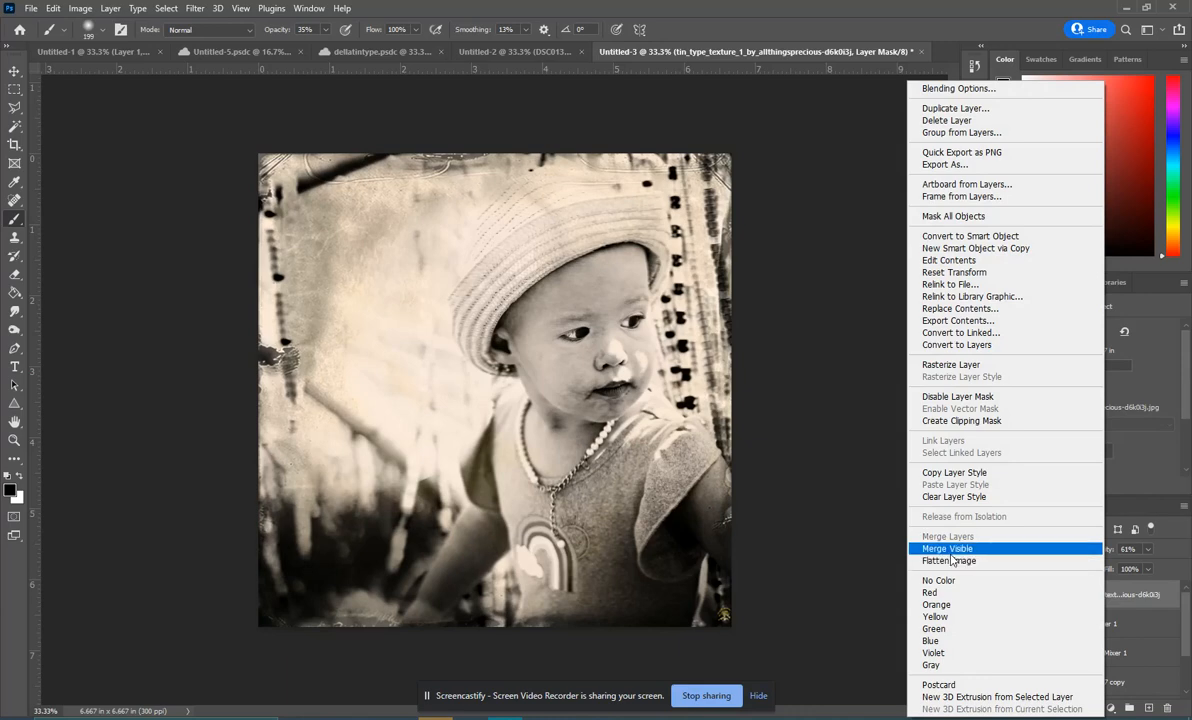
click(946, 560)
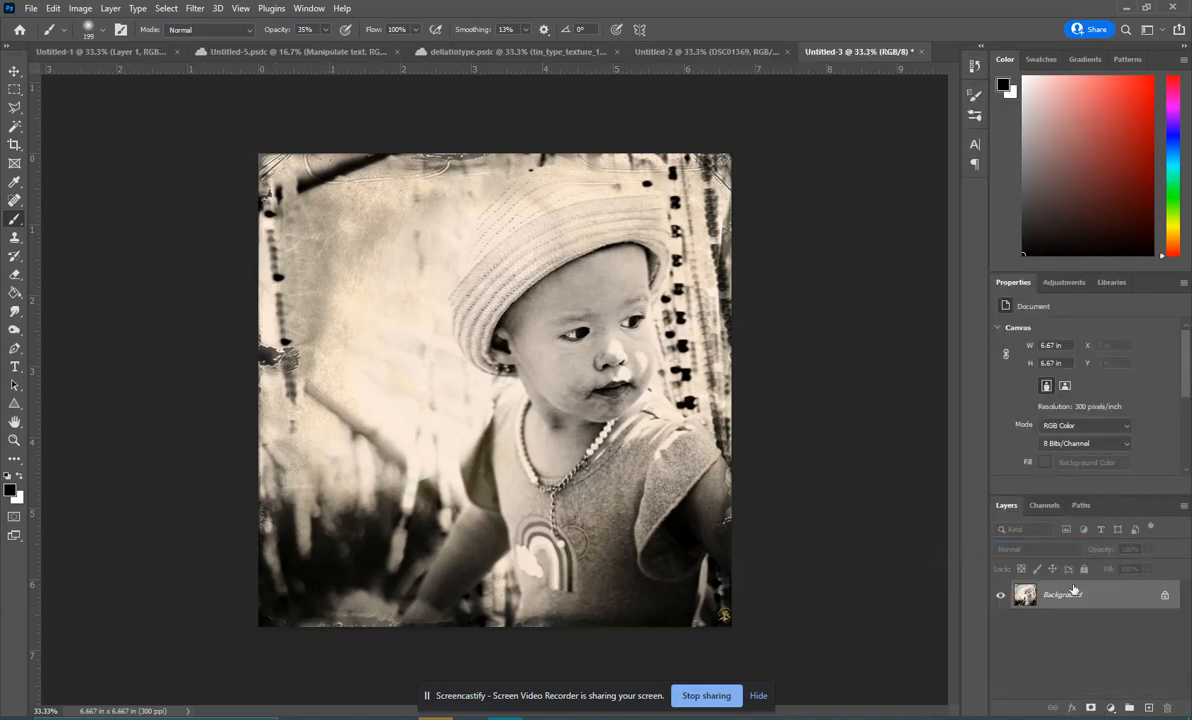
click(177, 9)
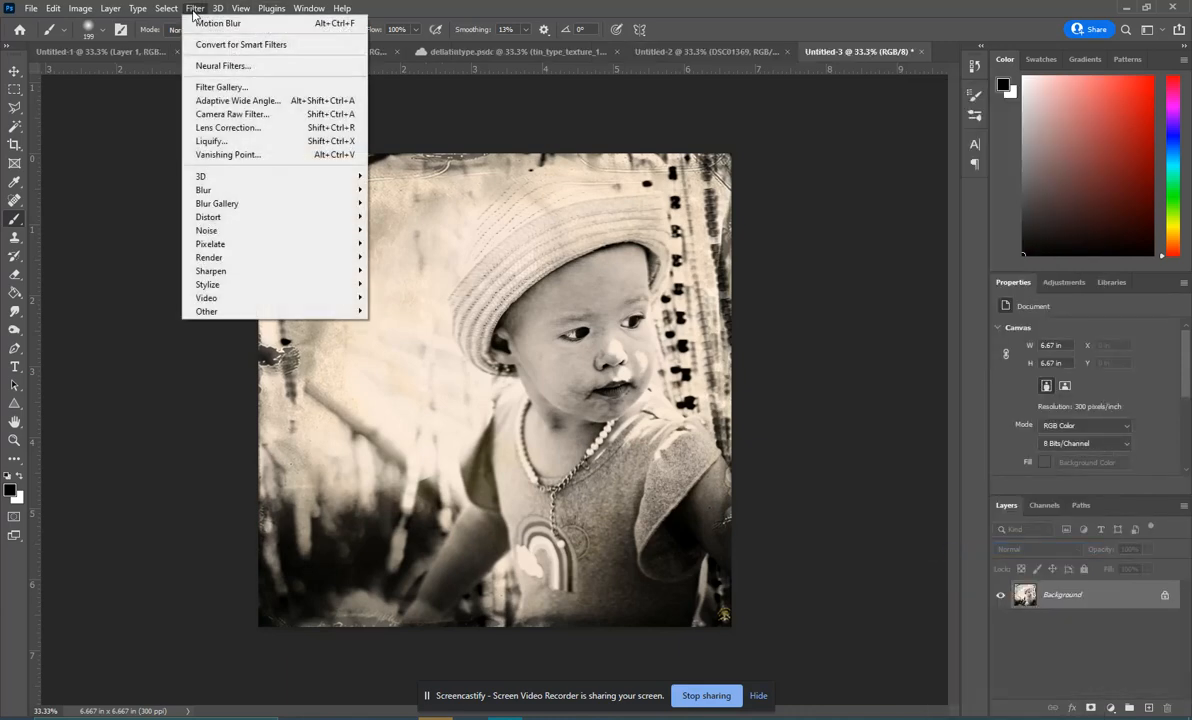
mouse_move(222, 113)
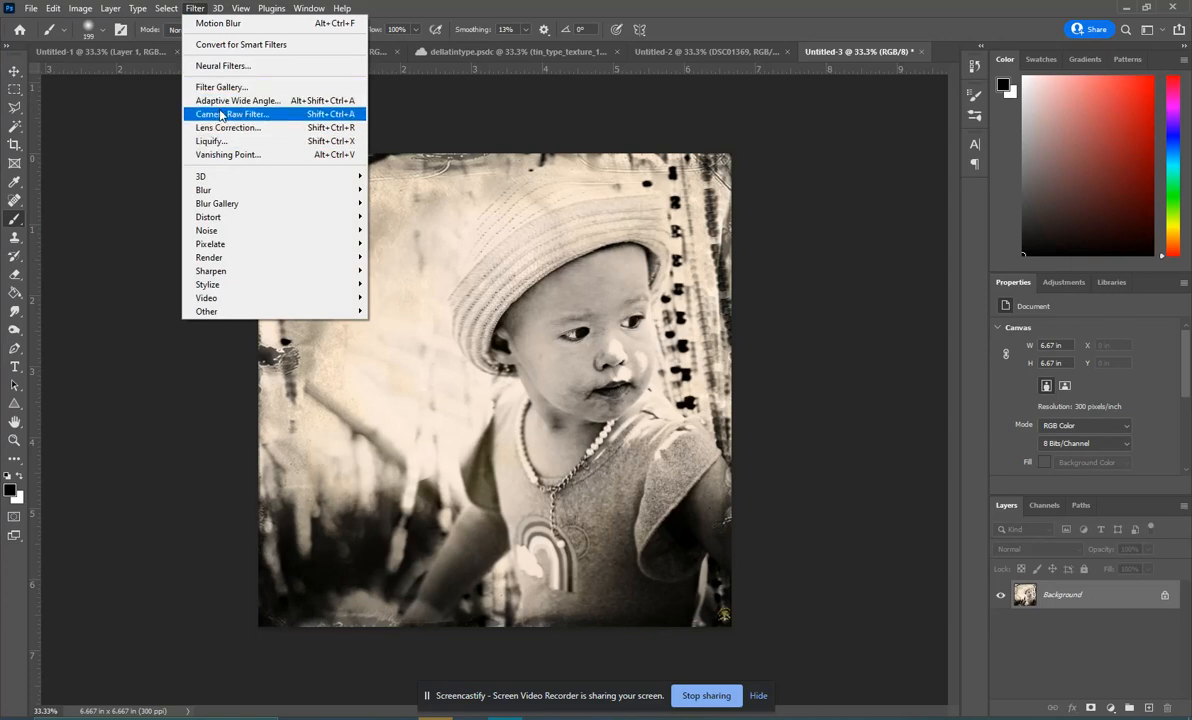
click(228, 113)
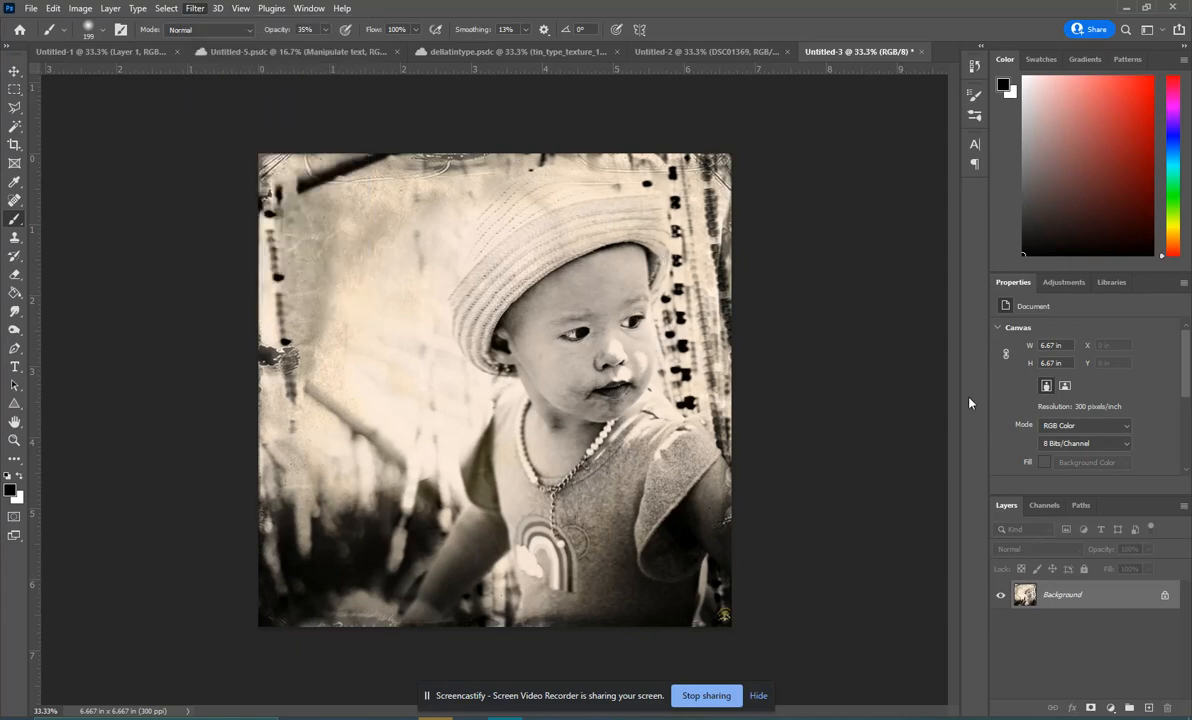
- Apply the Camera Raw Filter with Exposure −0.15 and Contrast +8
click(205, 9)
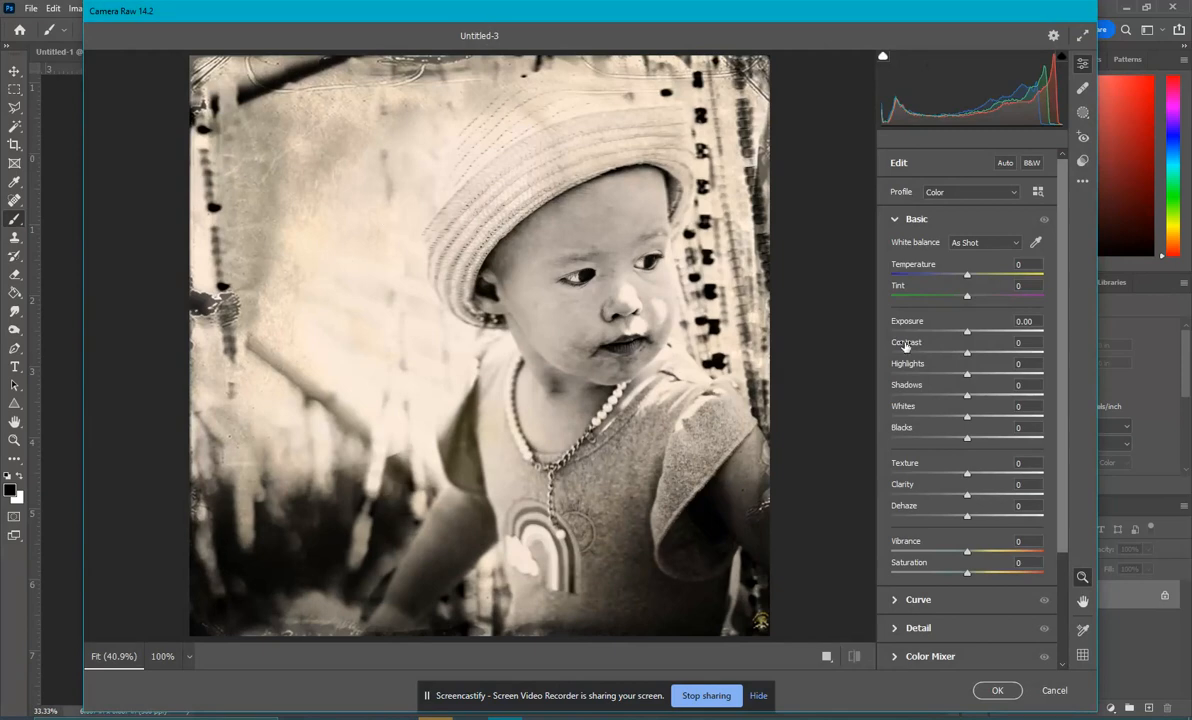
mouse_move(968, 337)
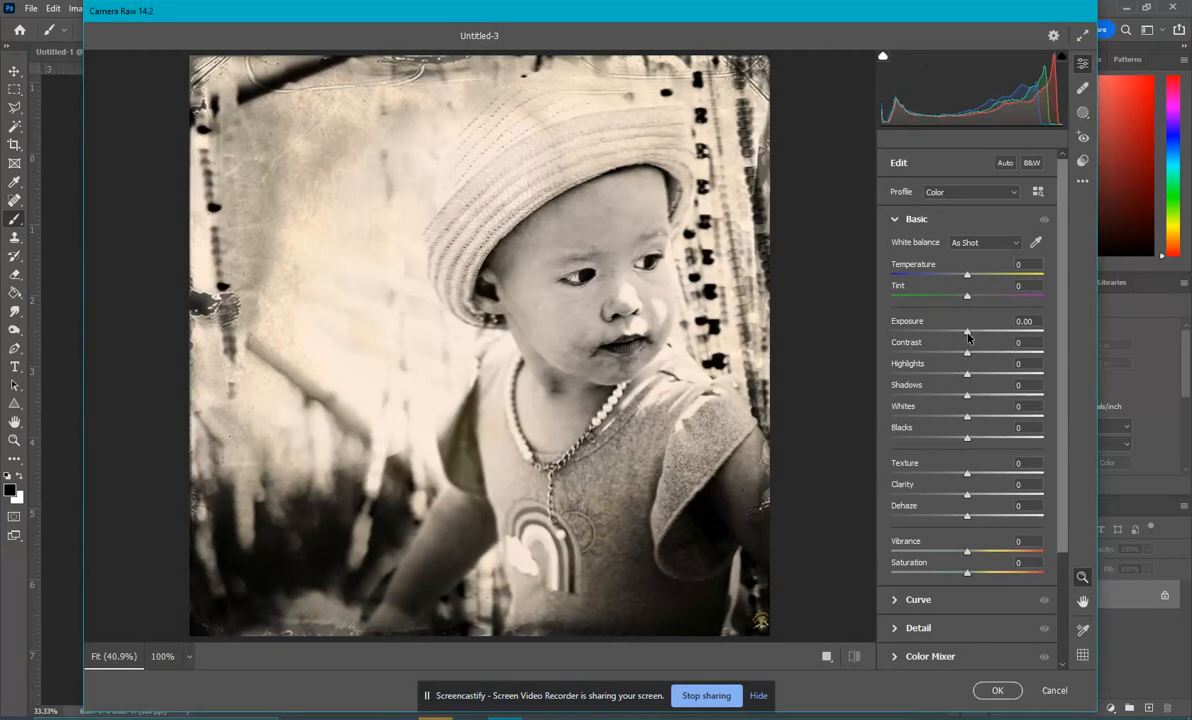
mouse_move(971, 482)
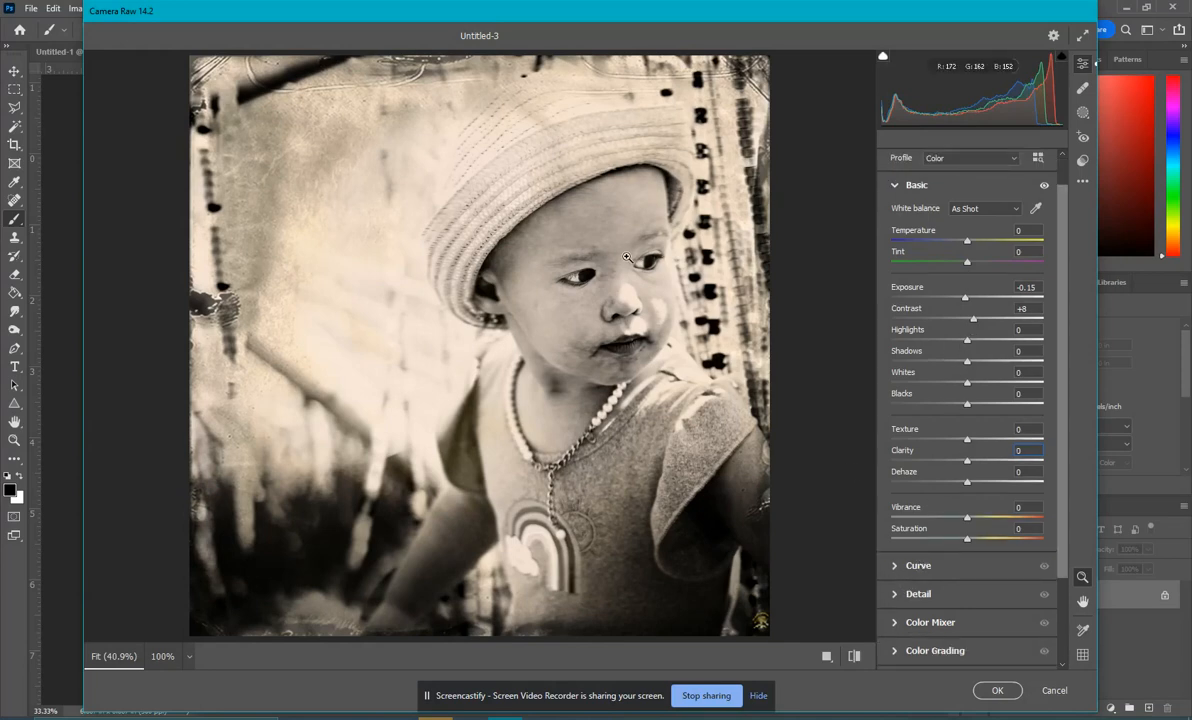
mouse_move(912, 476)
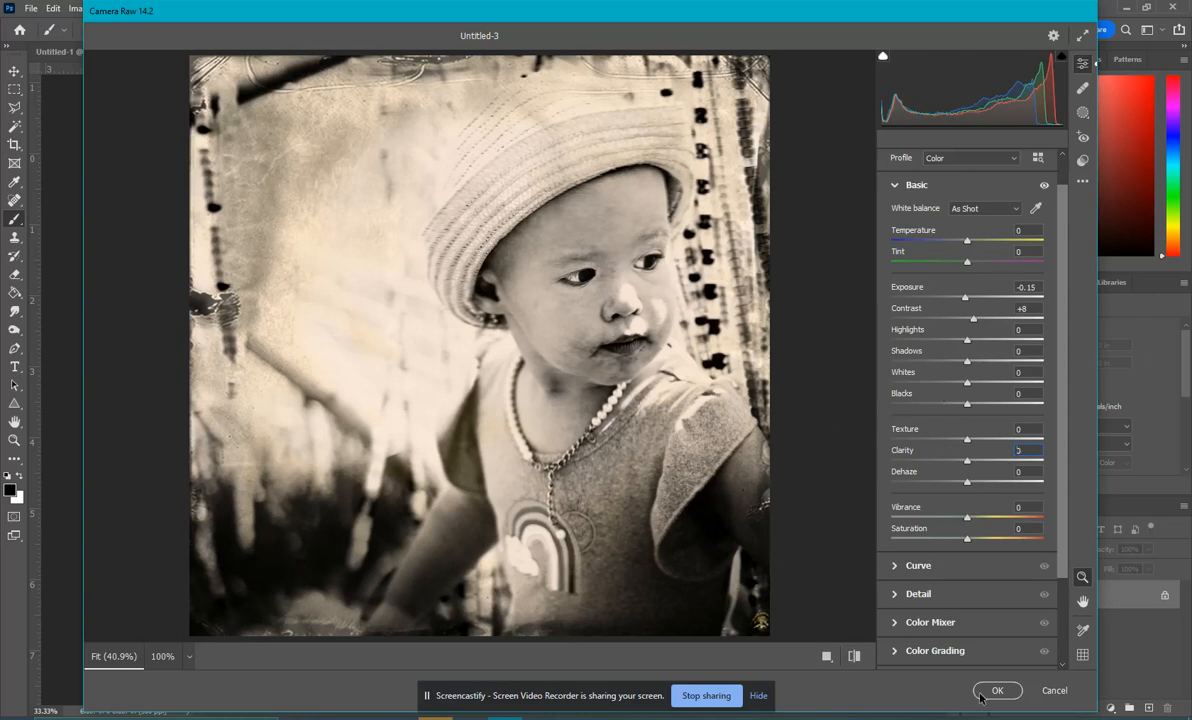
click(1009, 690)
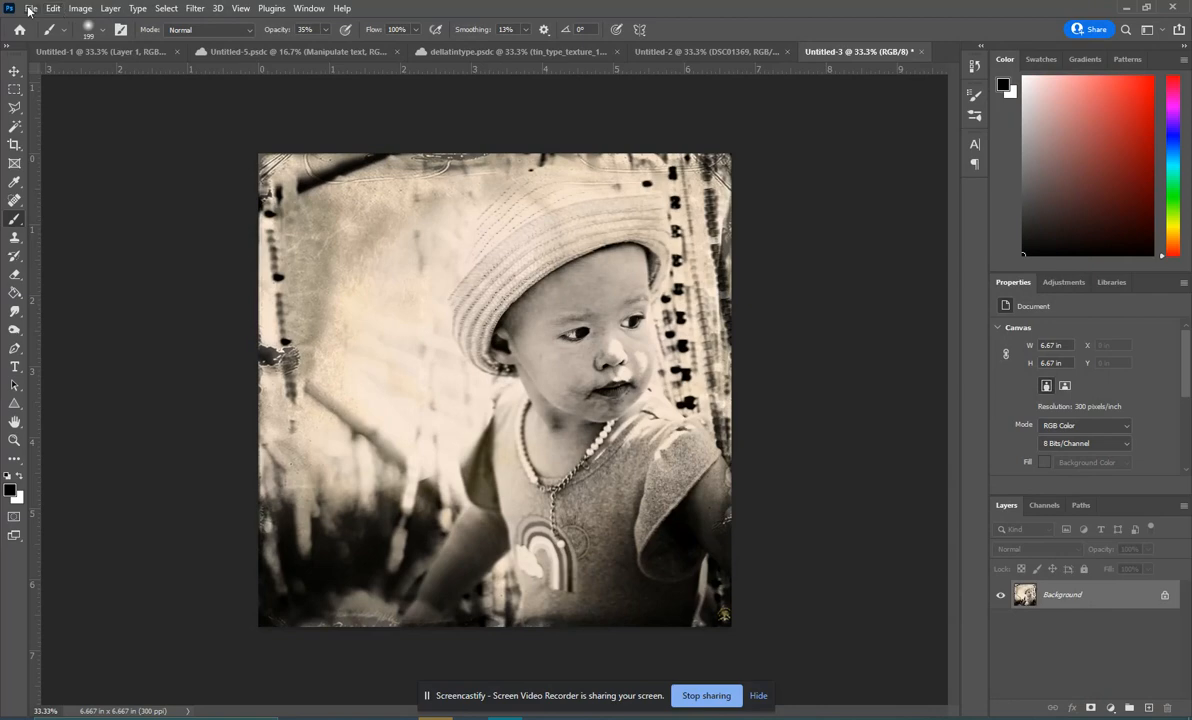
- Export the tintype portrait through Export As as a 2000 × 2000 JPG
click(32, 9)
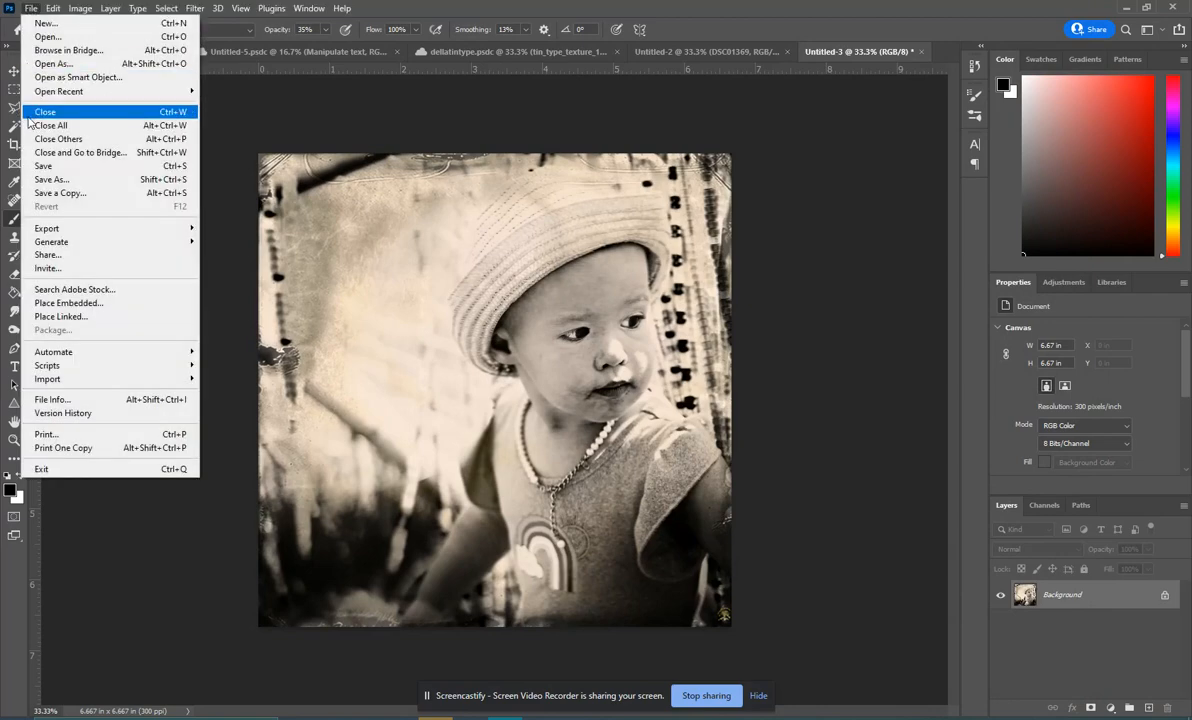
mouse_move(47, 228)
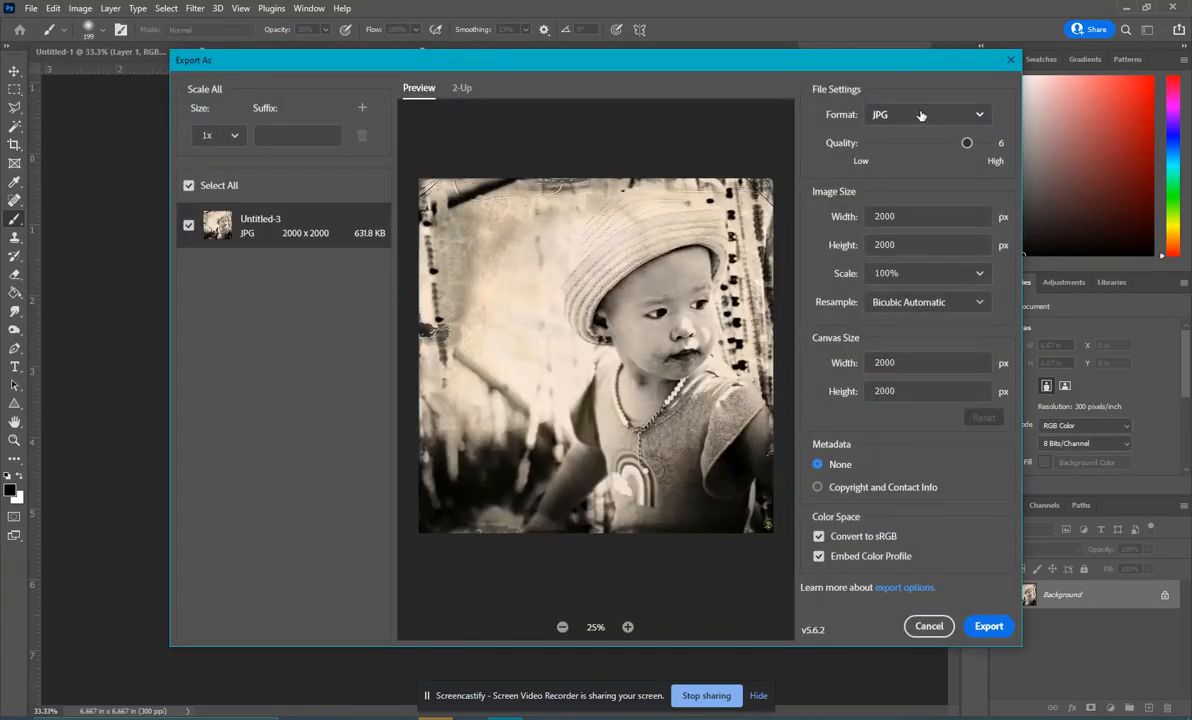
mouse_move(992, 626)
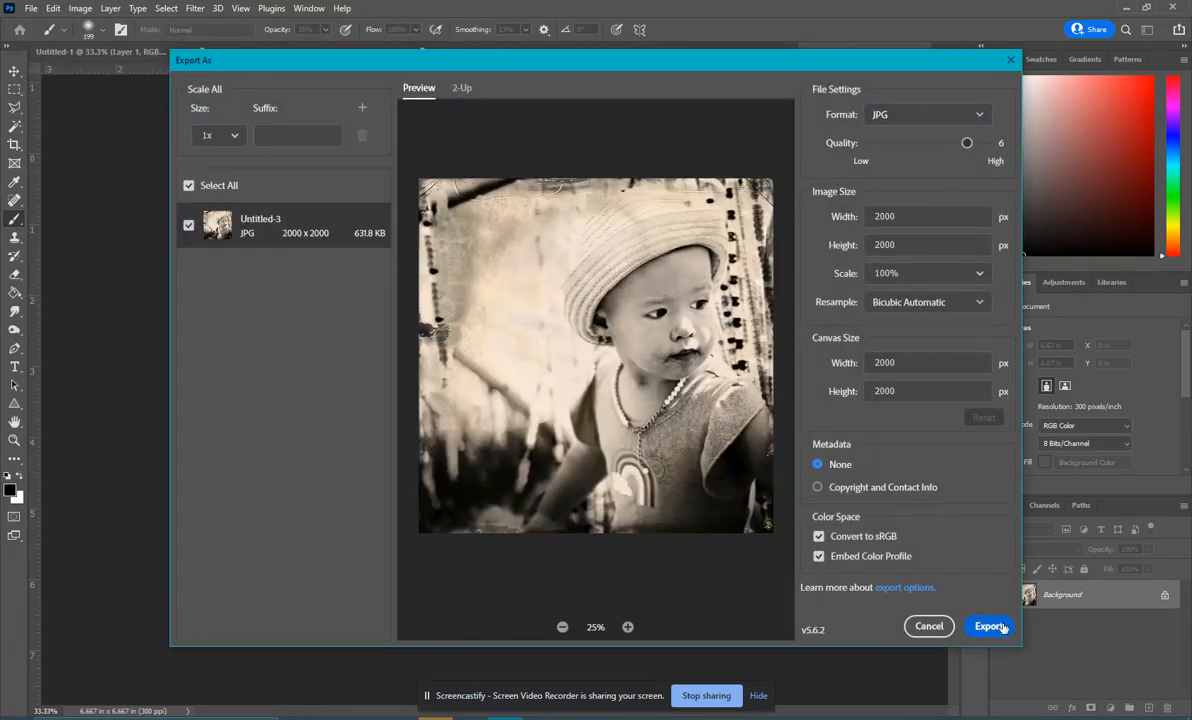
click(989, 626)
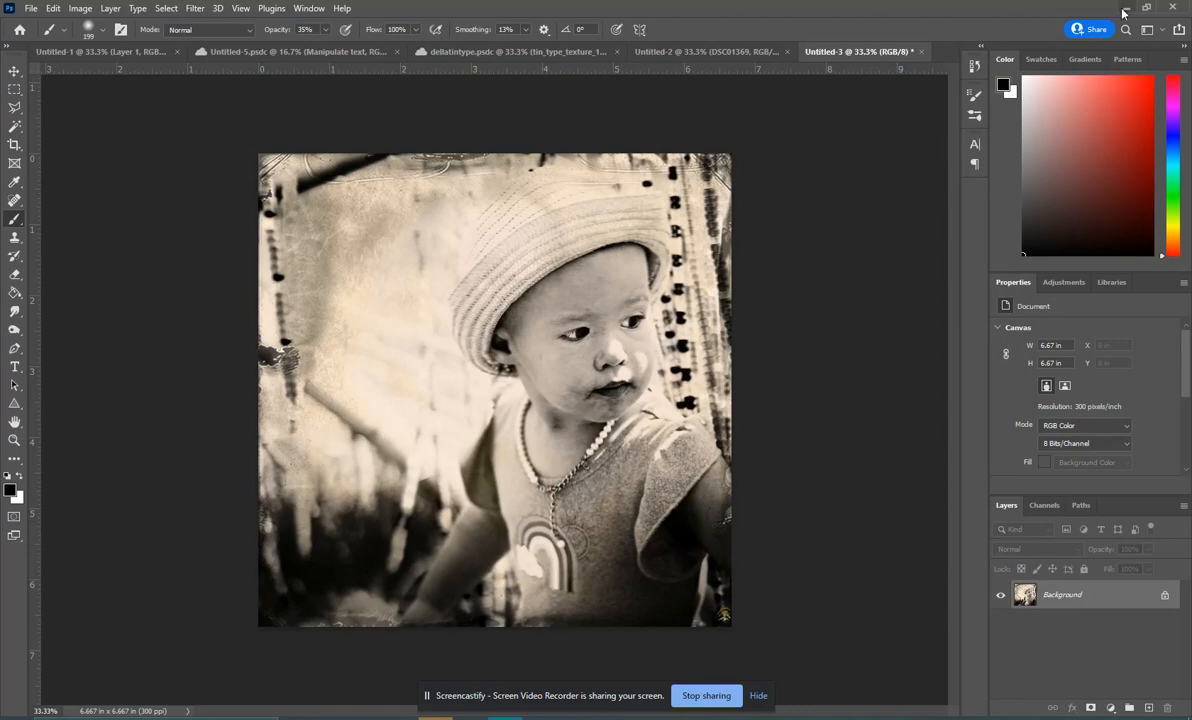
mouse_move(1132, 10)
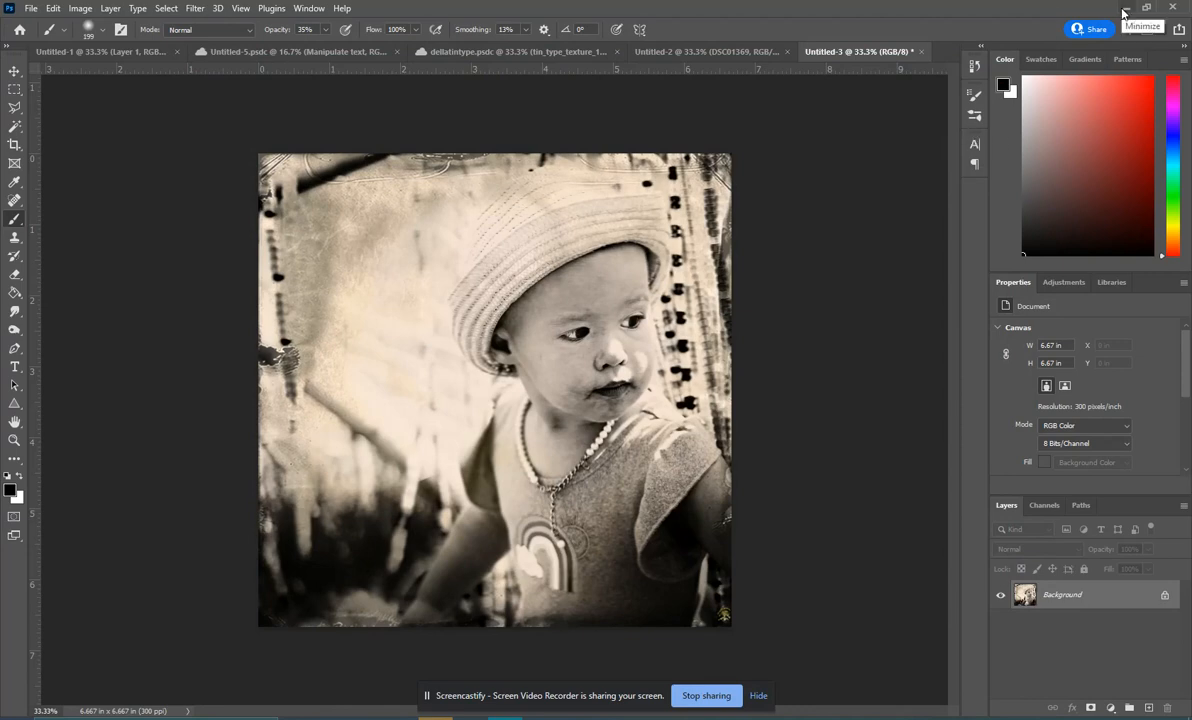
- Minimize Photoshop, preview and close an earlier tintype photo, then open Untitled-3.jpg
click(1134, 32)
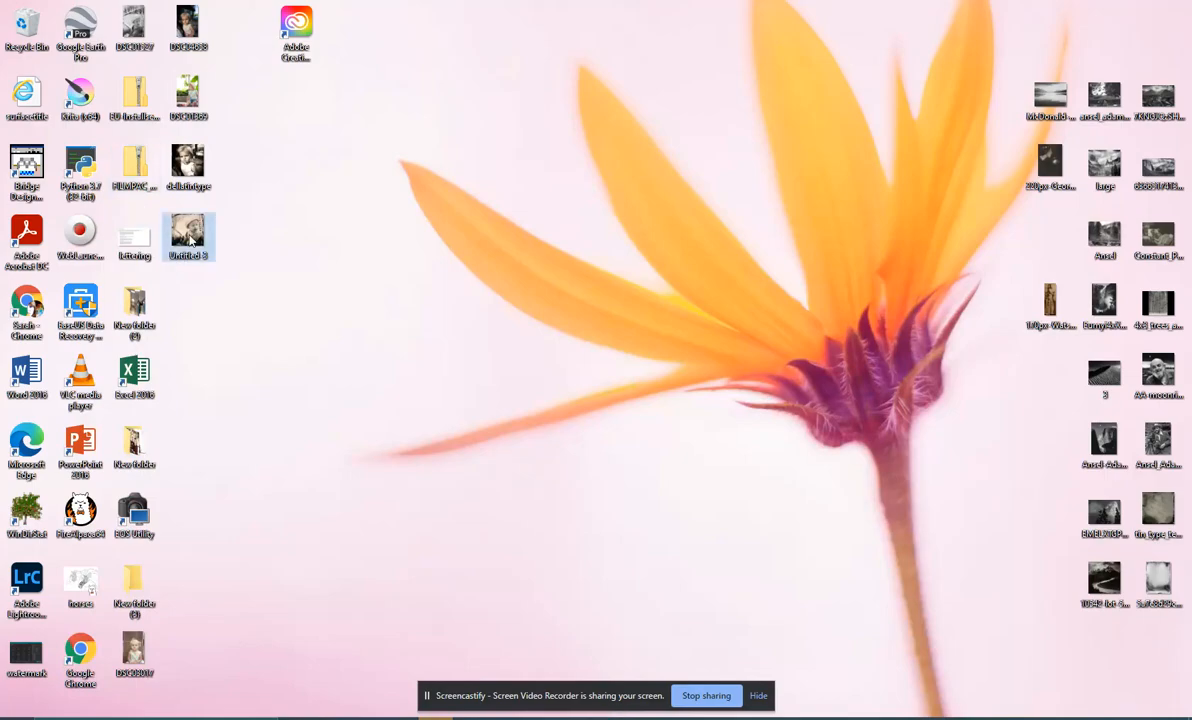
double_click(188, 230)
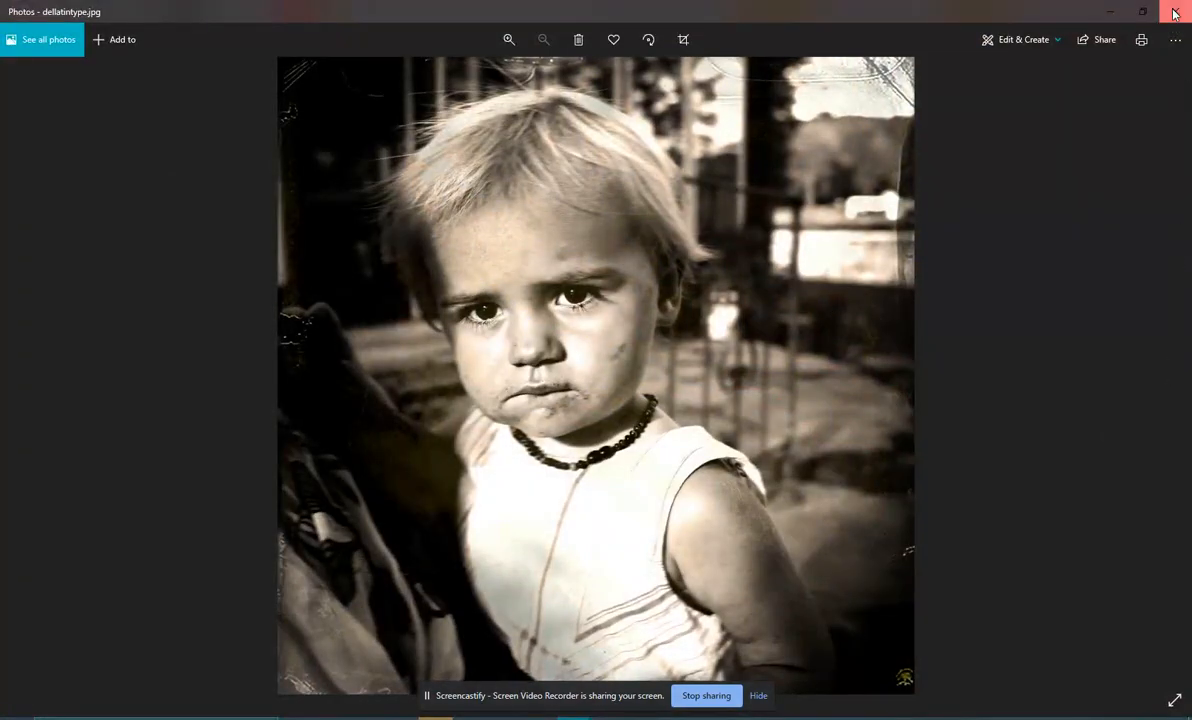
click(1176, 11)
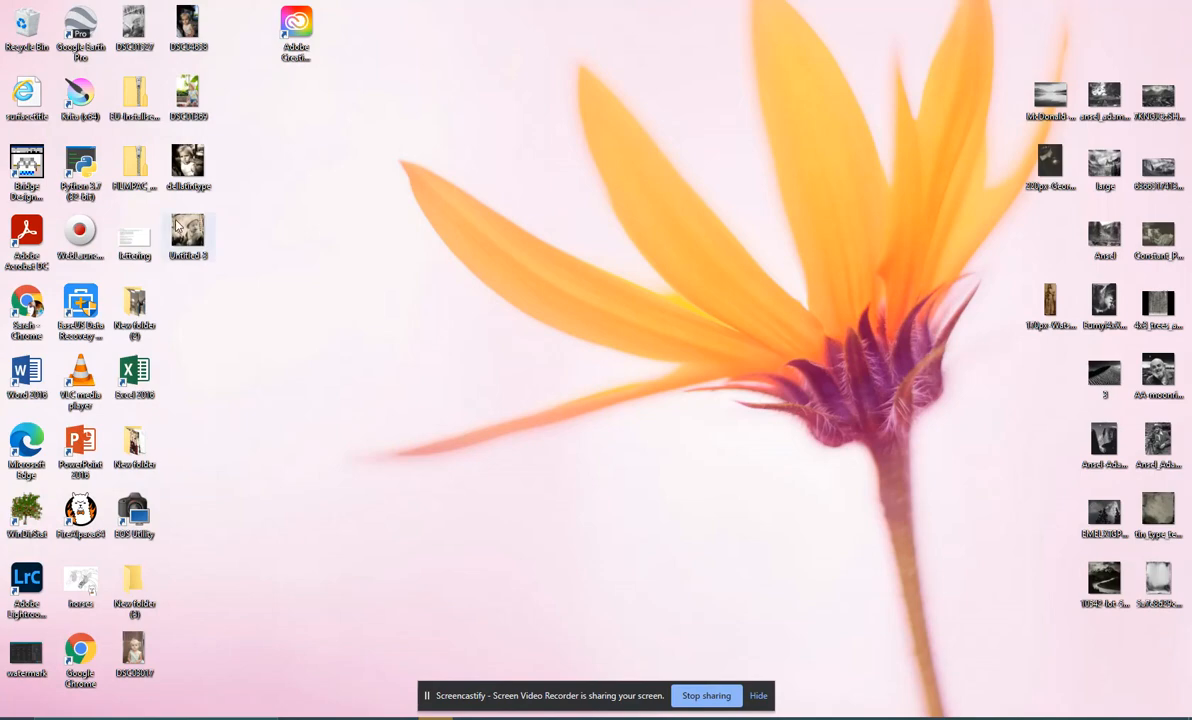
double_click(187, 230)
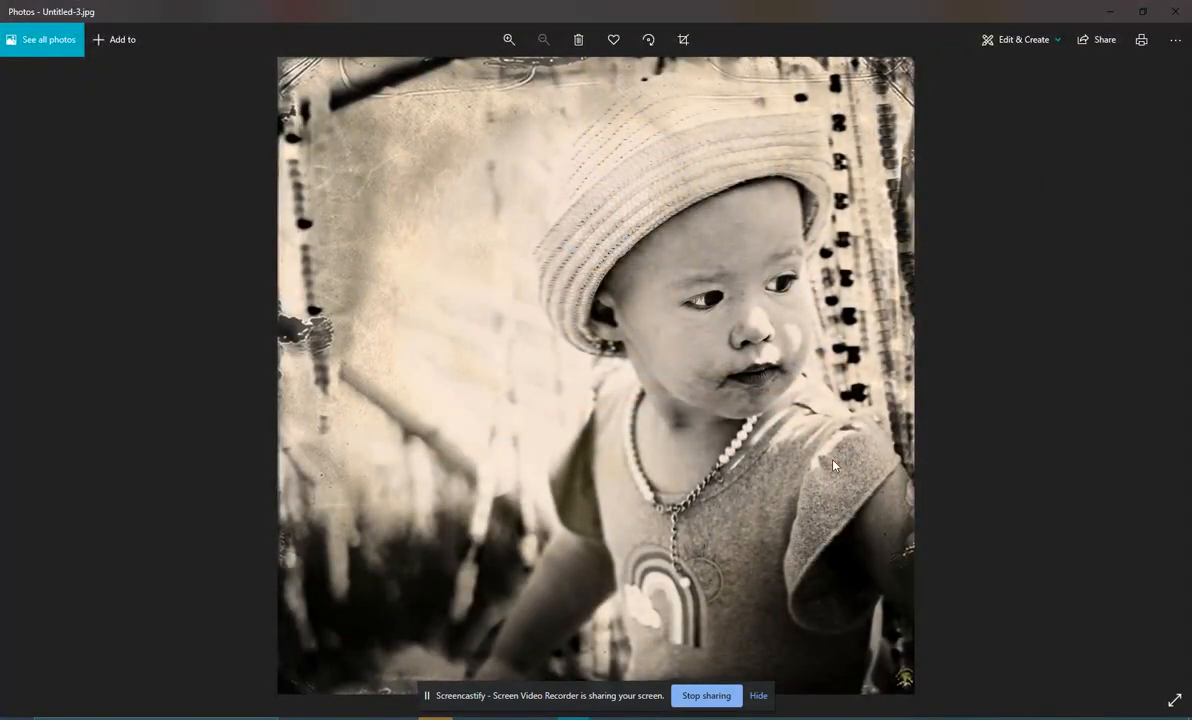